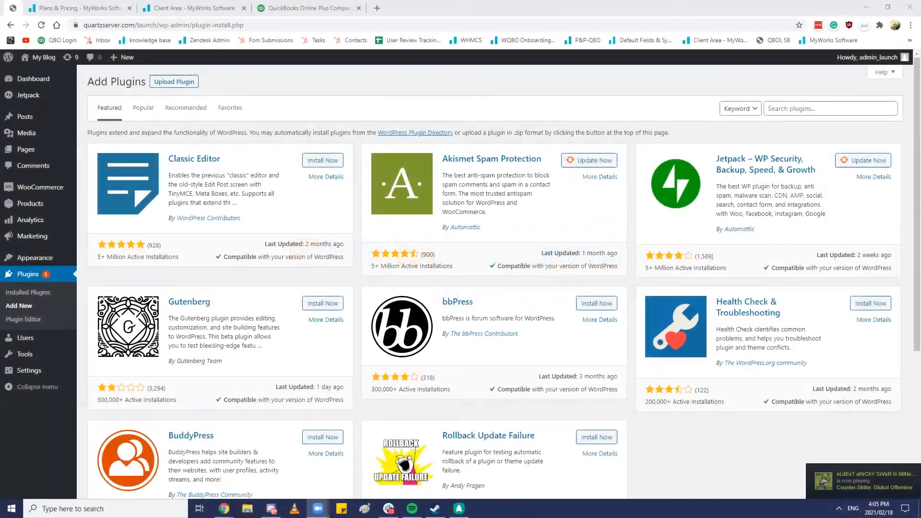
# Step: Search the WordPress plugin directory for 'myworks'
pyautogui.scroll(-3)
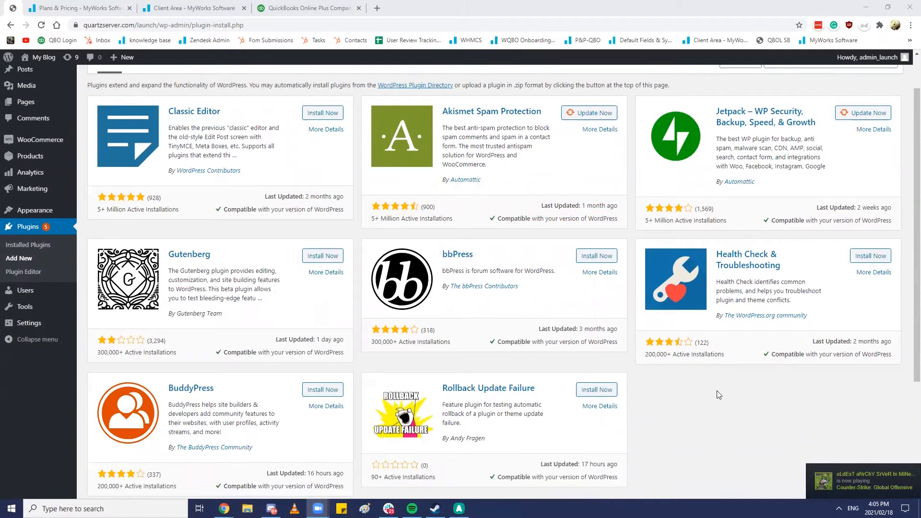
pyautogui.scroll(3)
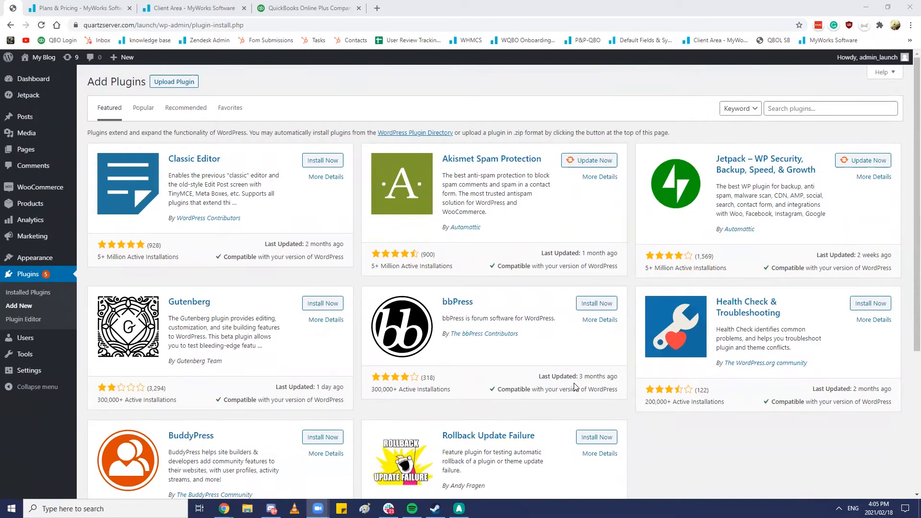
pyautogui.scroll(-3)
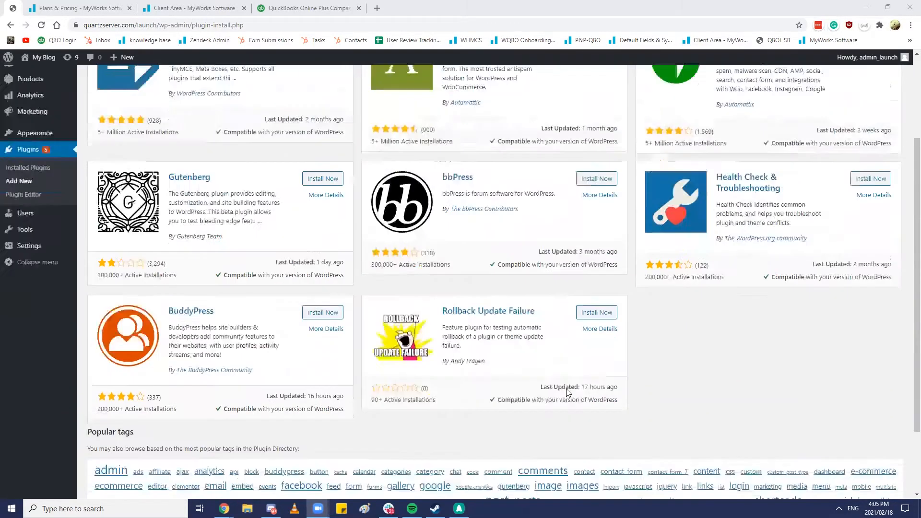
pyautogui.scroll(3)
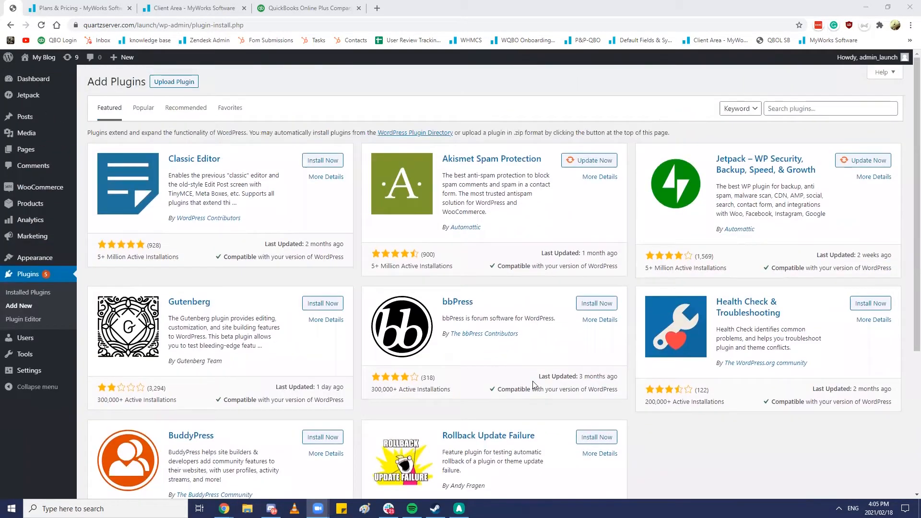
pyautogui.moveTo(639, 373)
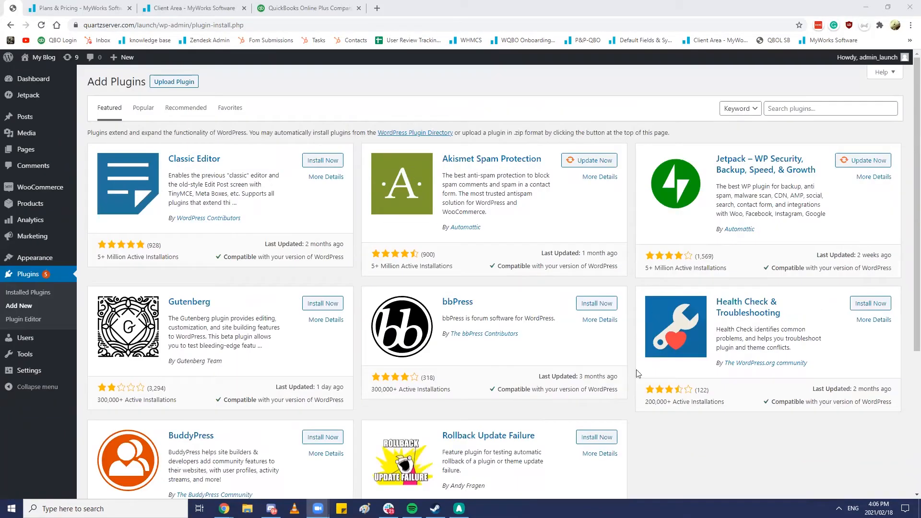
pyautogui.moveTo(536, 358)
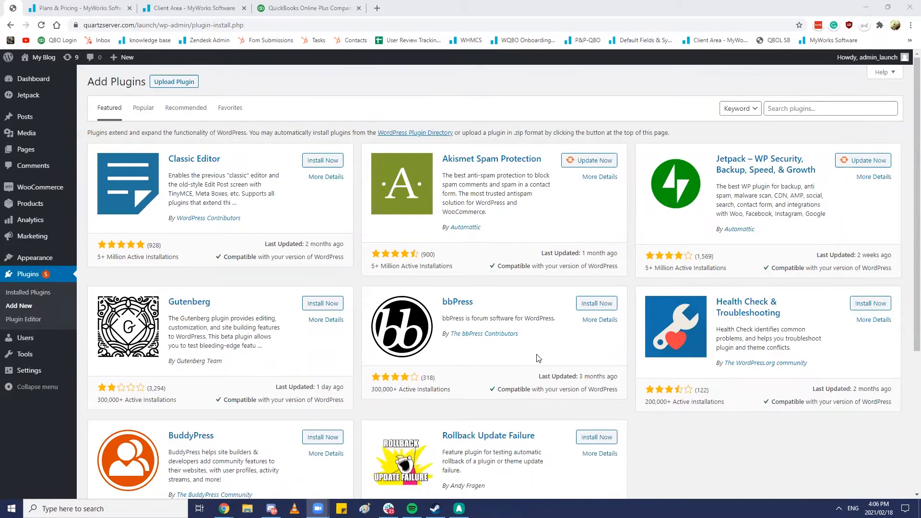
pyautogui.moveTo(478, 358)
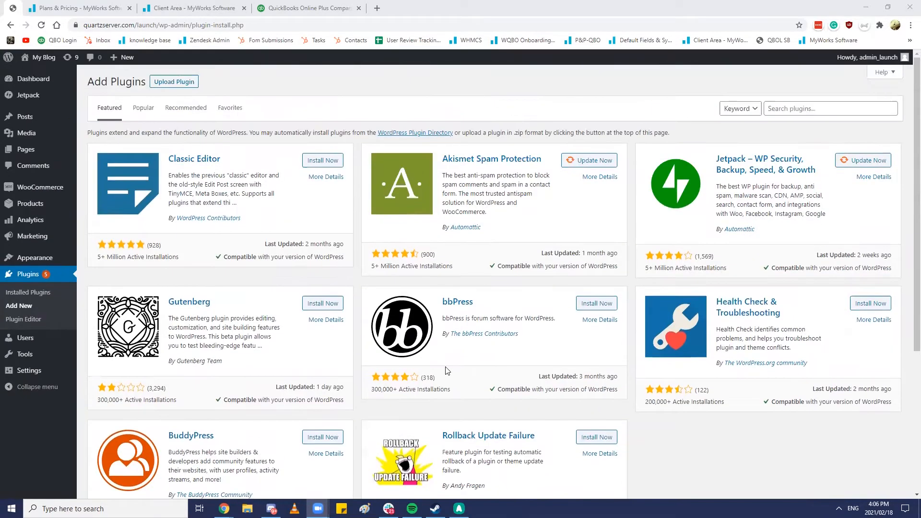
pyautogui.moveTo(733, 180)
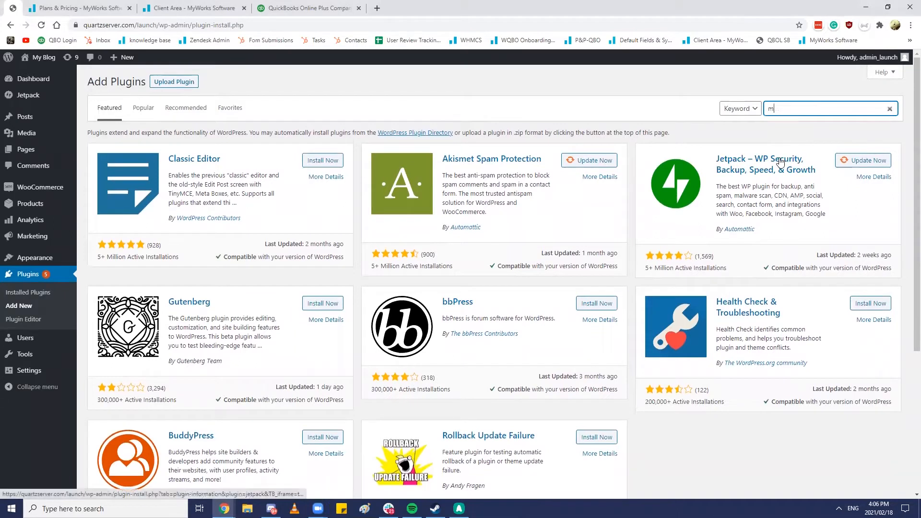
pyautogui.write('myworks')
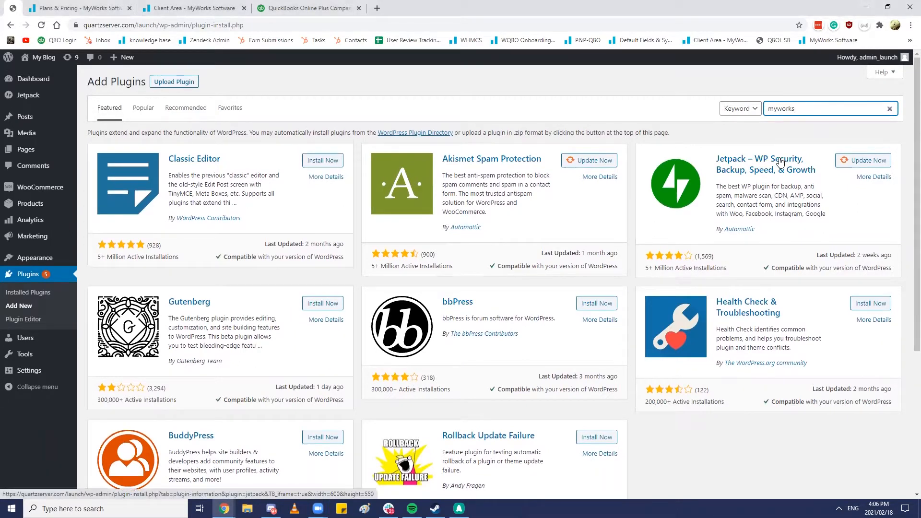
pyautogui.press('Return')
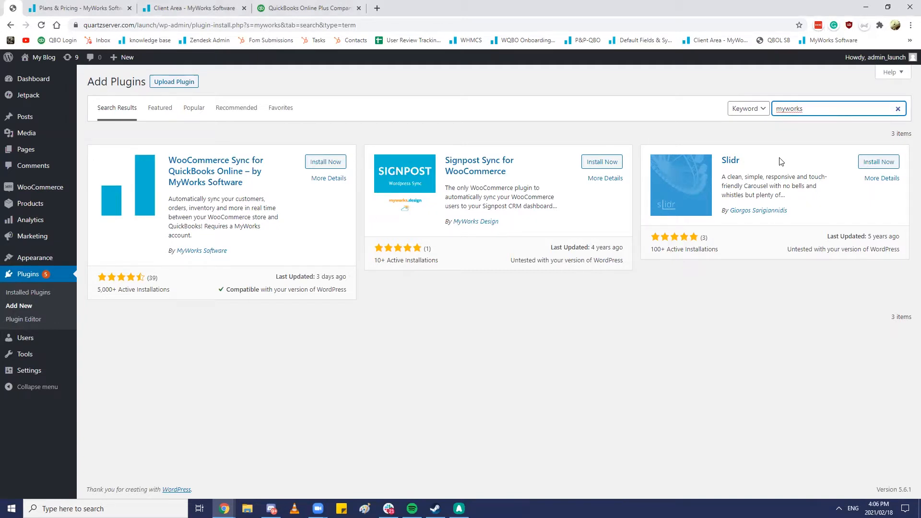
pyautogui.moveTo(499, 13)
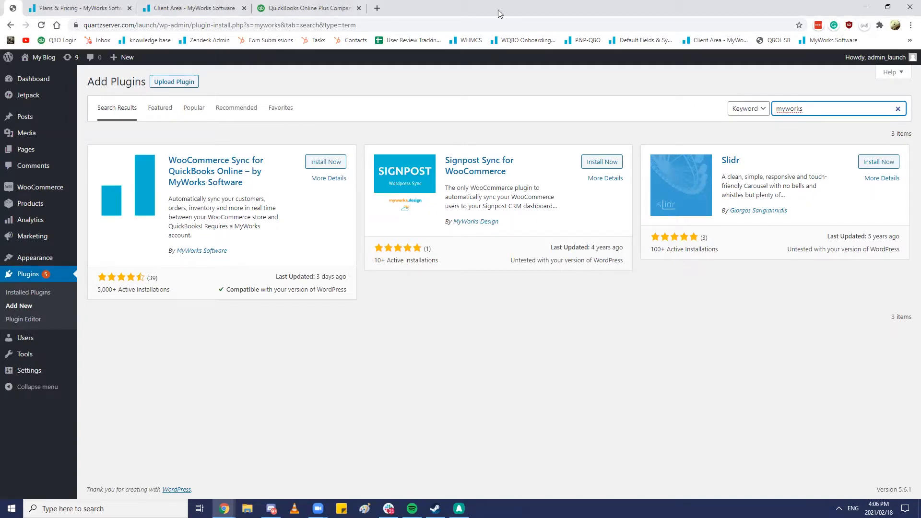
# Step: Install and activate the WooCommerce Sync for QuickBooks Online plugin
pyautogui.click(325, 161)
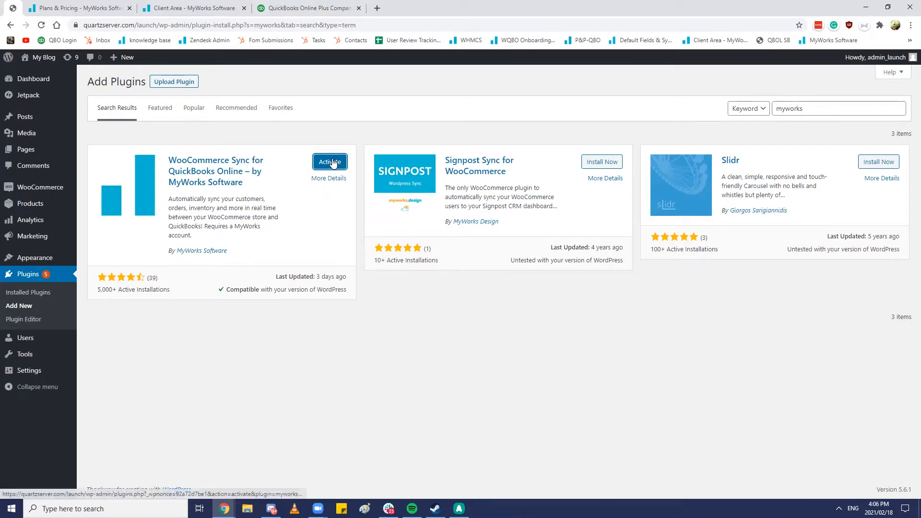
pyautogui.click(329, 161)
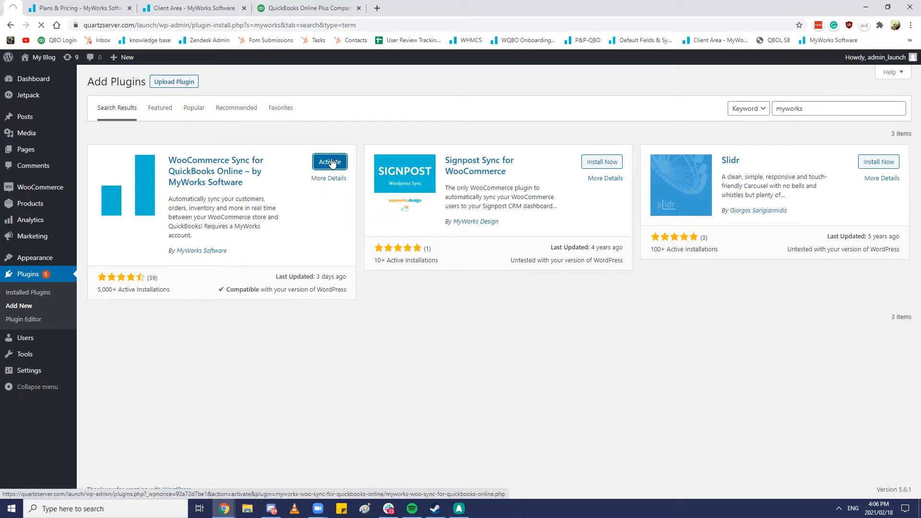
pyautogui.click(329, 162)
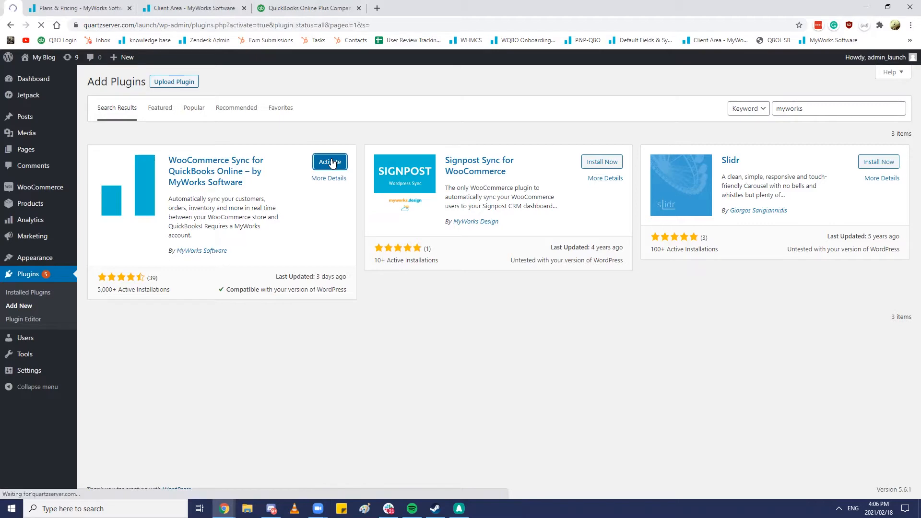
pyautogui.click(329, 161)
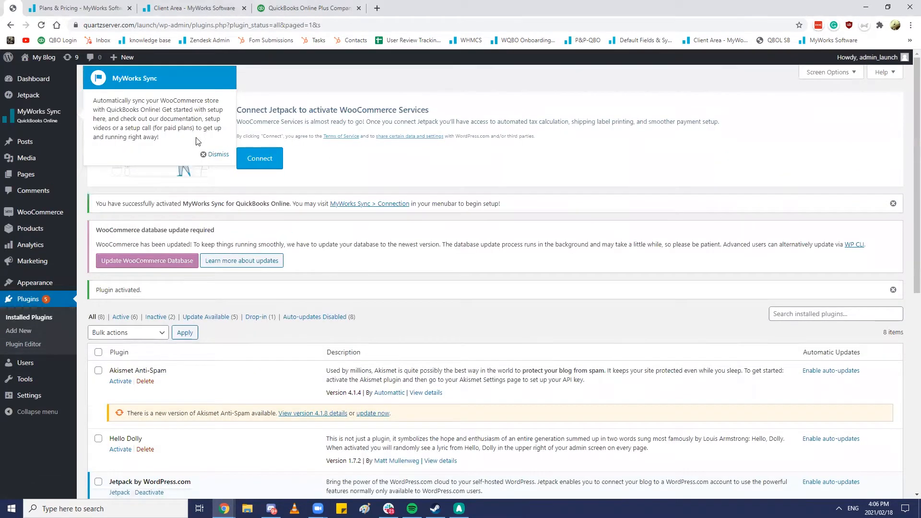
# Step: Dismiss the welcome notice and reach the MyWorks Sync setup dashboard
pyautogui.click(218, 154)
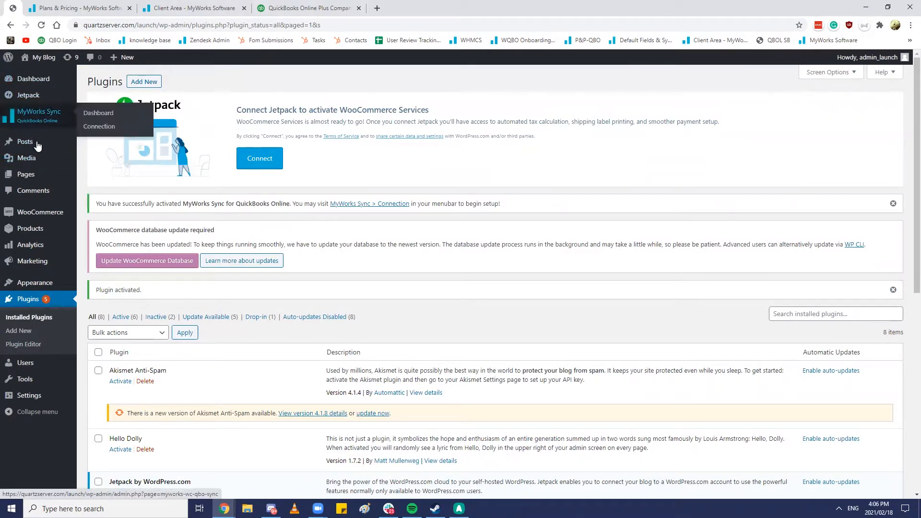
pyautogui.click(38, 112)
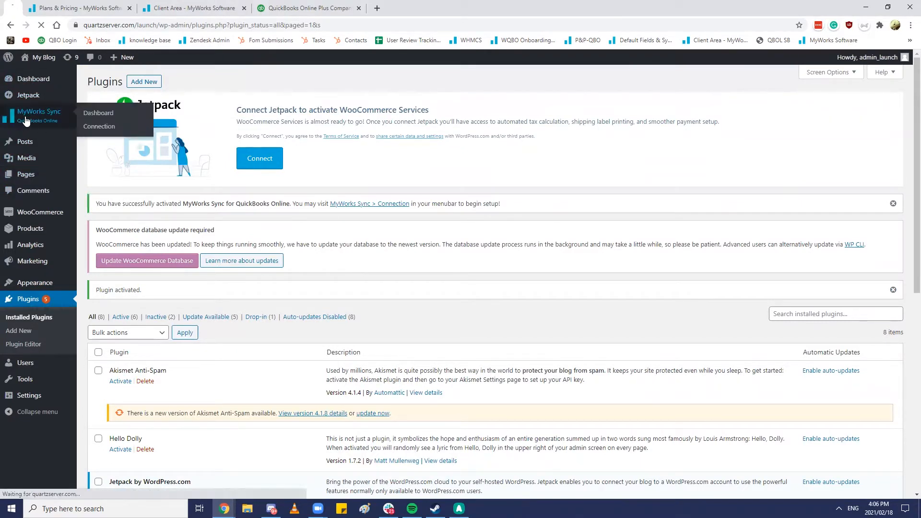
pyautogui.click(98, 127)
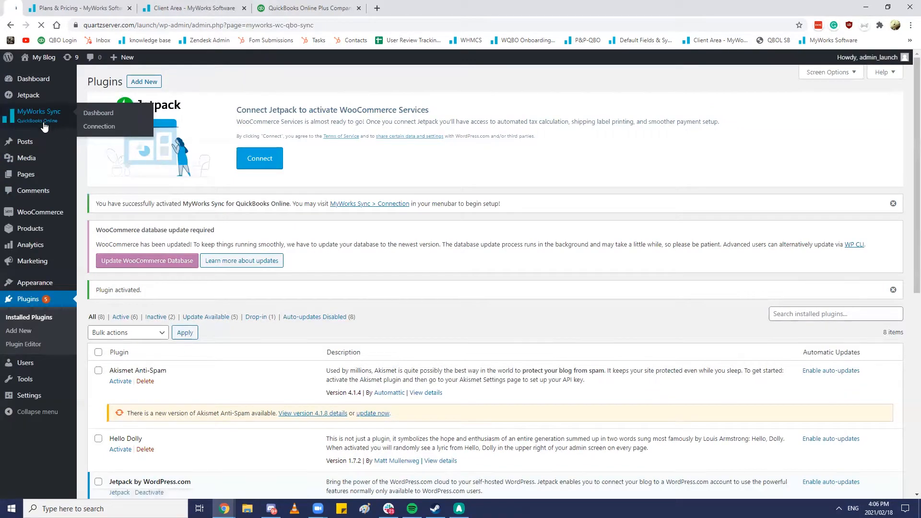
pyautogui.click(97, 113)
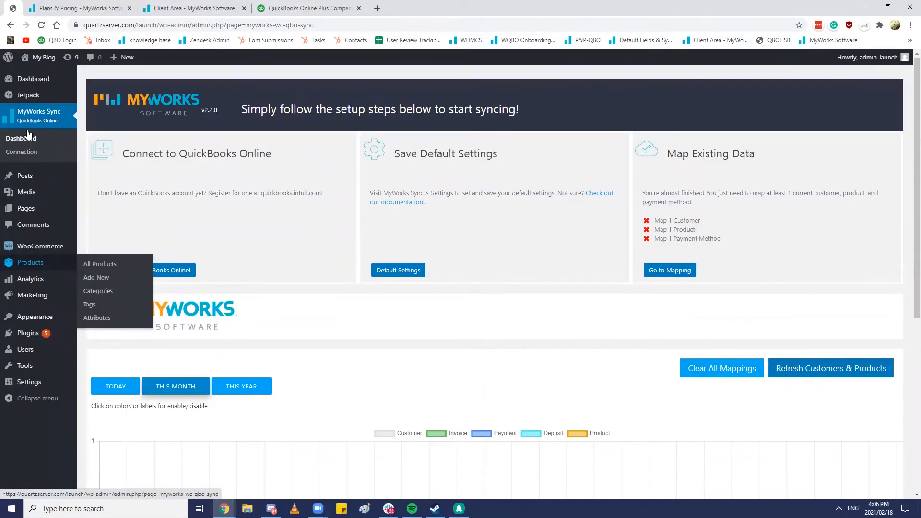
# Step: Go to the MyWorks Sync connection page, landing on the MyWorks pricing site
pyautogui.click(22, 152)
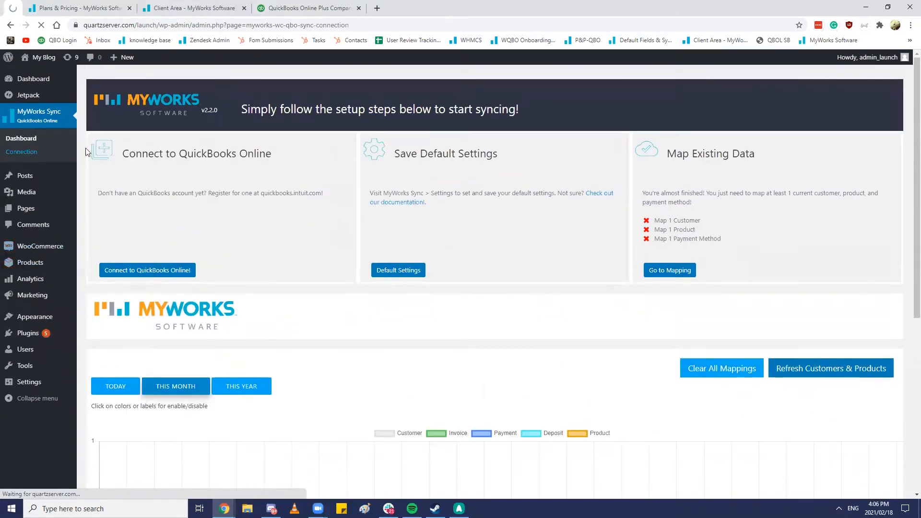
pyautogui.click(79, 8)
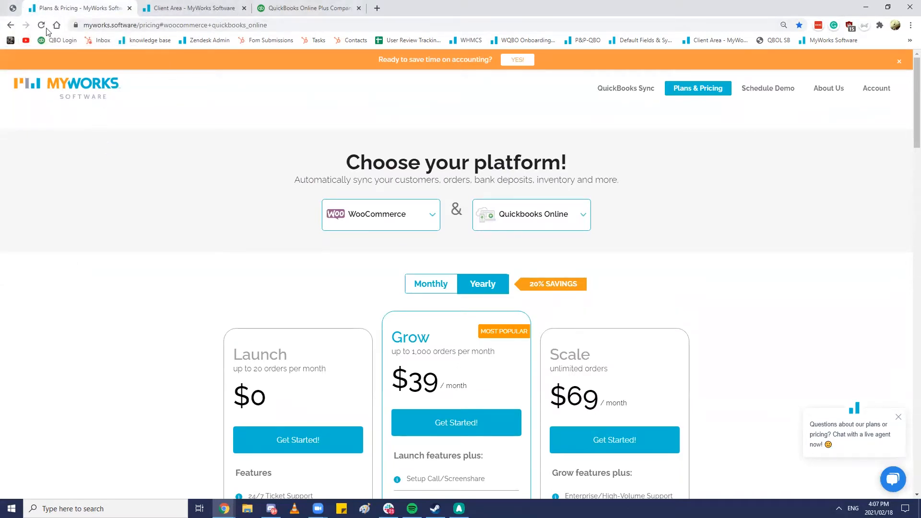
pyautogui.moveTo(525, 237)
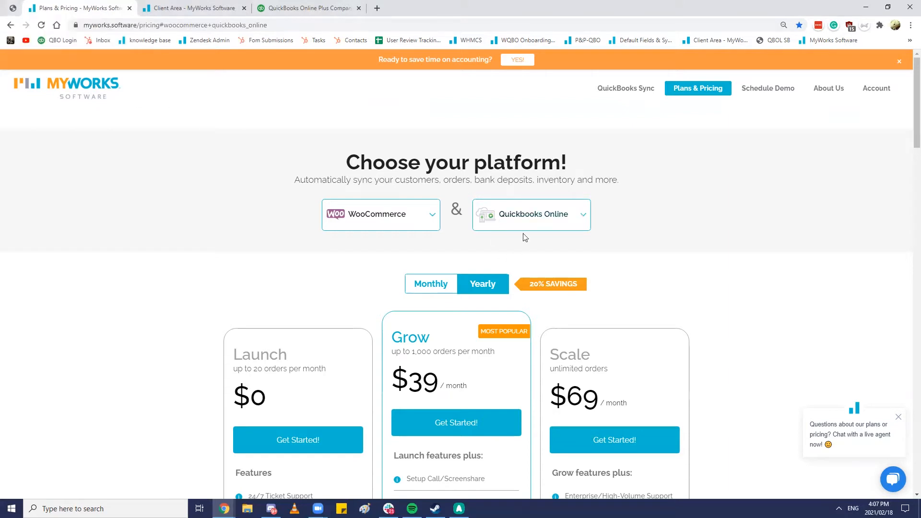
# Step: Cycle the accounting platform through QuickBooks Desktop and back to QuickBooks Online pricing
pyautogui.click(529, 214)
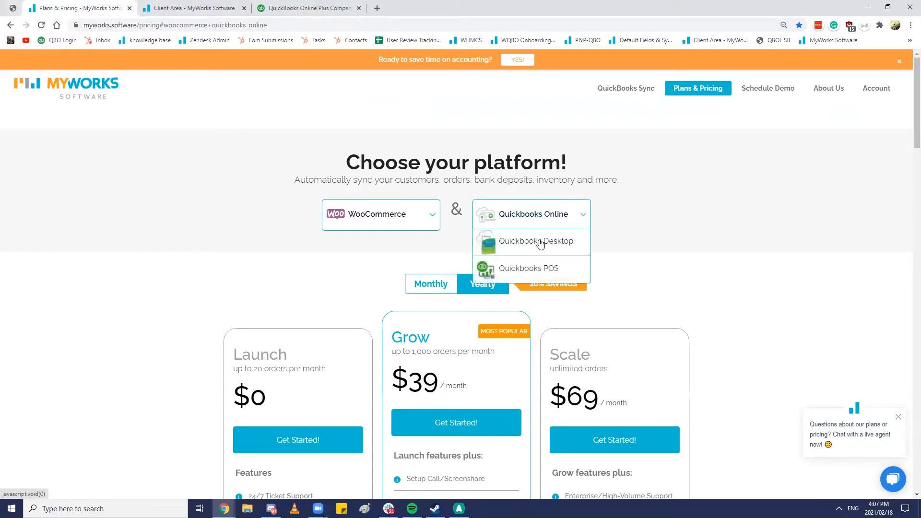
pyautogui.moveTo(530, 246)
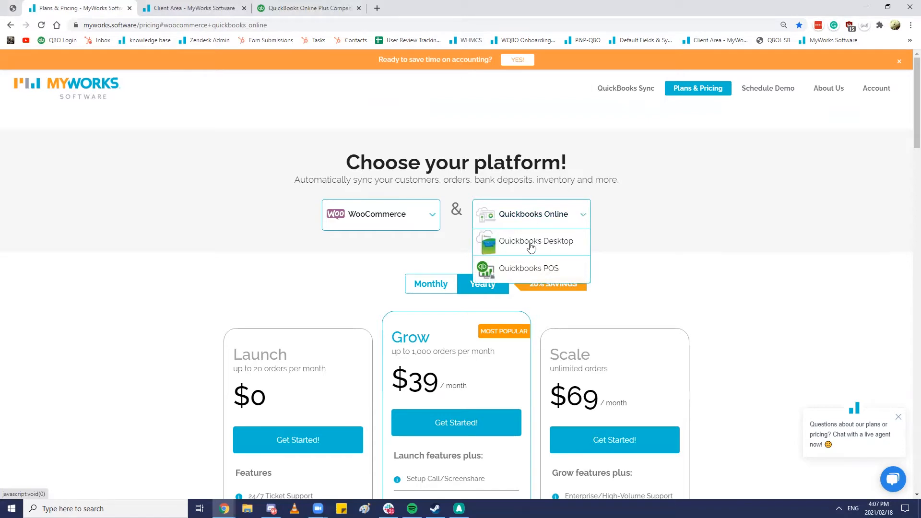
pyautogui.click(536, 240)
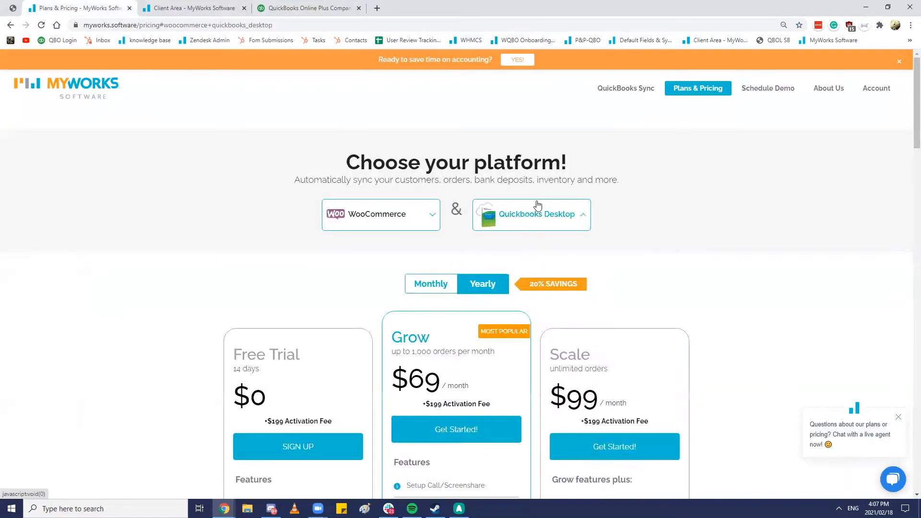
pyautogui.click(530, 214)
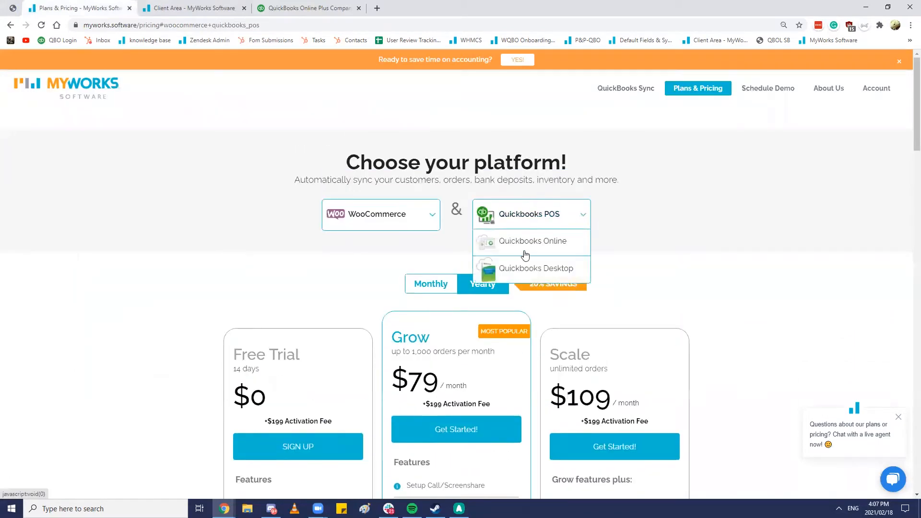
pyautogui.click(530, 241)
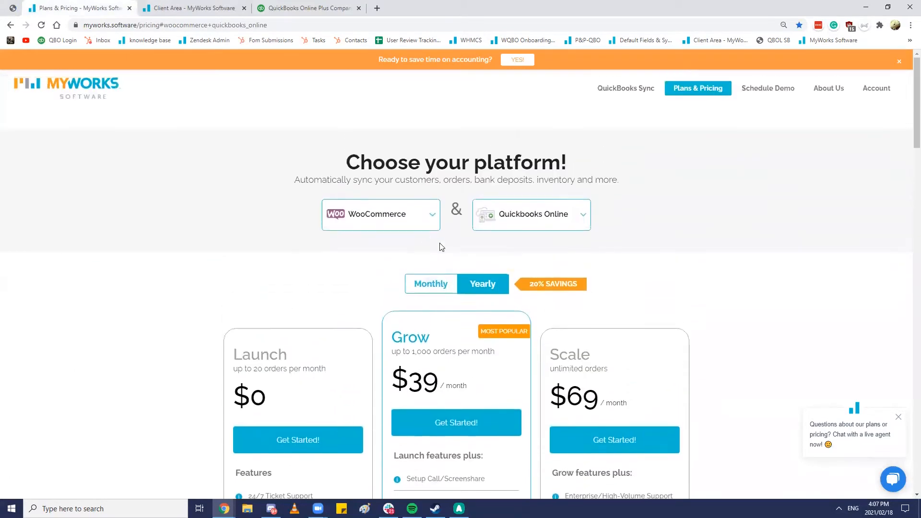
pyautogui.scroll(-3)
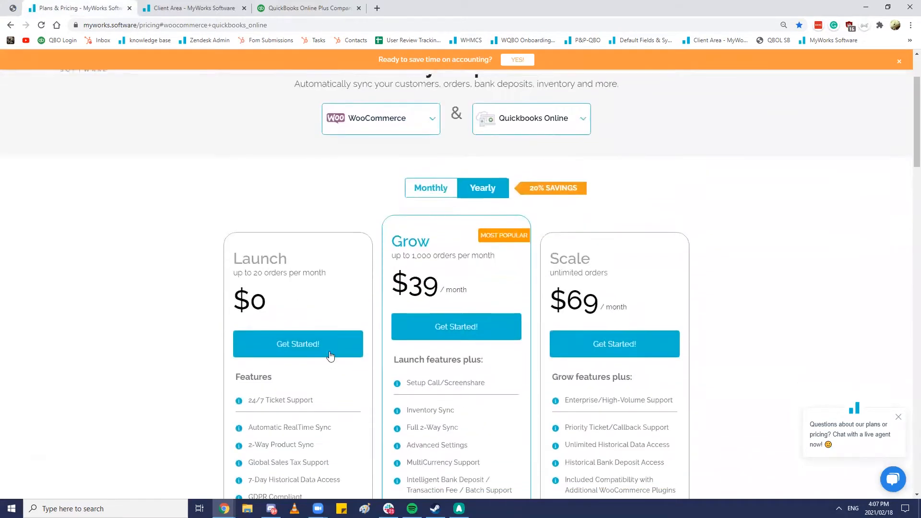
pyautogui.moveTo(274, 350)
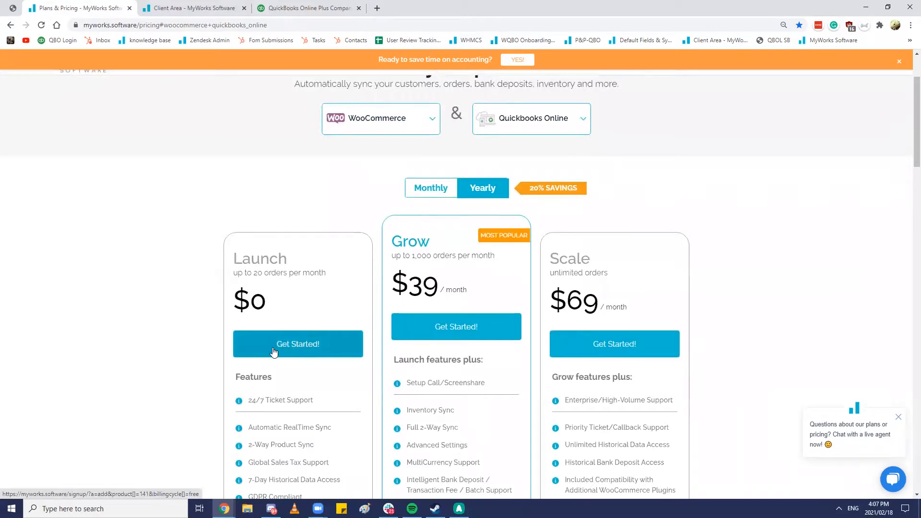
pyautogui.moveTo(282, 351)
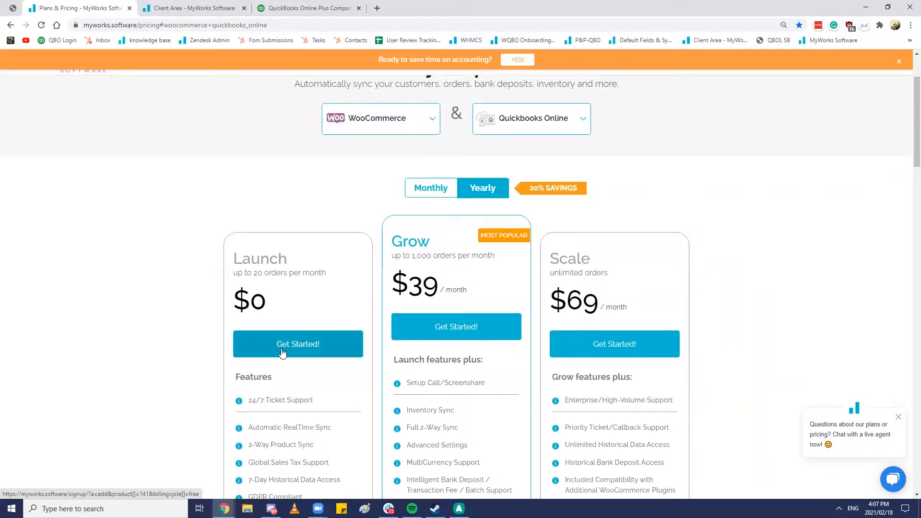
pyautogui.moveTo(258, 341)
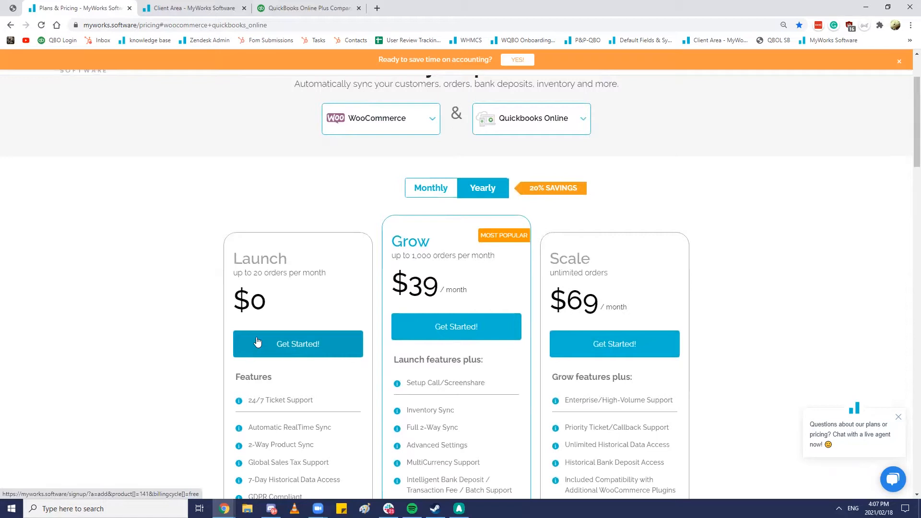
pyautogui.moveTo(183, 21)
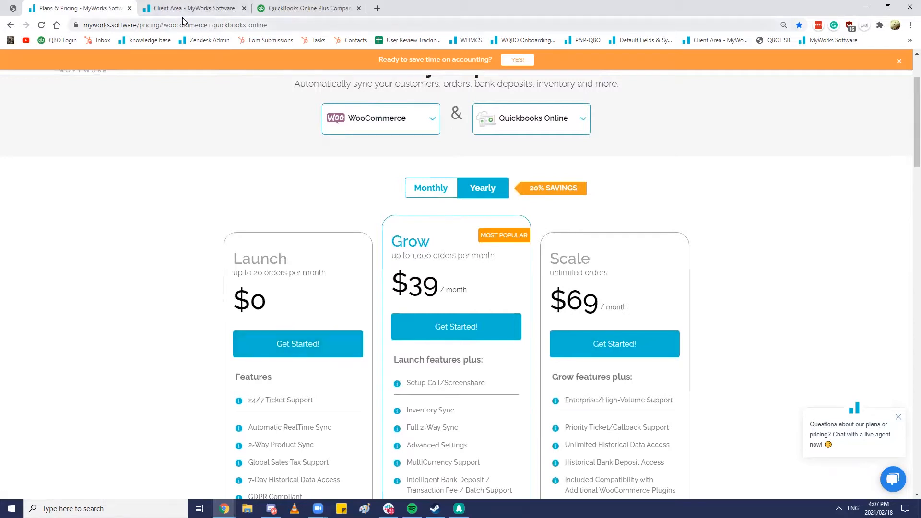
# Step: Enter the MyWorks client area and bring up My Plans
pyautogui.click(194, 8)
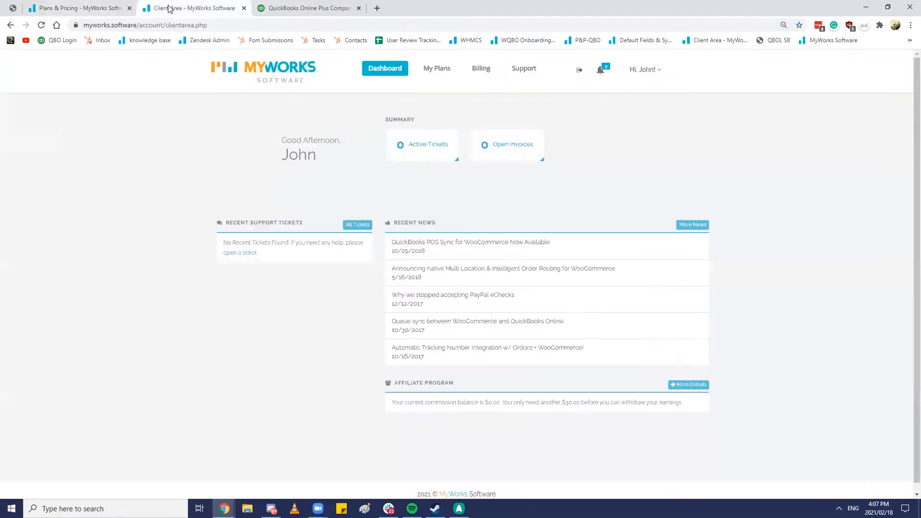
pyautogui.click(643, 70)
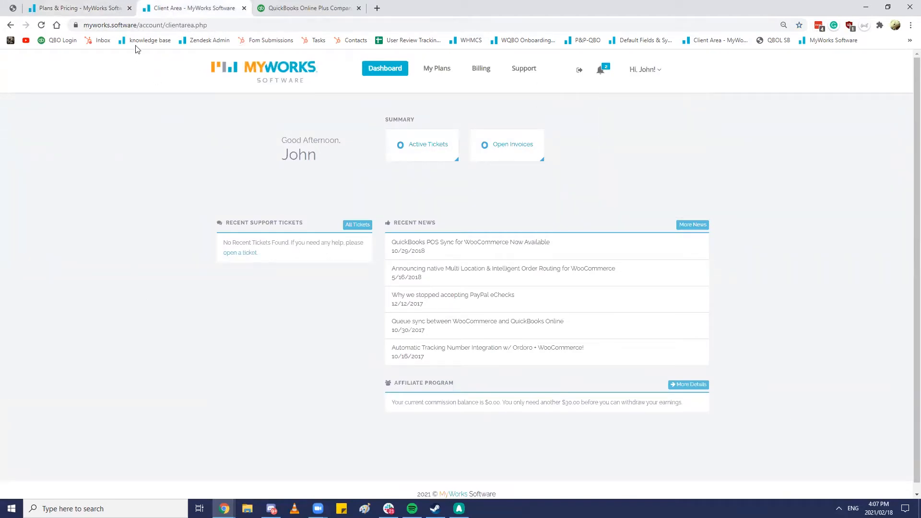
pyautogui.click(144, 25)
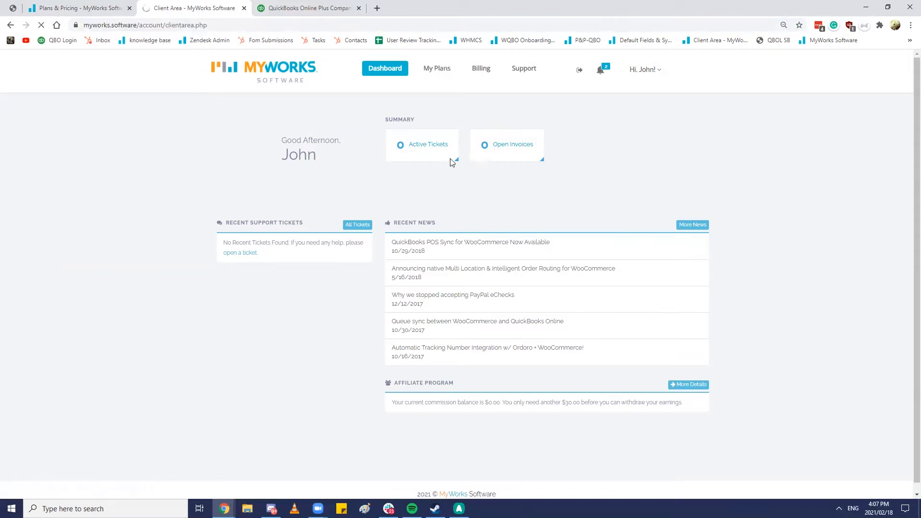
pyautogui.click(437, 68)
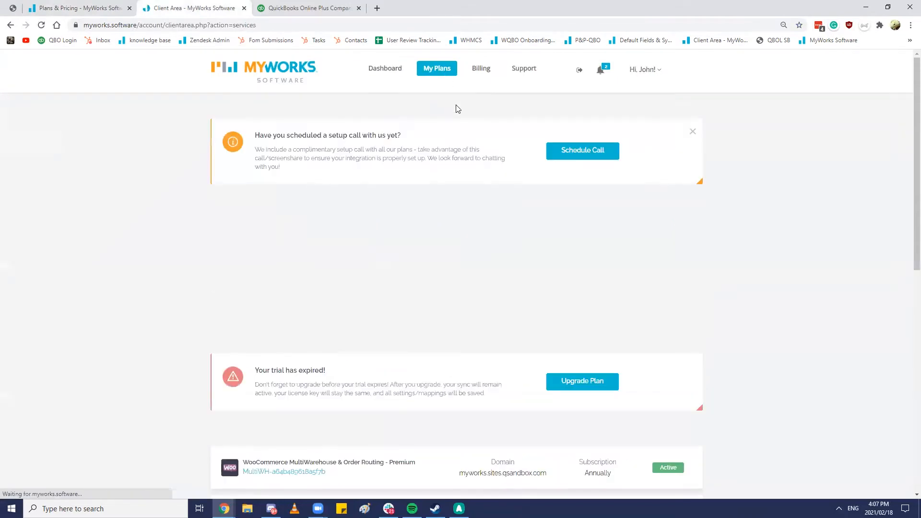
# Step: Locate the WooCommerce Sync for QuickBooks Online Launch plan in the list
pyautogui.scroll(-3)
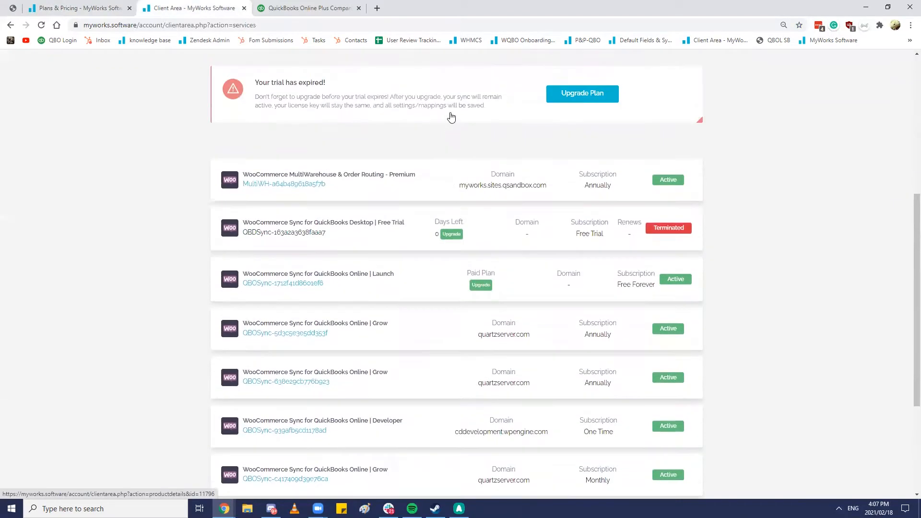
pyautogui.scroll(-3)
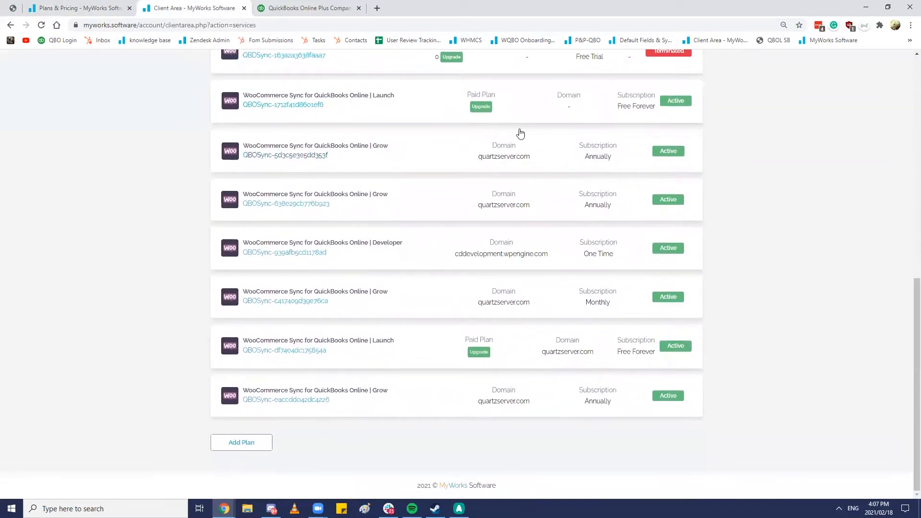
pyautogui.scroll(3)
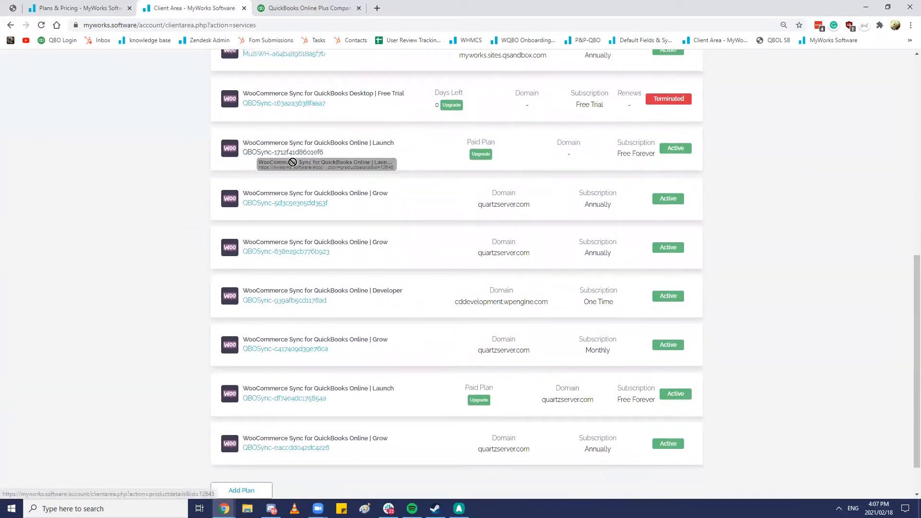
pyautogui.moveTo(247, 158)
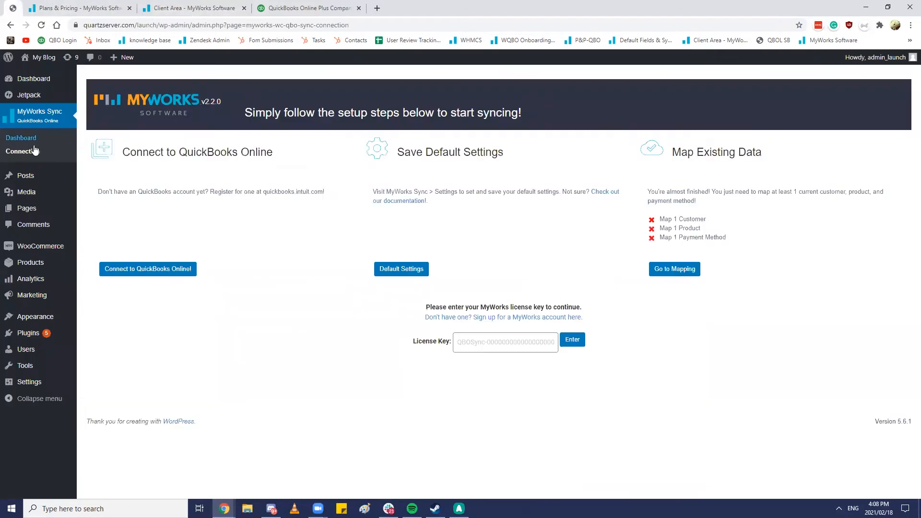
pyautogui.click(504, 341)
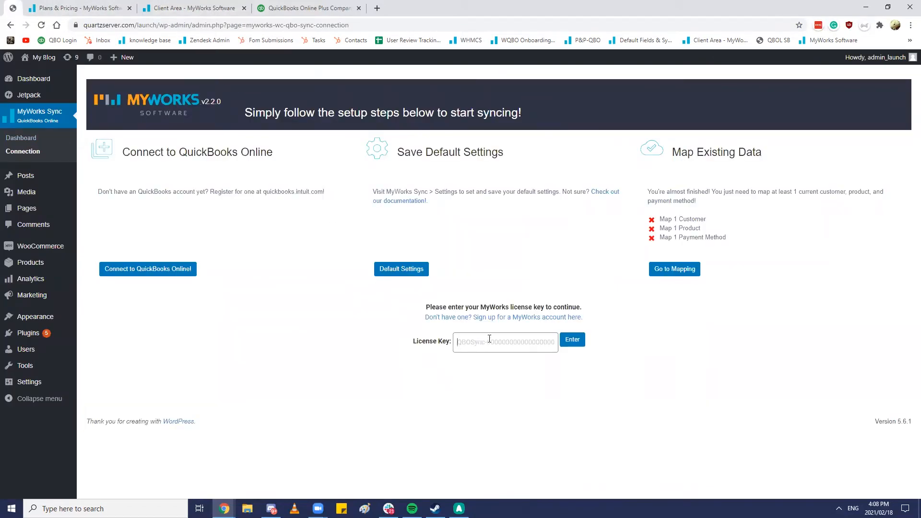
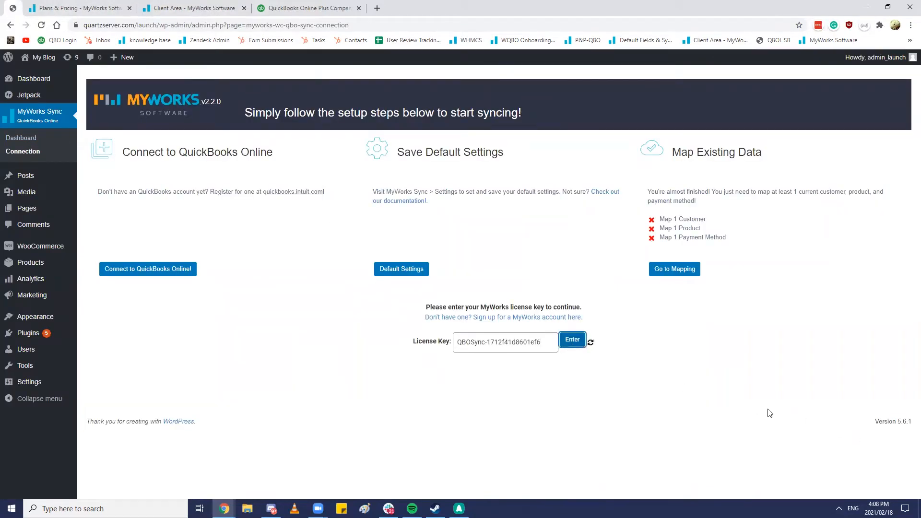
pyautogui.click(570, 339)
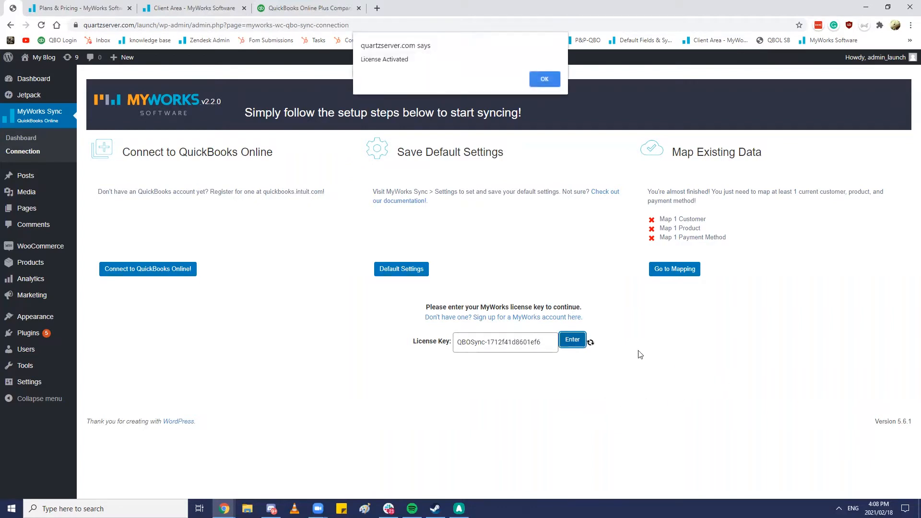
pyautogui.moveTo(540, 83)
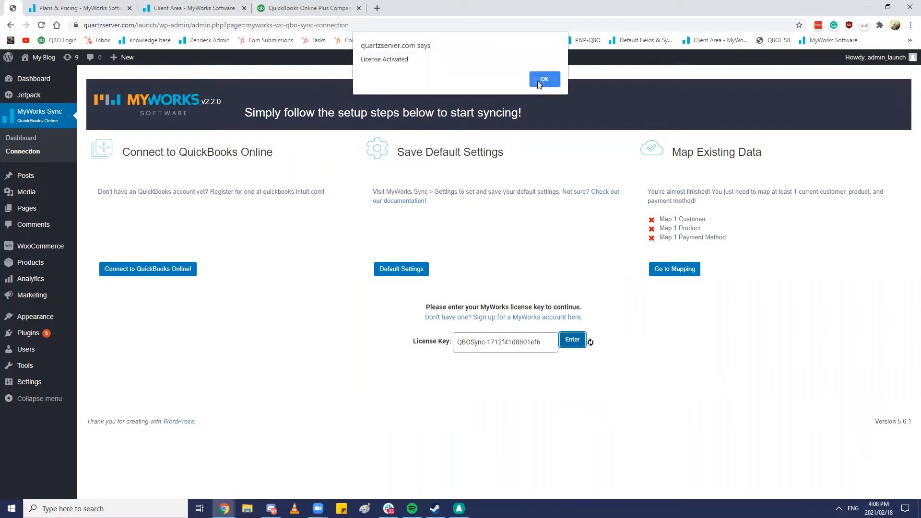
pyautogui.click(543, 80)
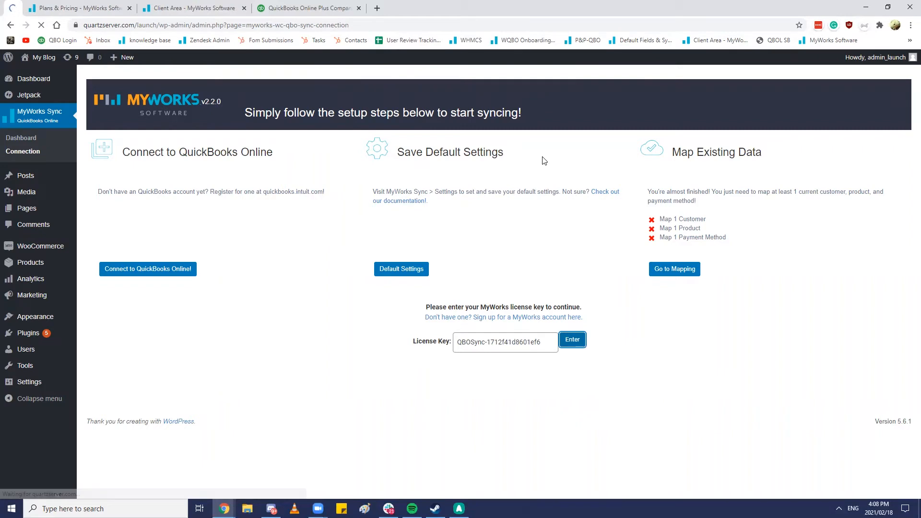
pyautogui.click(571, 340)
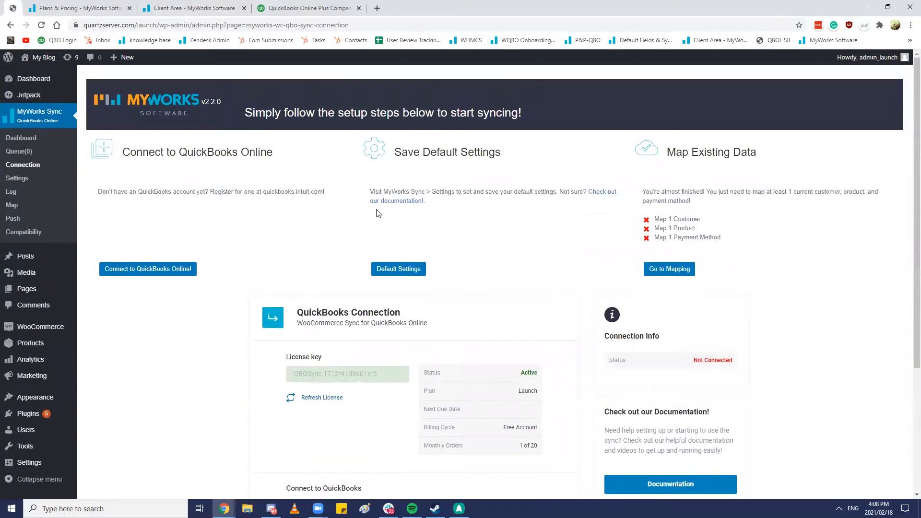
pyautogui.scroll(-3)
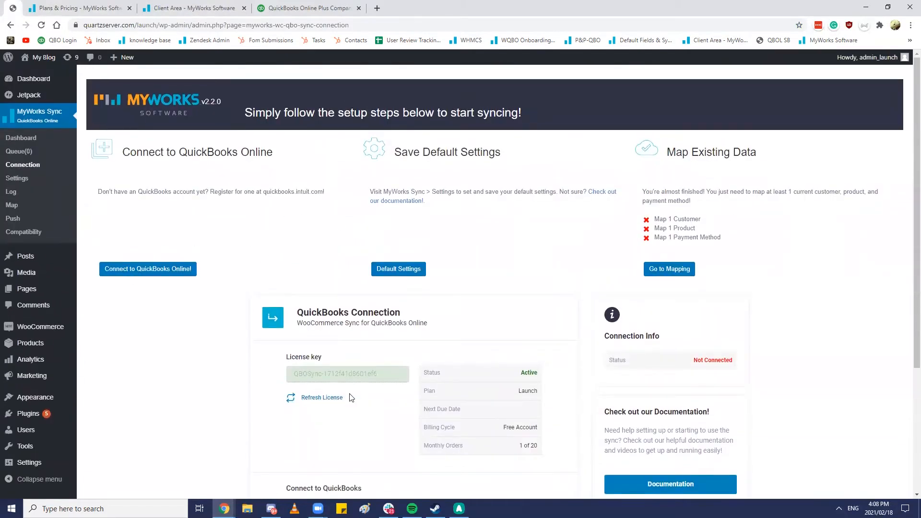
pyautogui.scroll(-3)
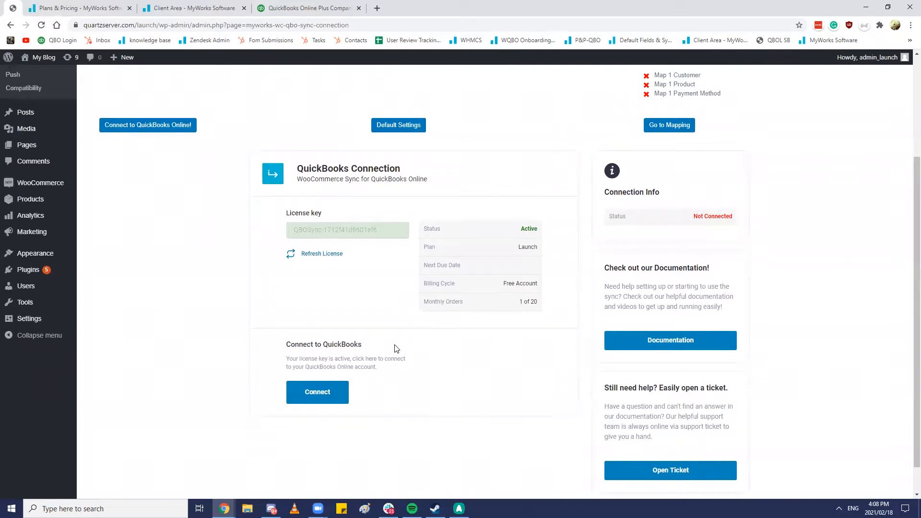
pyautogui.moveTo(387, 385)
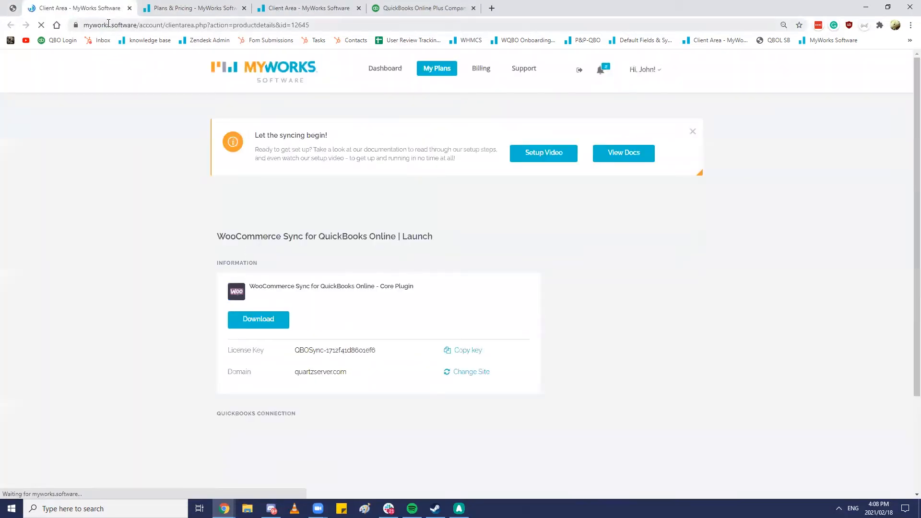
# Step: In Advanced Settings enable Sandbox Mode and update the connection settings
pyautogui.scroll(-3)
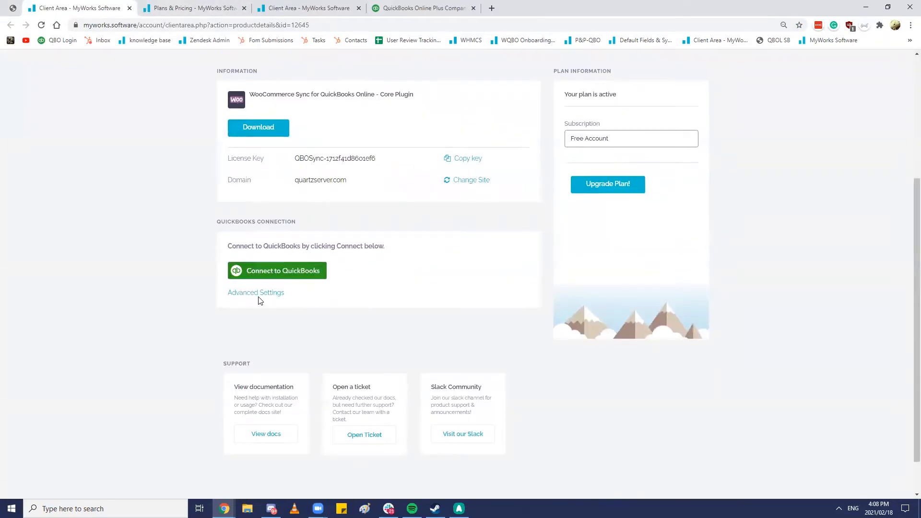
pyautogui.click(255, 292)
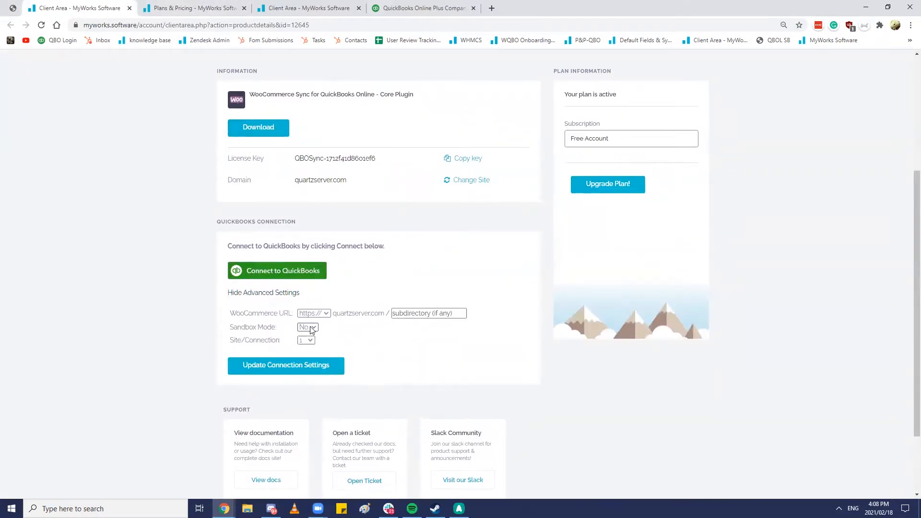
pyautogui.scroll(3)
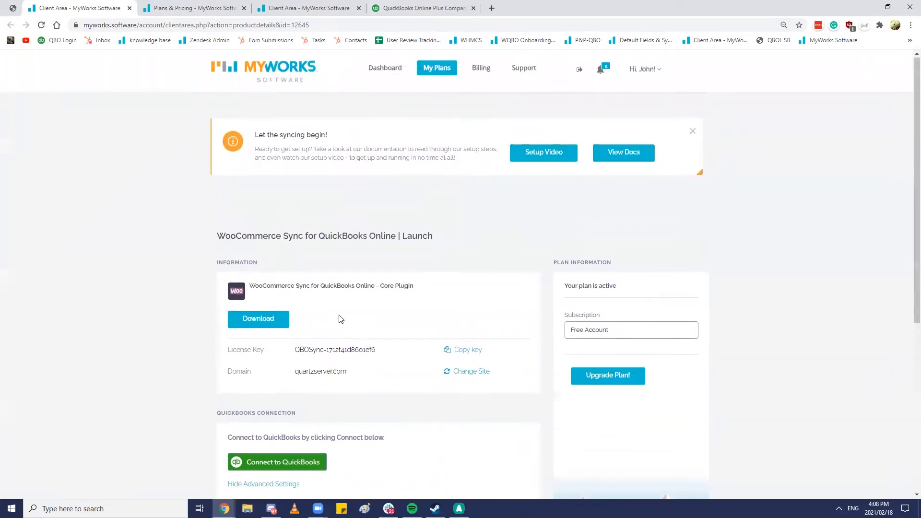
pyautogui.scroll(-3)
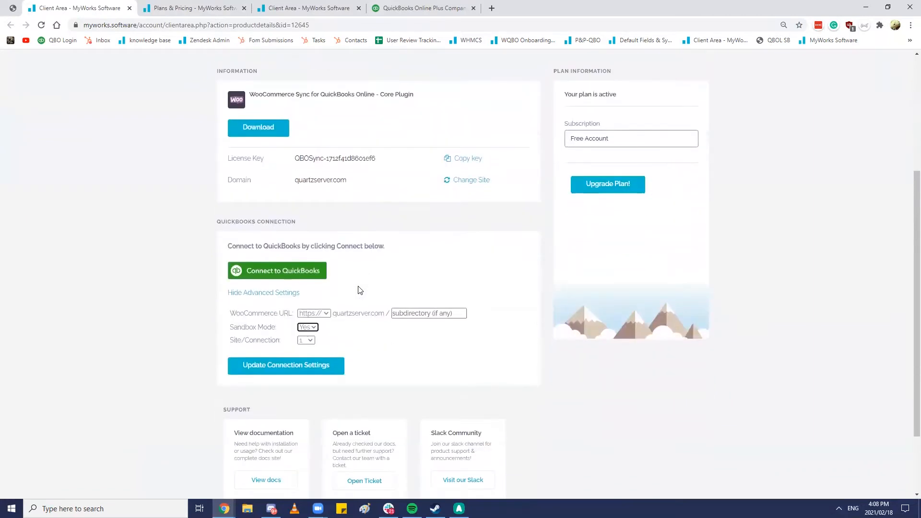
pyautogui.scroll(3)
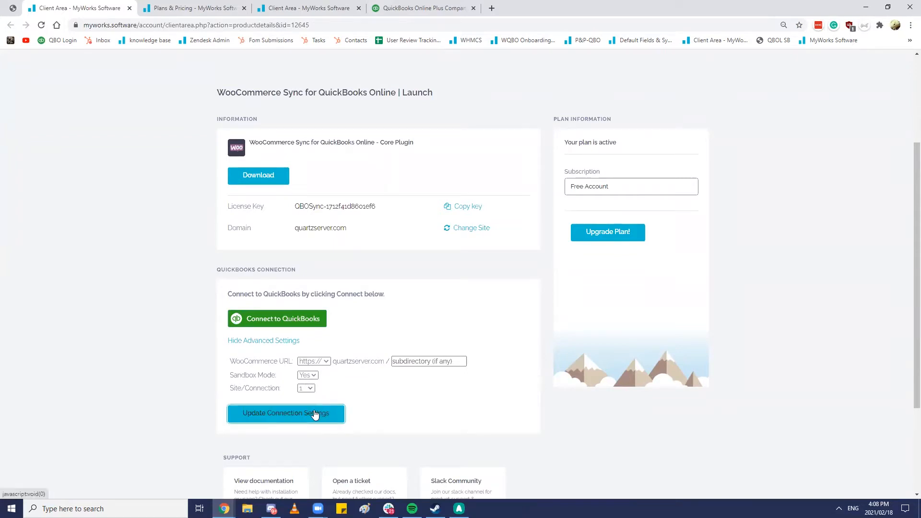
pyautogui.click(286, 413)
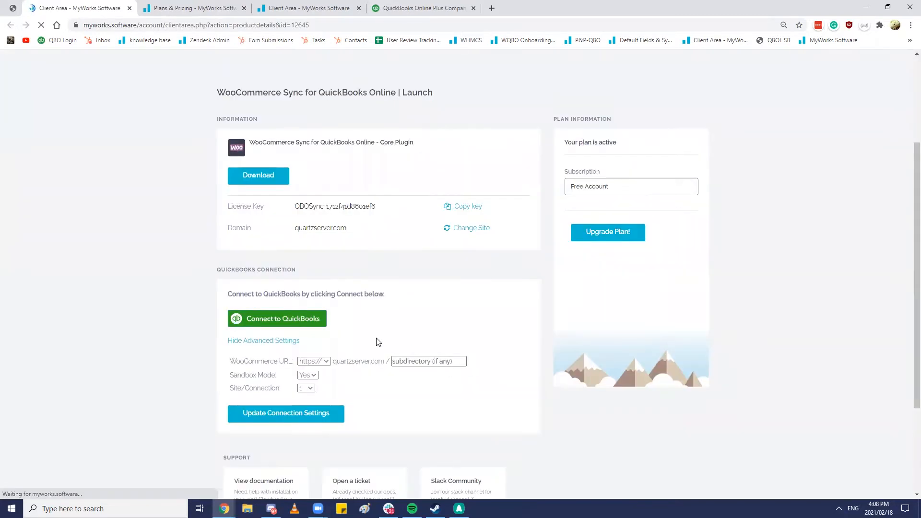
# Step: Start connecting the Launch plan to QuickBooks
pyautogui.click(277, 318)
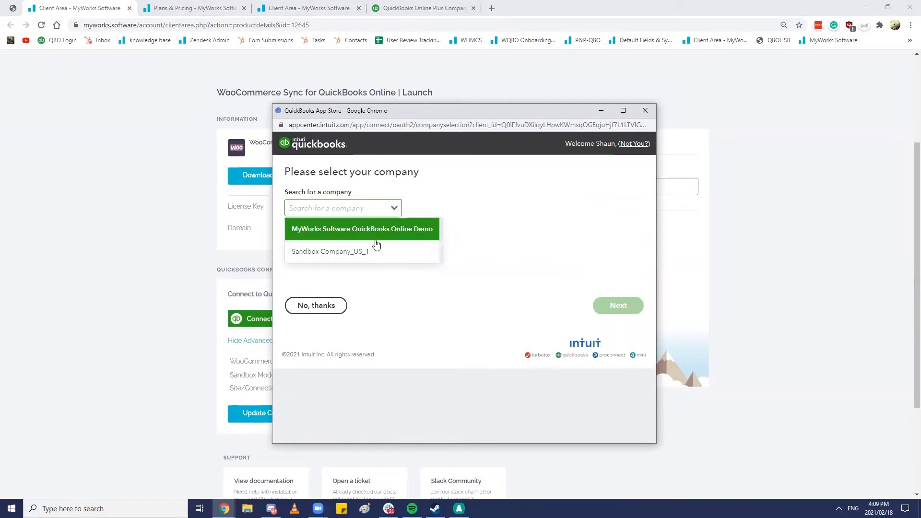
pyautogui.moveTo(381, 236)
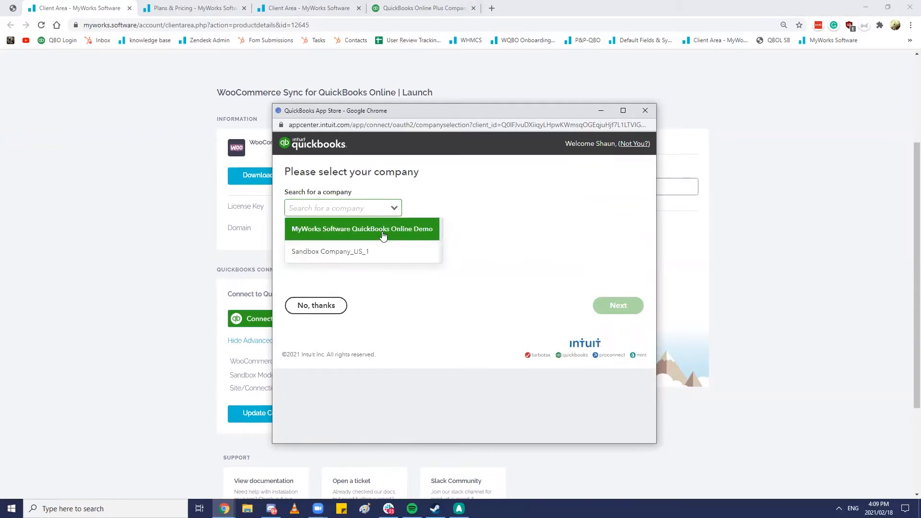
# Step: Select the MyWorks Software QuickBooks Online Demo company and accept the admin change
pyautogui.click(363, 228)
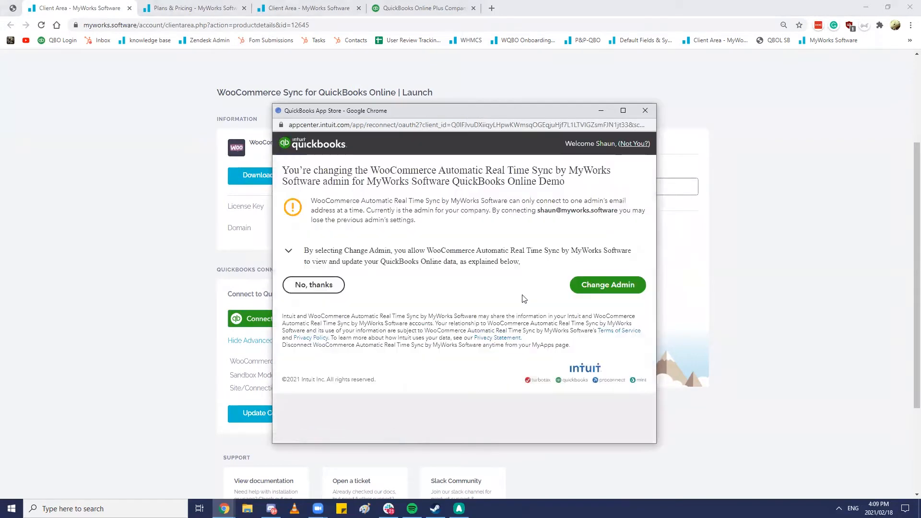
pyautogui.moveTo(607, 285)
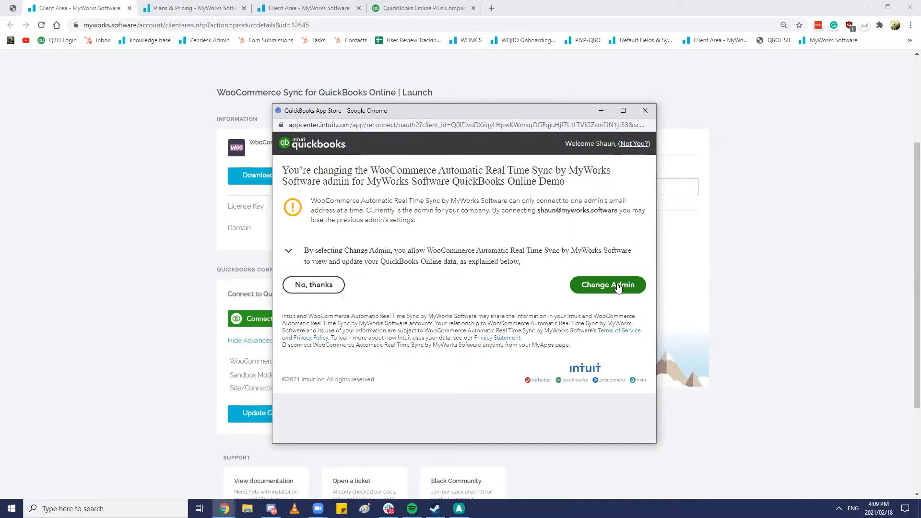
pyautogui.moveTo(490, 318)
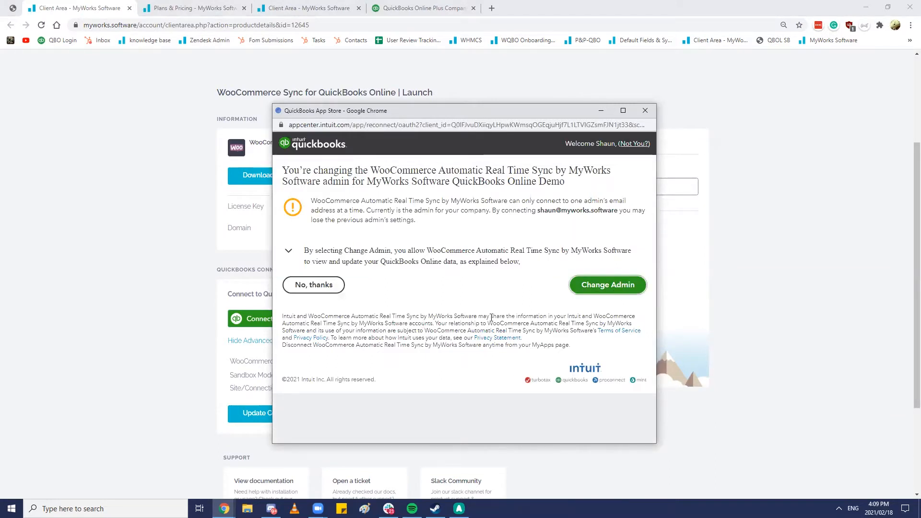
pyautogui.click(607, 284)
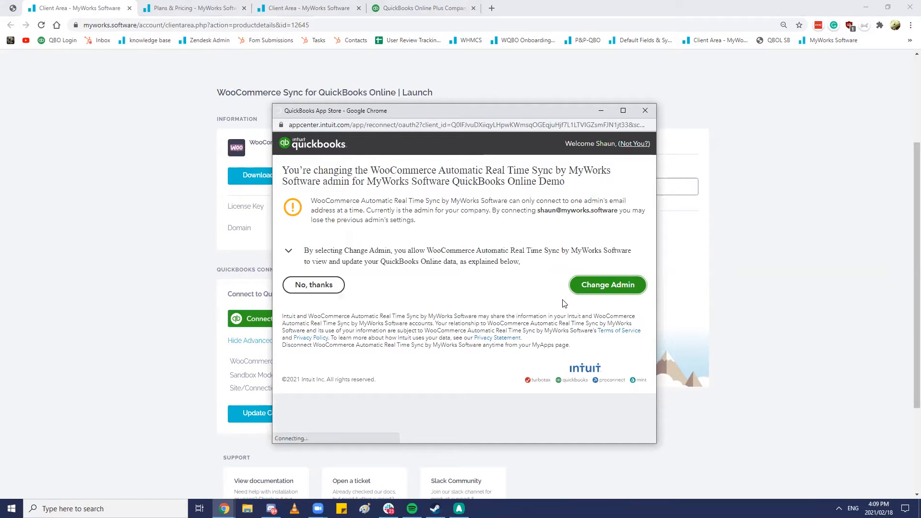
pyautogui.click(607, 285)
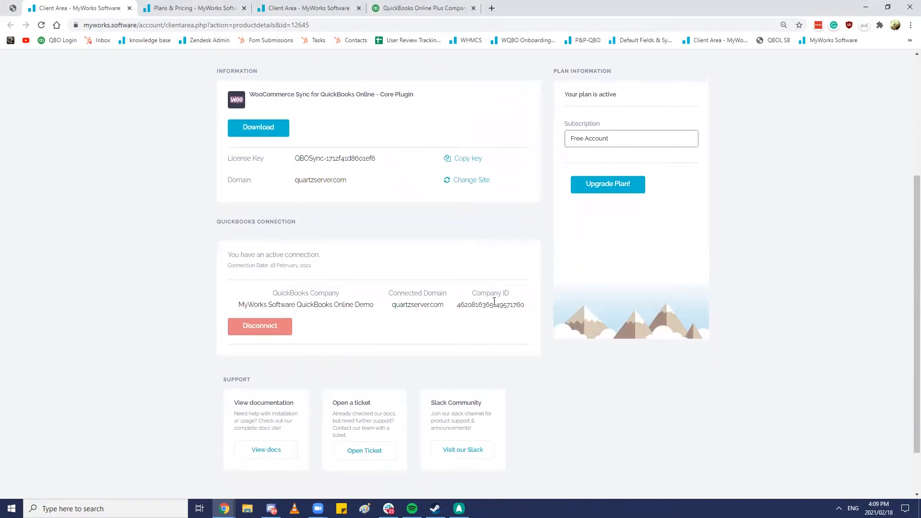
pyautogui.scroll(3)
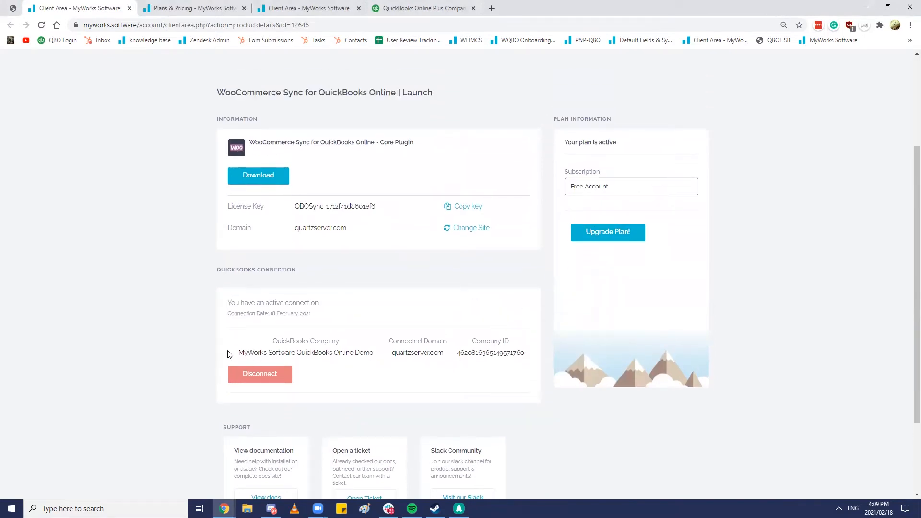
pyautogui.scroll(3)
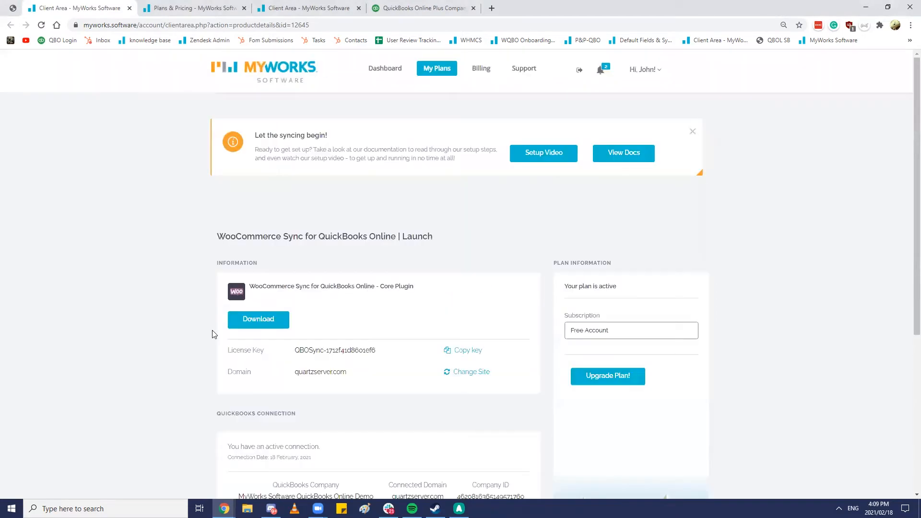
pyautogui.scroll(-3)
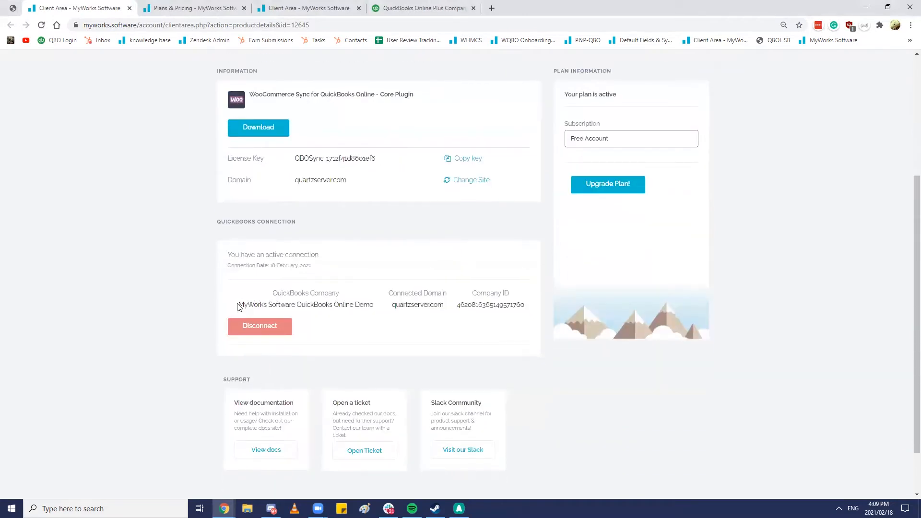
pyautogui.doubleClick(305, 304)
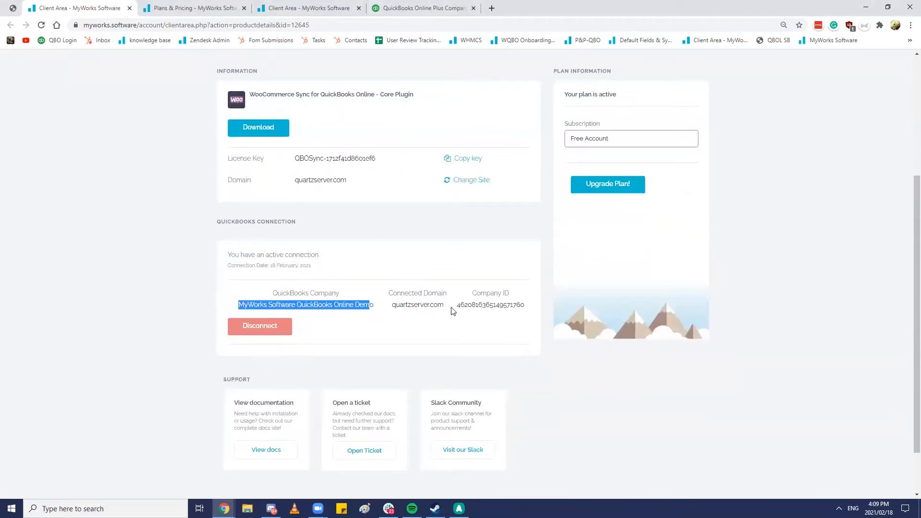
pyautogui.doubleClick(417, 304)
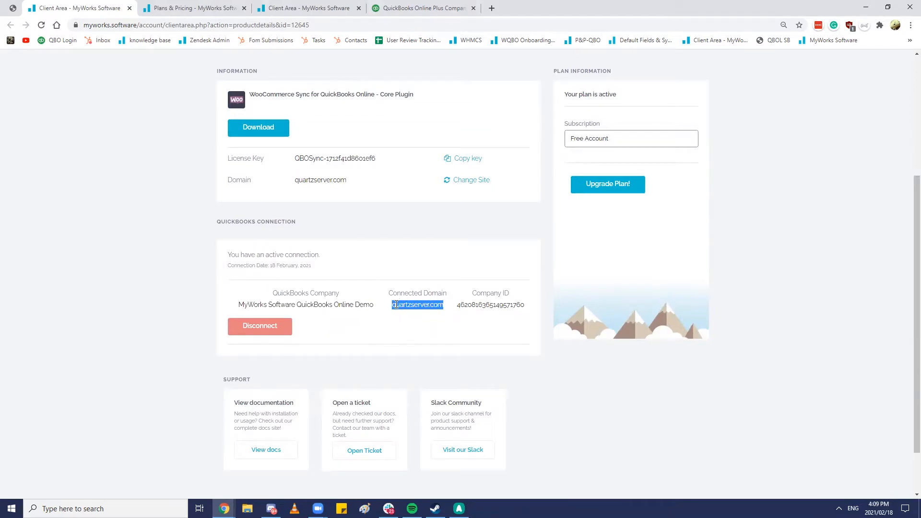
pyautogui.scroll(3)
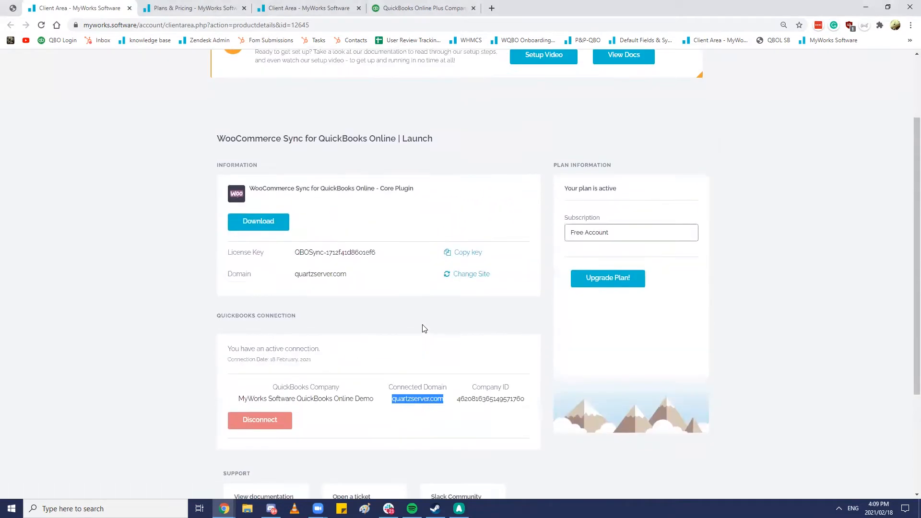
pyautogui.scroll(3)
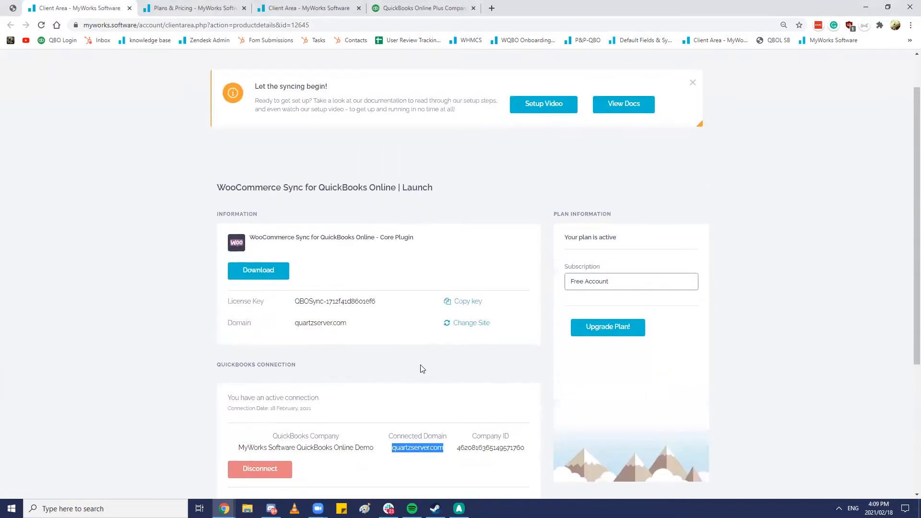
pyautogui.scroll(3)
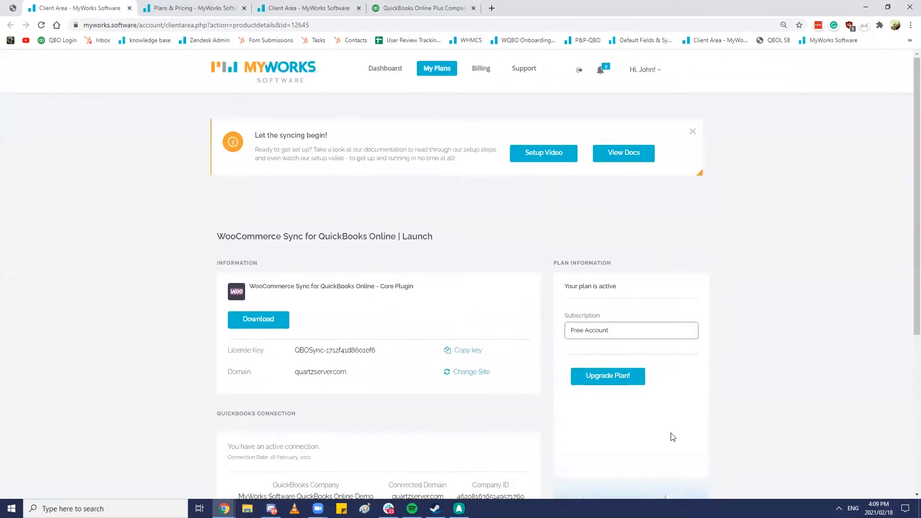
pyautogui.moveTo(64, 56)
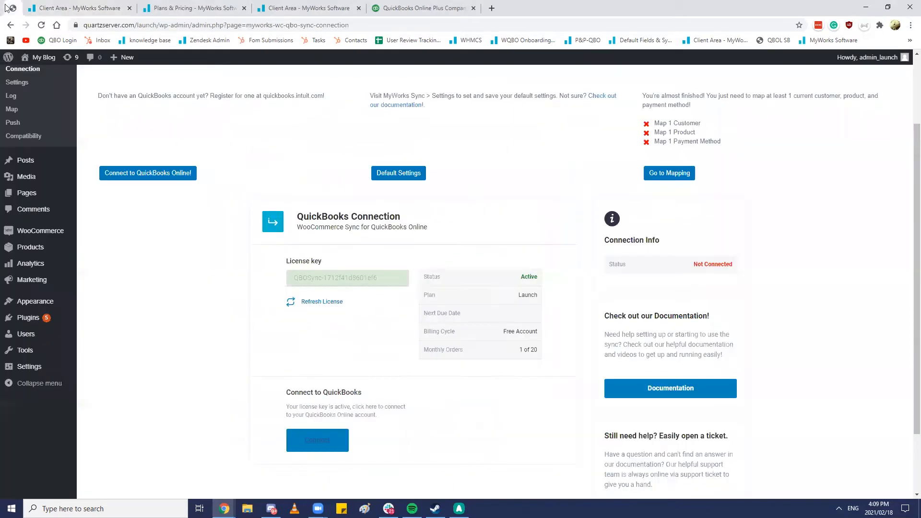
# Step: Refresh the connection page so Connection Info shows the QuickBooks Online Demo company connected
pyautogui.scroll(3)
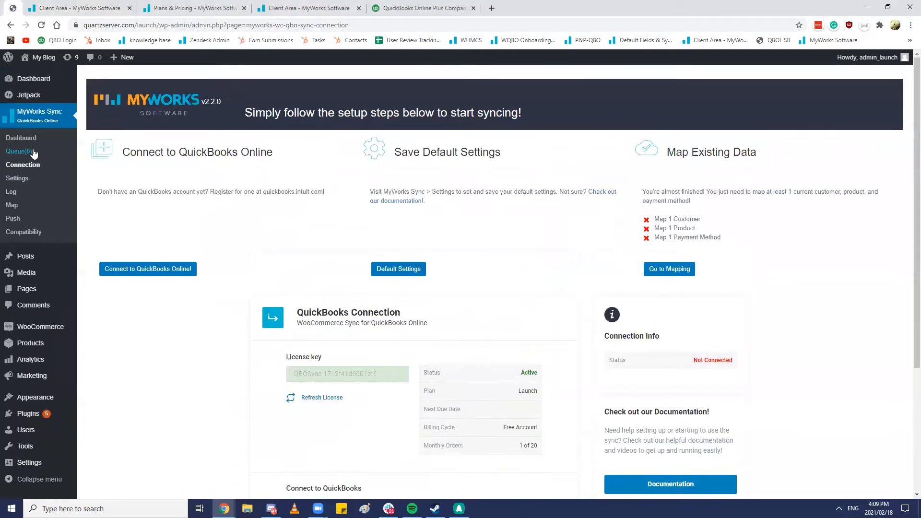
pyautogui.scroll(-3)
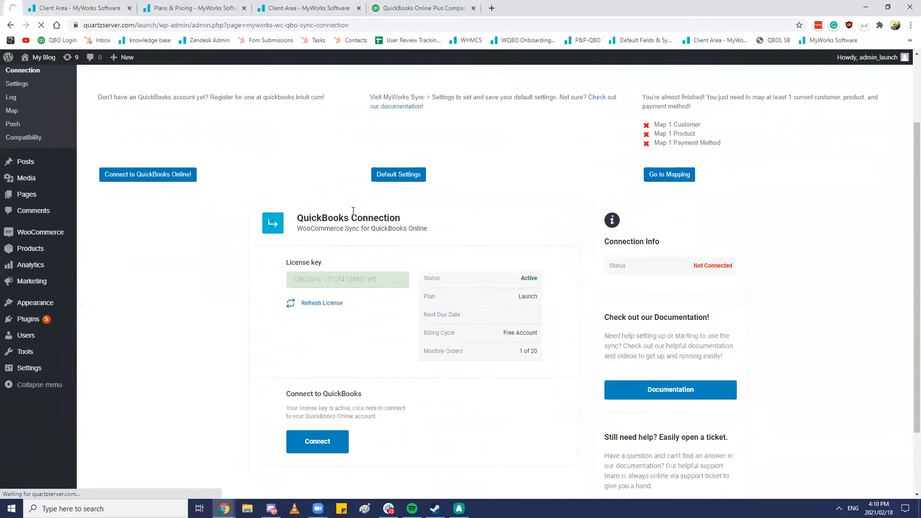
pyautogui.scroll(3)
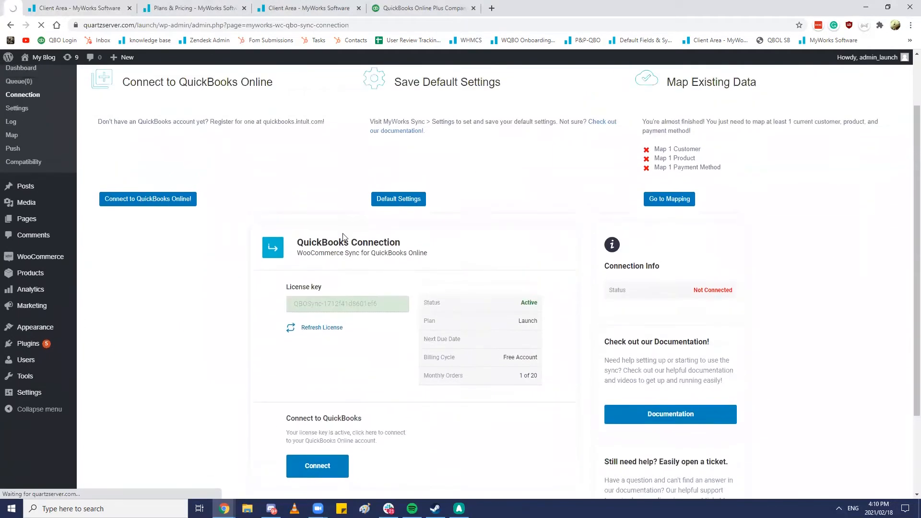
pyautogui.scroll(-3)
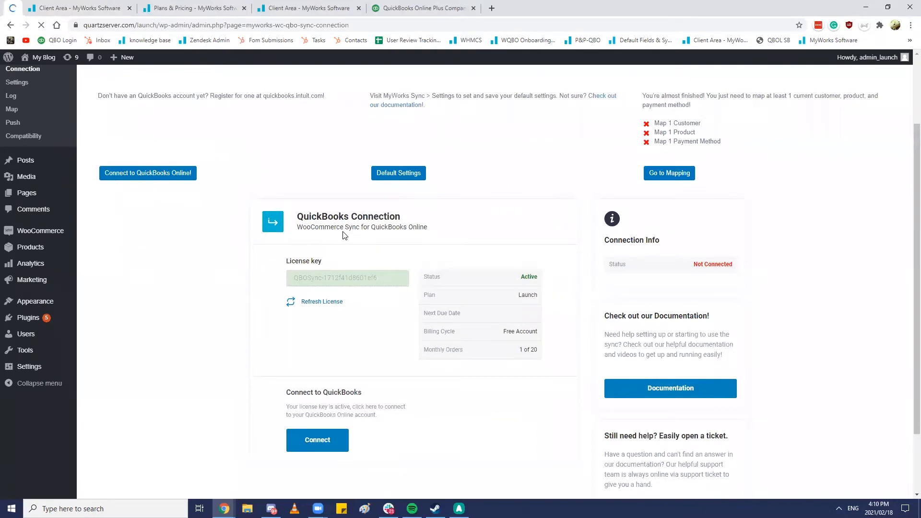
pyautogui.click(317, 440)
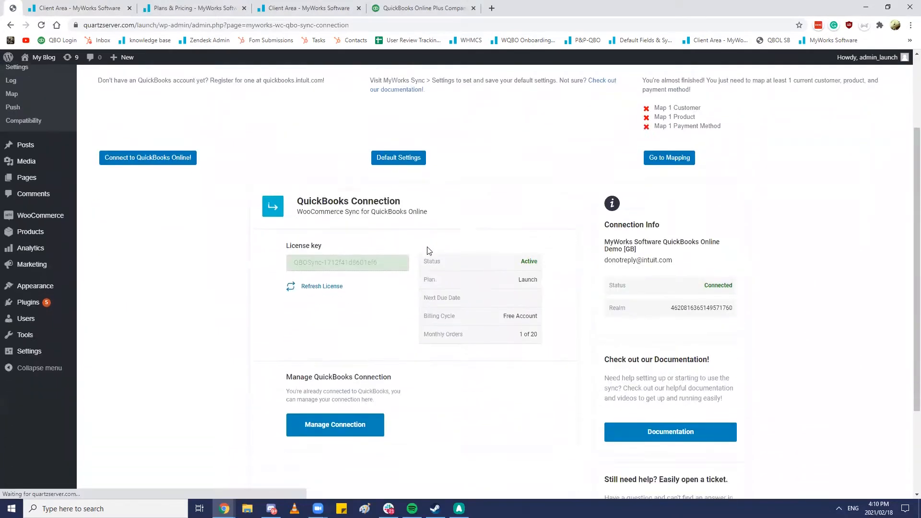
pyautogui.scroll(3)
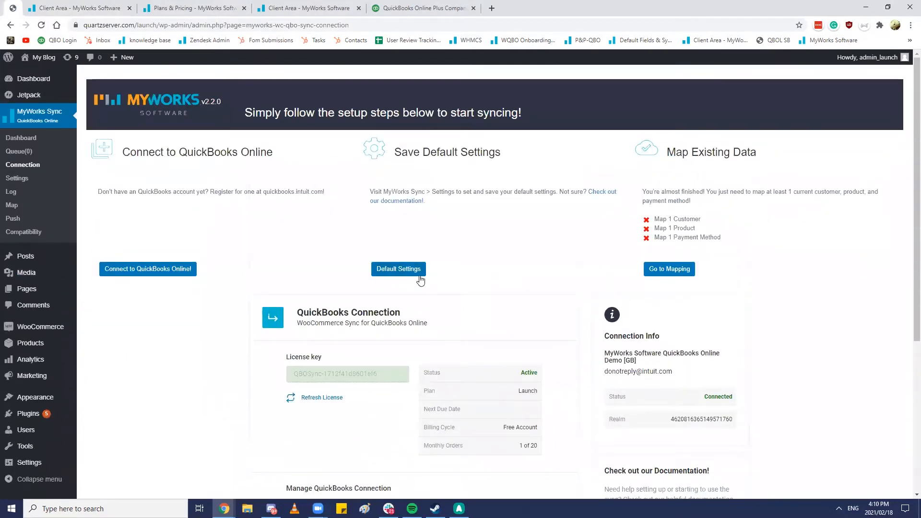
pyautogui.scroll(-3)
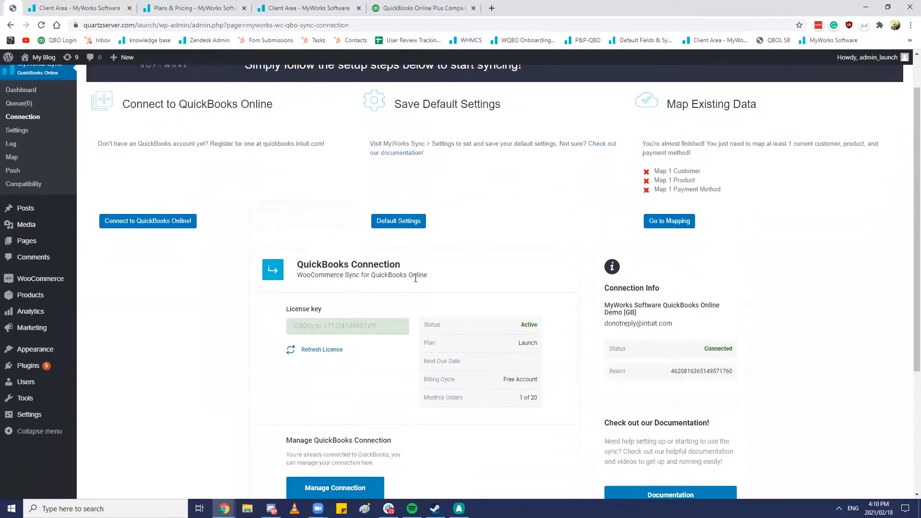
pyautogui.scroll(-3)
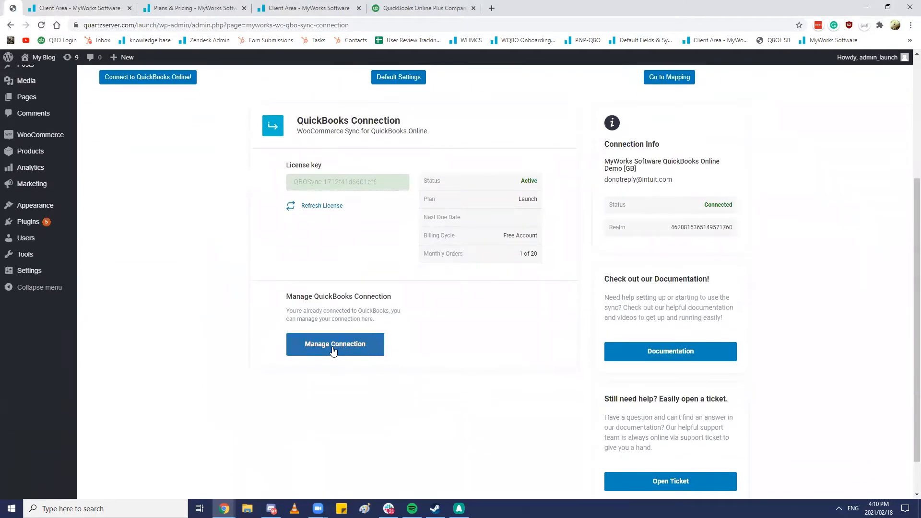
pyautogui.scroll(3)
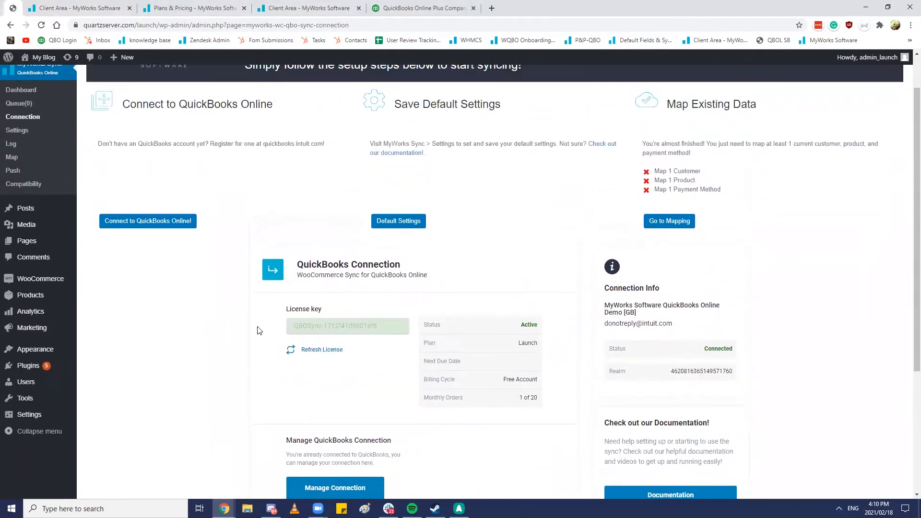
pyautogui.scroll(-3)
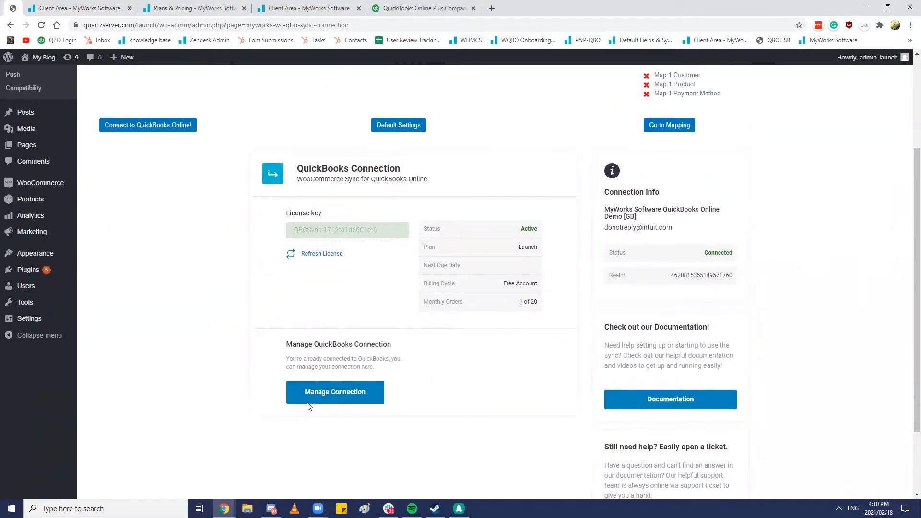
pyautogui.scroll(3)
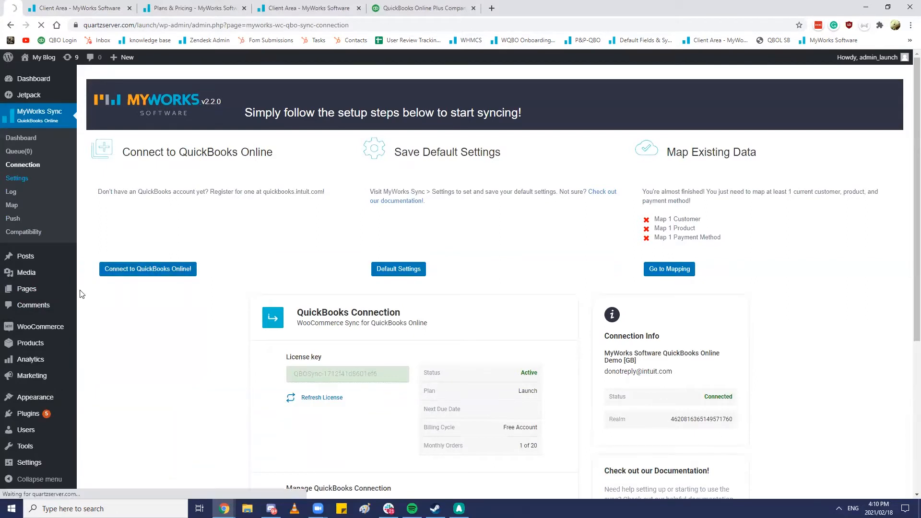
pyautogui.click(17, 178)
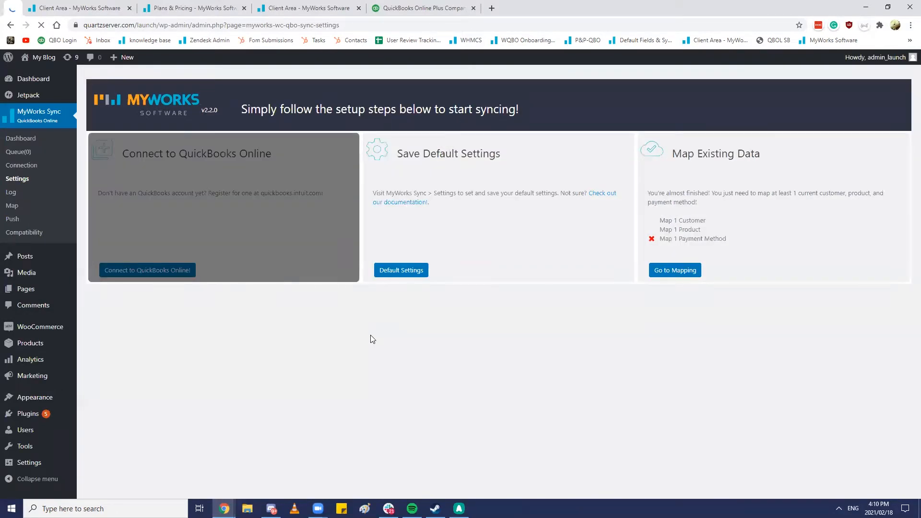
pyautogui.scroll(-3)
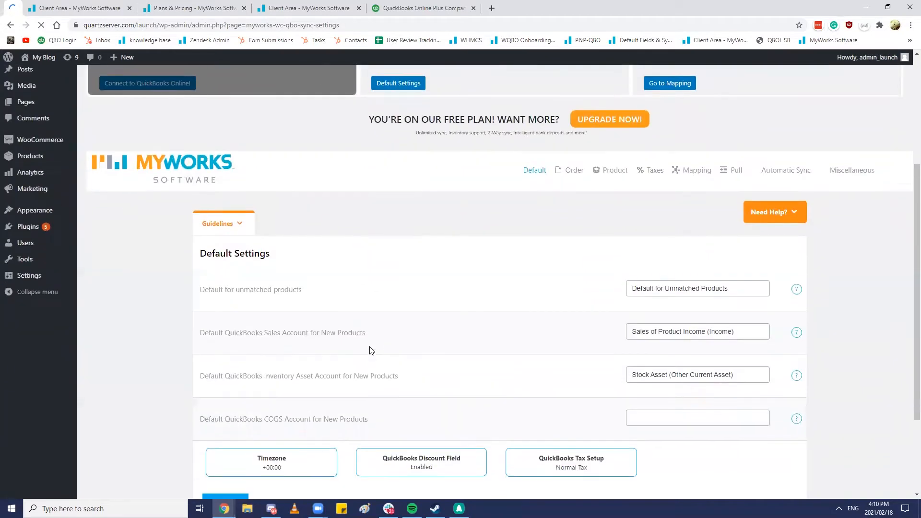
pyautogui.scroll(3)
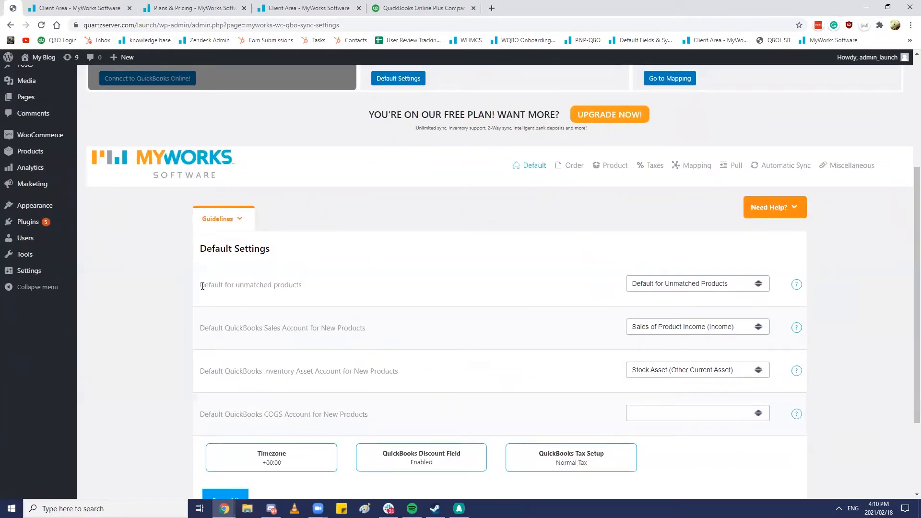
pyautogui.doubleClick(251, 284)
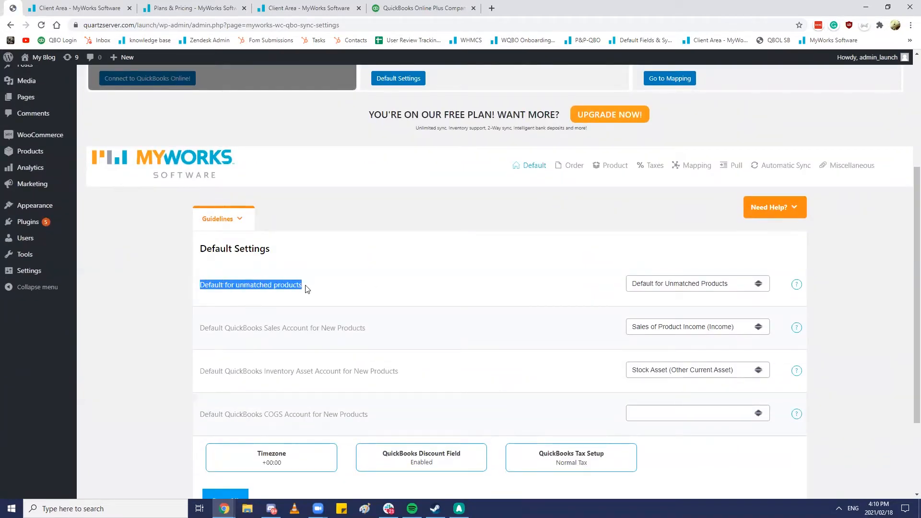
pyautogui.scroll(3)
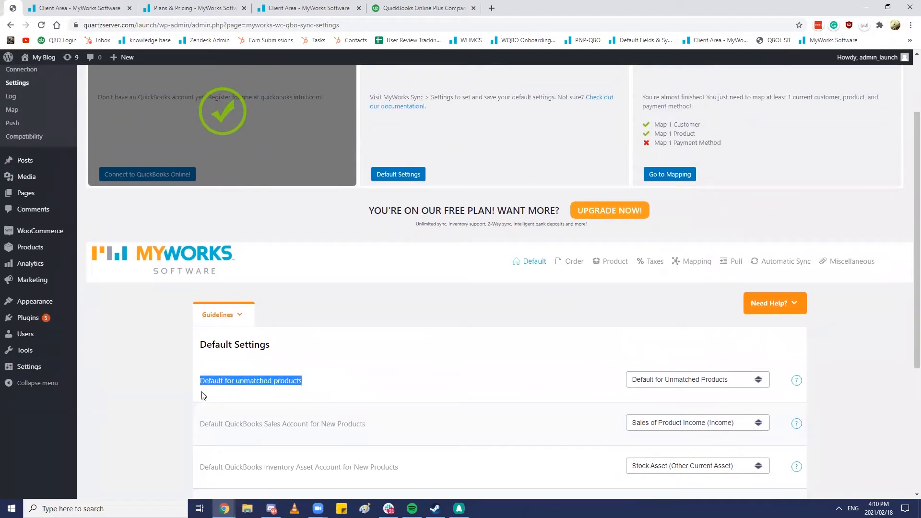
pyautogui.moveTo(305, 391)
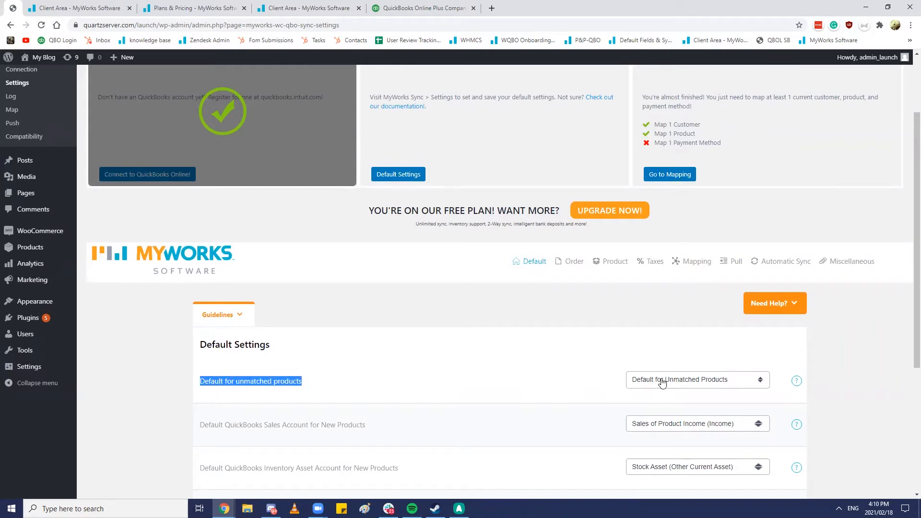
pyautogui.scroll(-3)
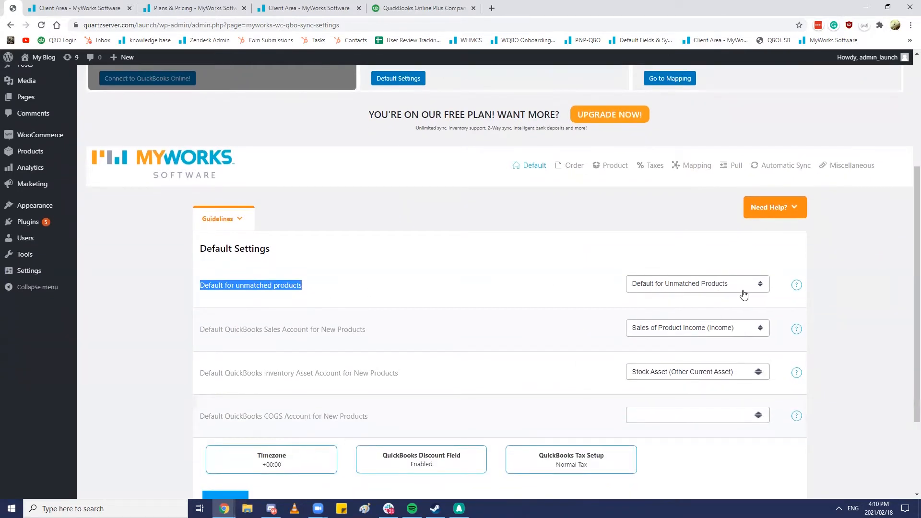
pyautogui.moveTo(713, 309)
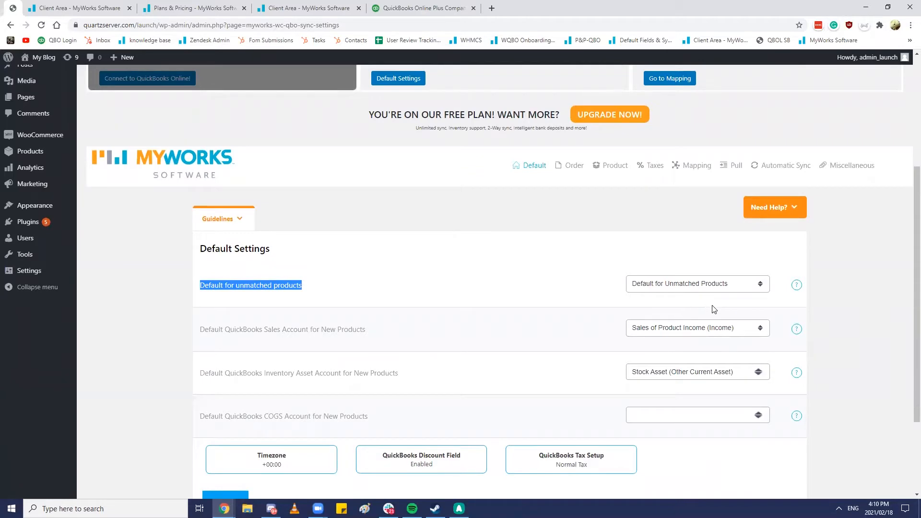
pyautogui.scroll(-3)
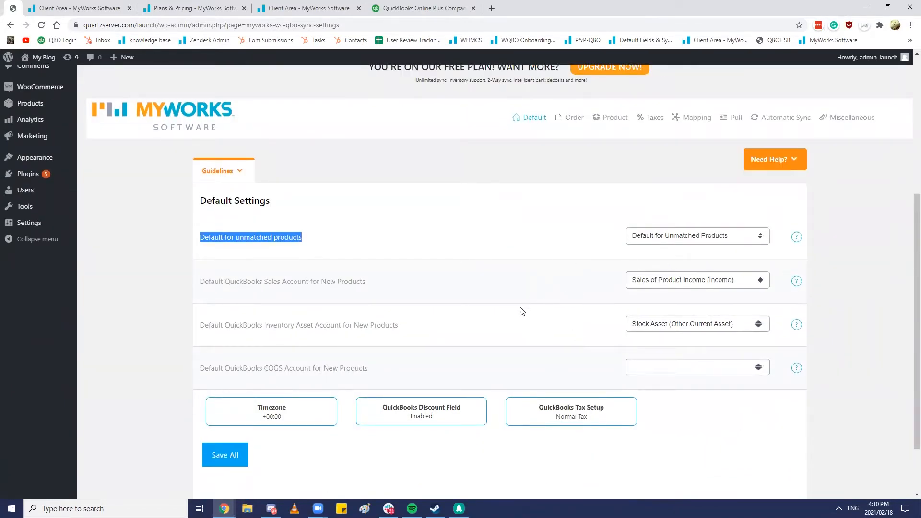
pyautogui.scroll(3)
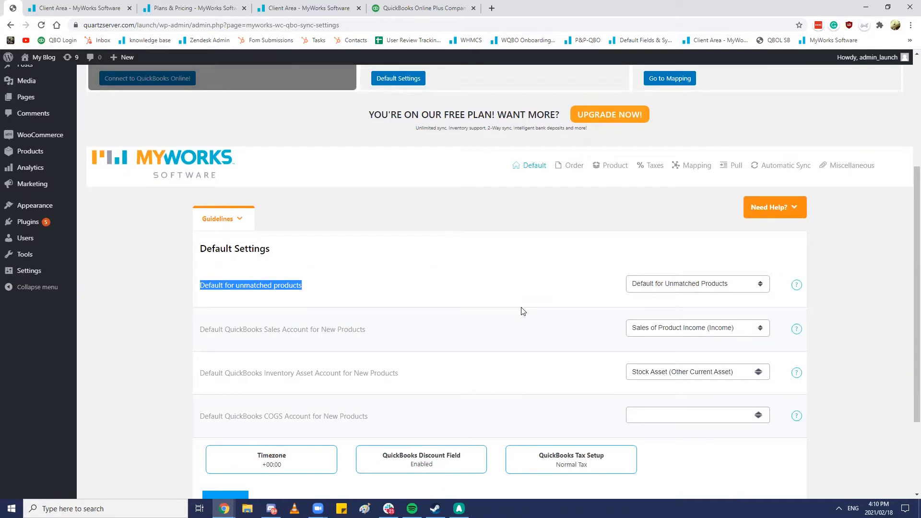
pyautogui.scroll(-3)
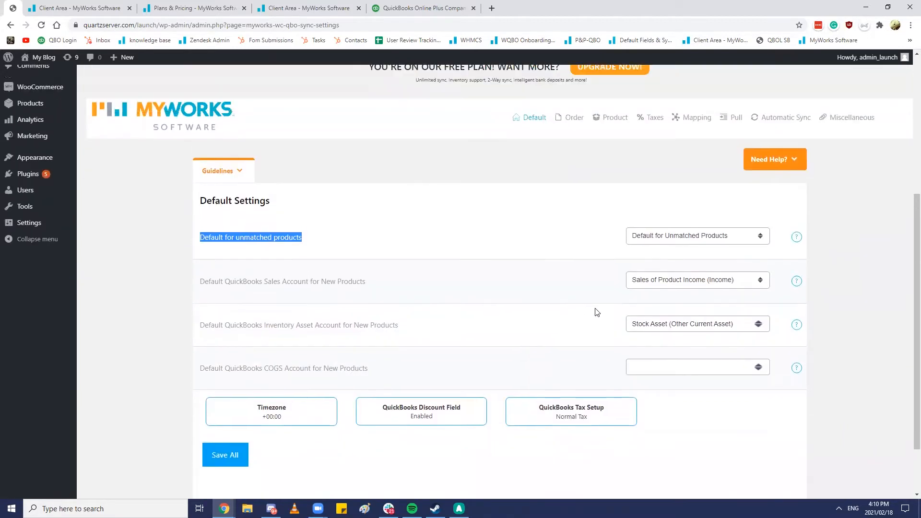
pyautogui.moveTo(393, 288)
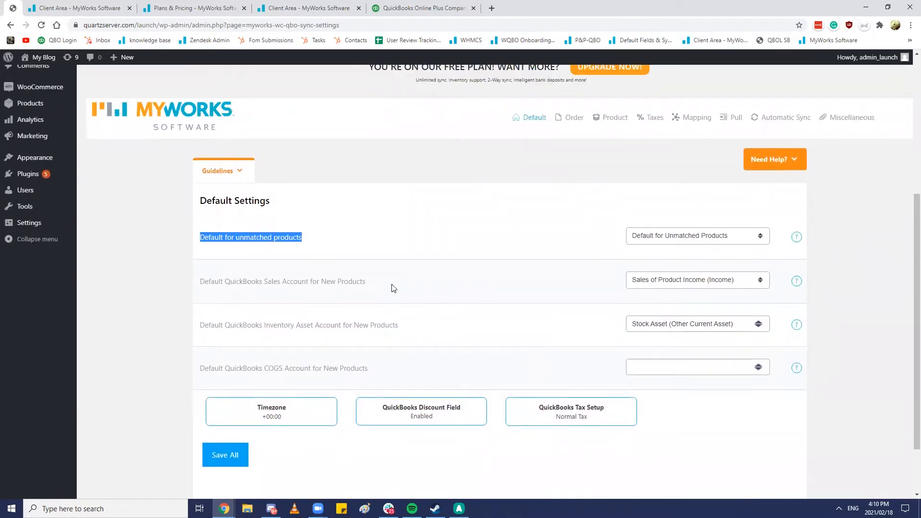
pyautogui.scroll(3)
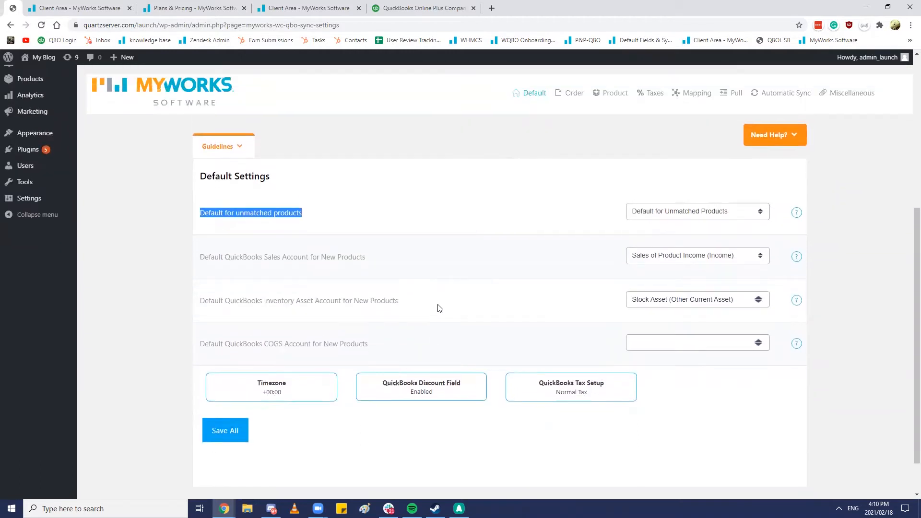
pyautogui.moveTo(423, 263)
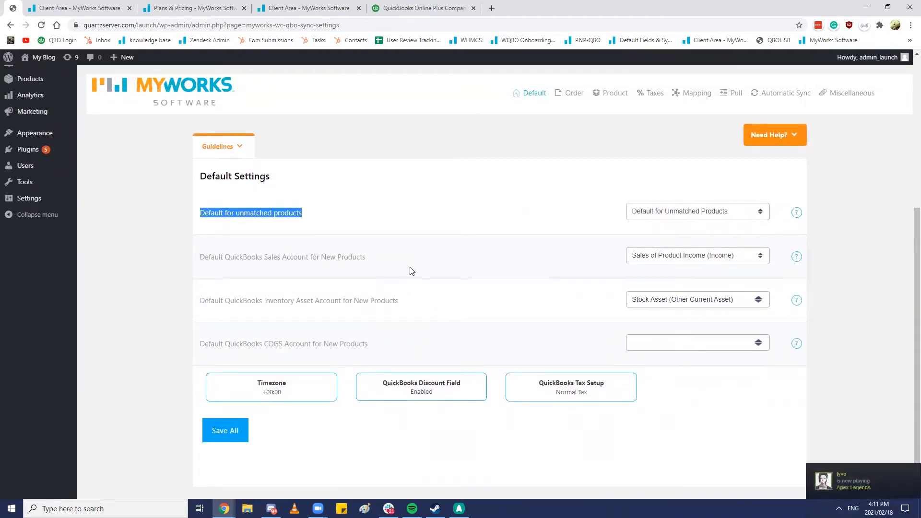
pyautogui.moveTo(390, 268)
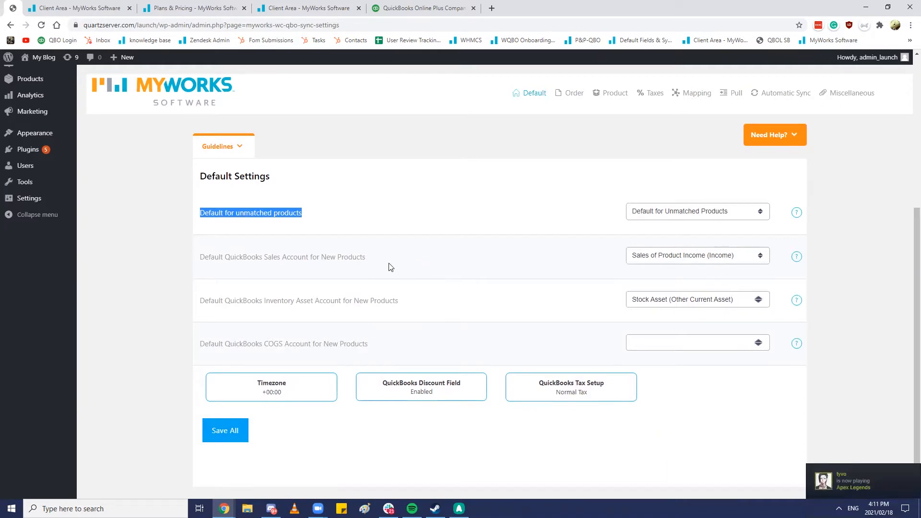
pyautogui.scroll(-3)
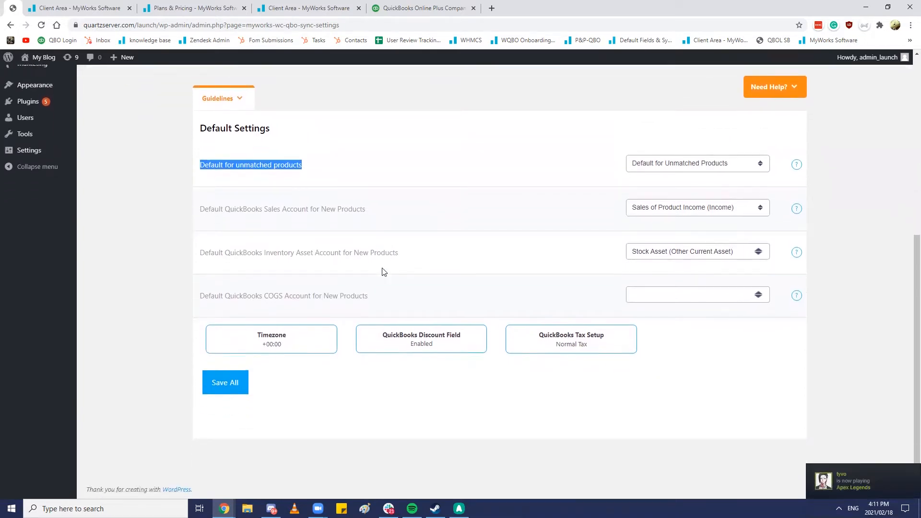
pyautogui.scroll(3)
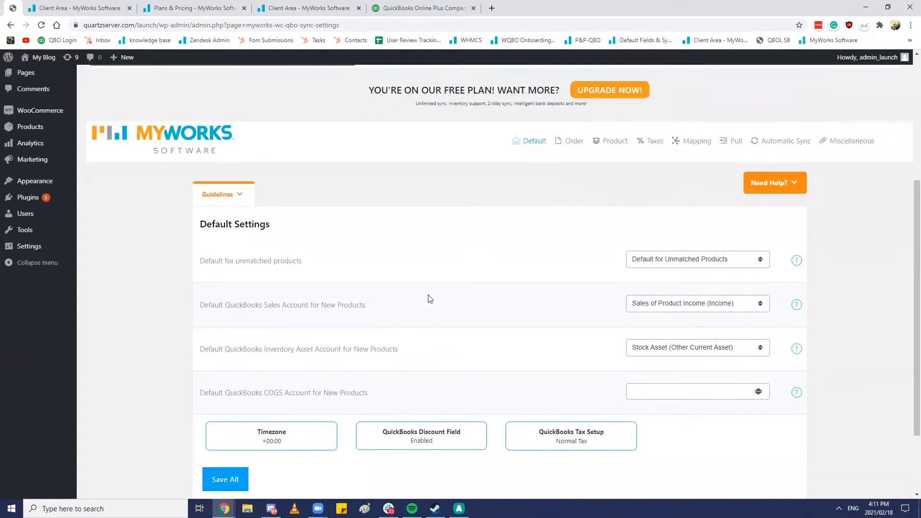
pyautogui.scroll(-3)
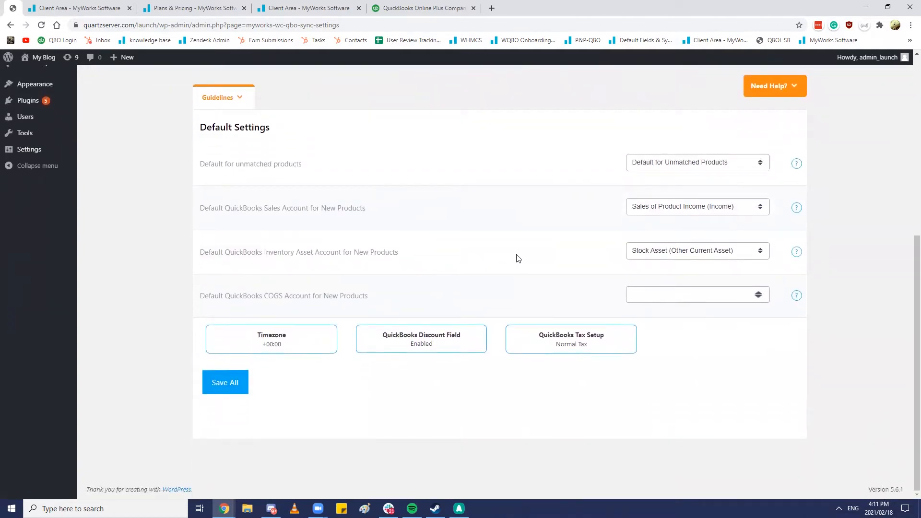
pyautogui.moveTo(437, 268)
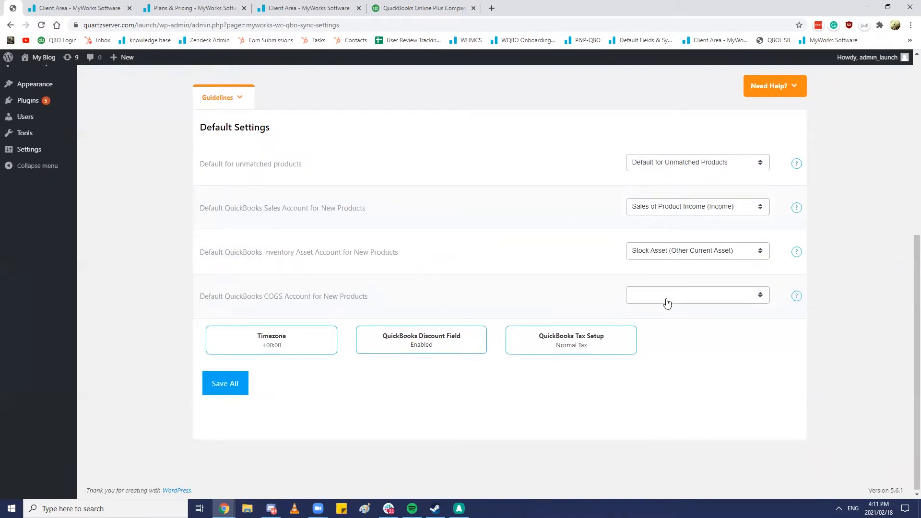
# Step: Choose Cost of sales (Cost of Goods Sold) as the default QuickBooks COGS account
pyautogui.click(697, 296)
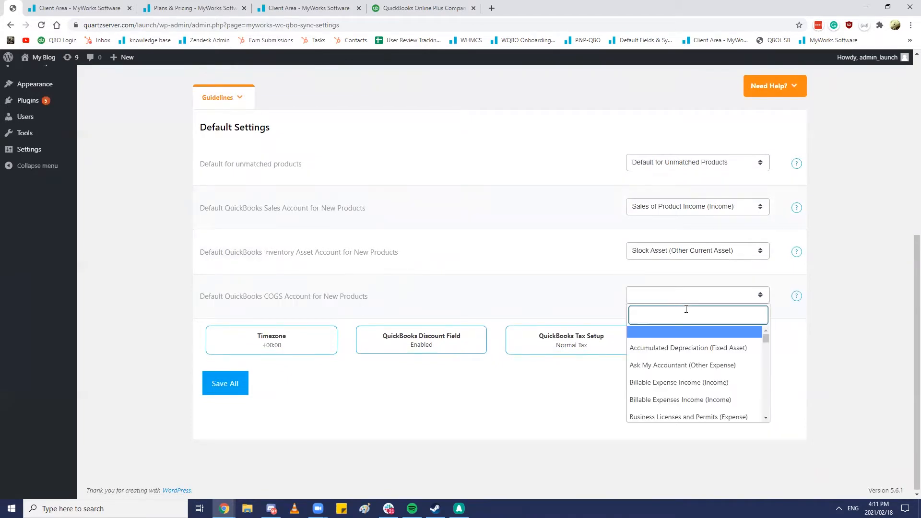
pyautogui.write('cost')
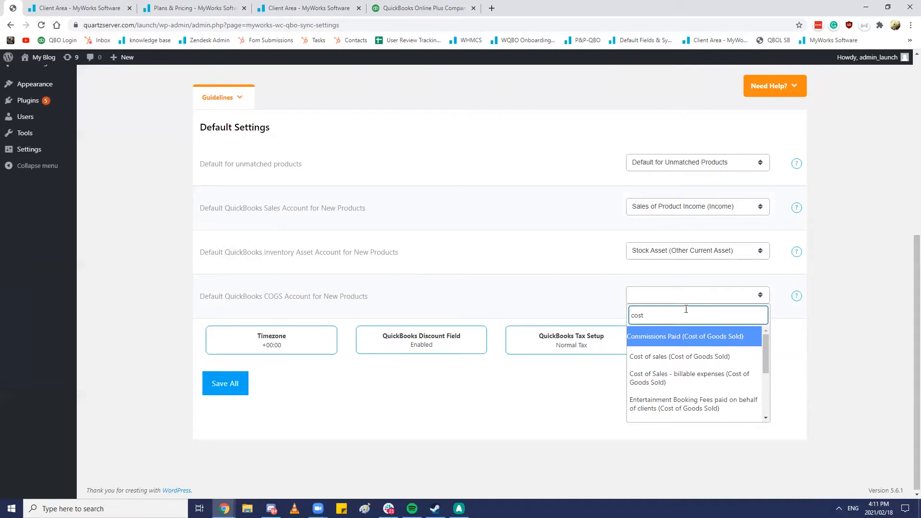
pyautogui.moveTo(702, 378)
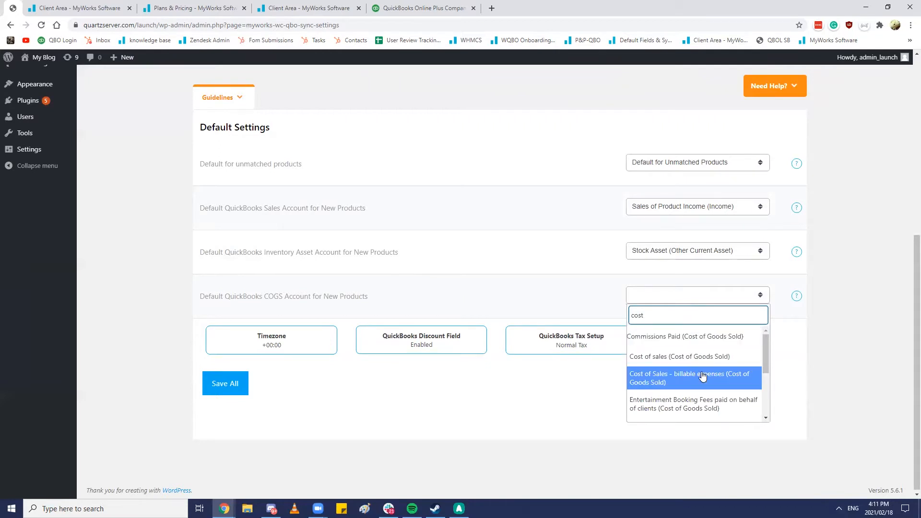
pyautogui.scroll(-3)
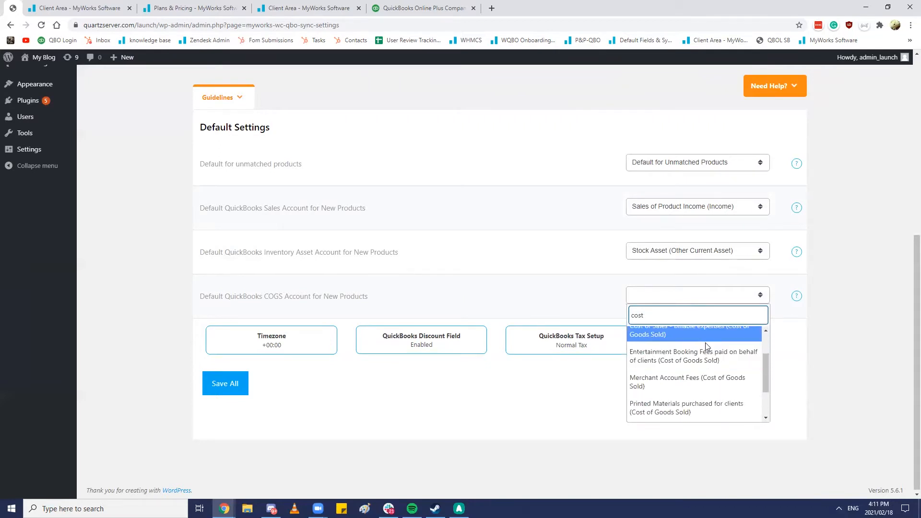
pyautogui.moveTo(693, 355)
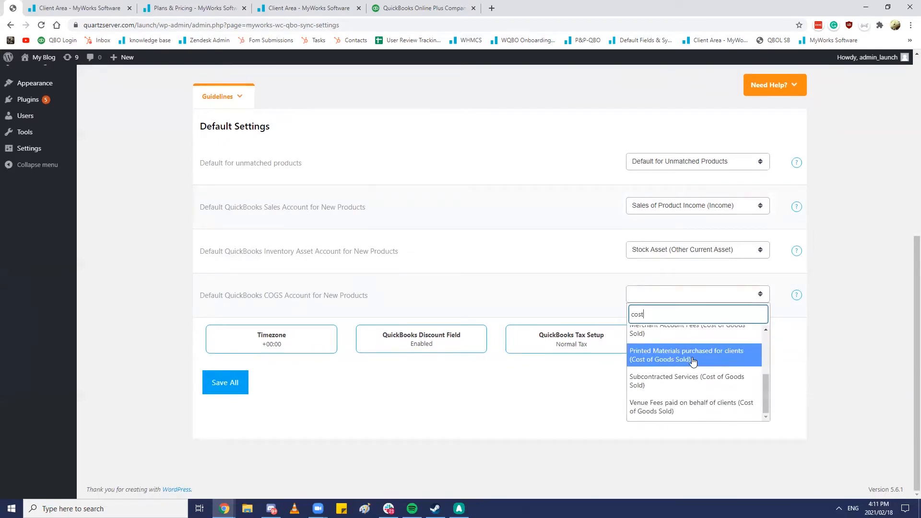
pyautogui.write('of')
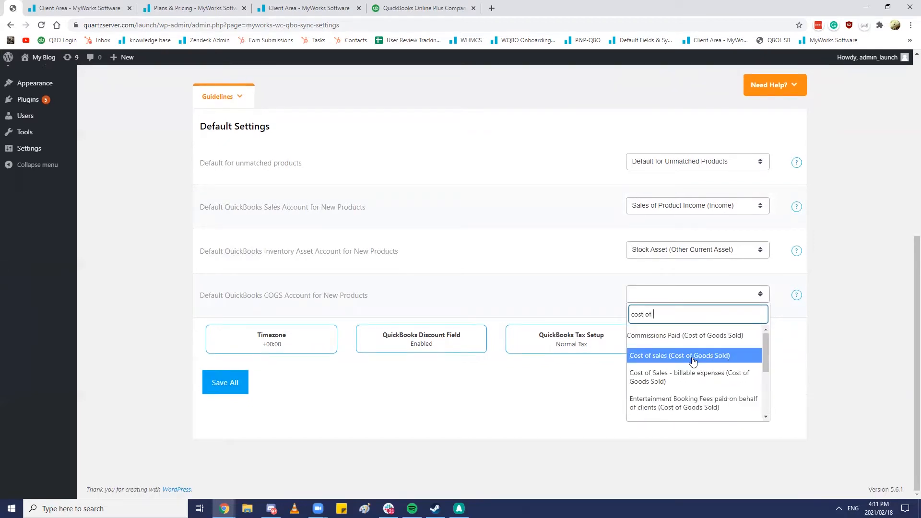
pyautogui.click(680, 355)
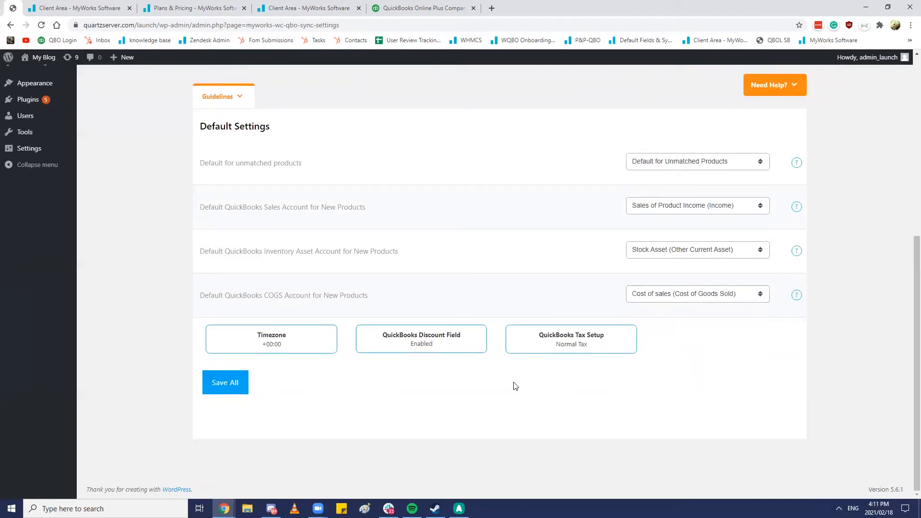
pyautogui.scroll(3)
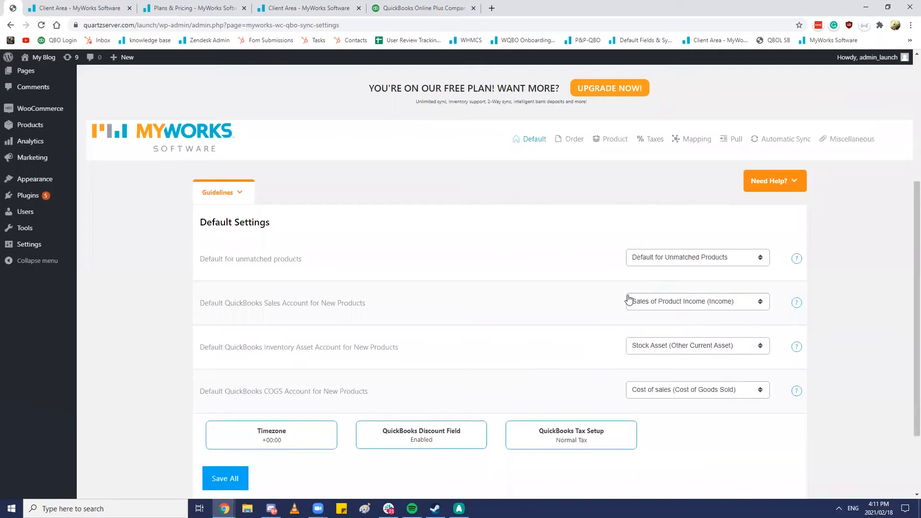
pyautogui.moveTo(690, 232)
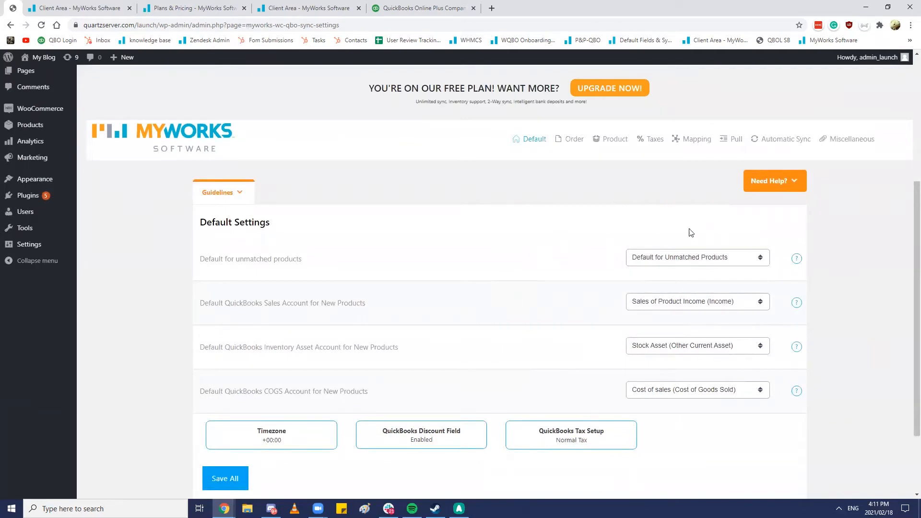
pyautogui.moveTo(714, 344)
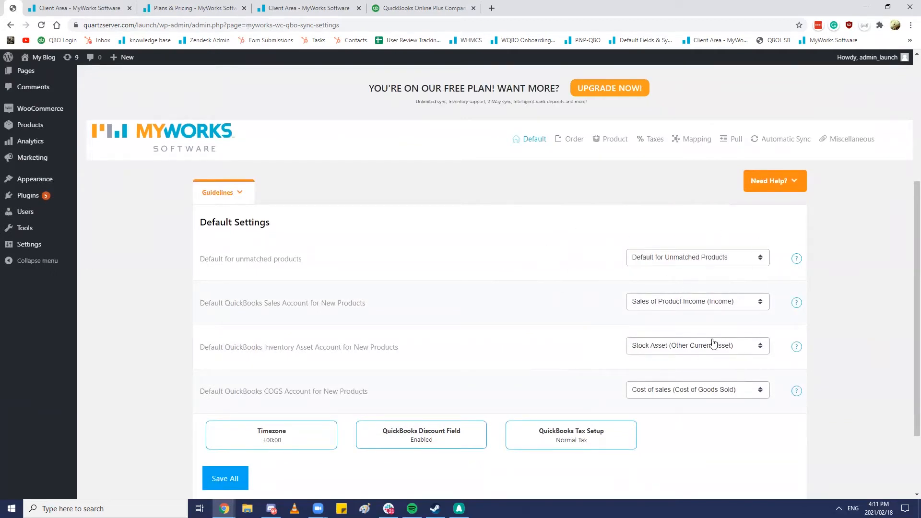
pyautogui.moveTo(714, 270)
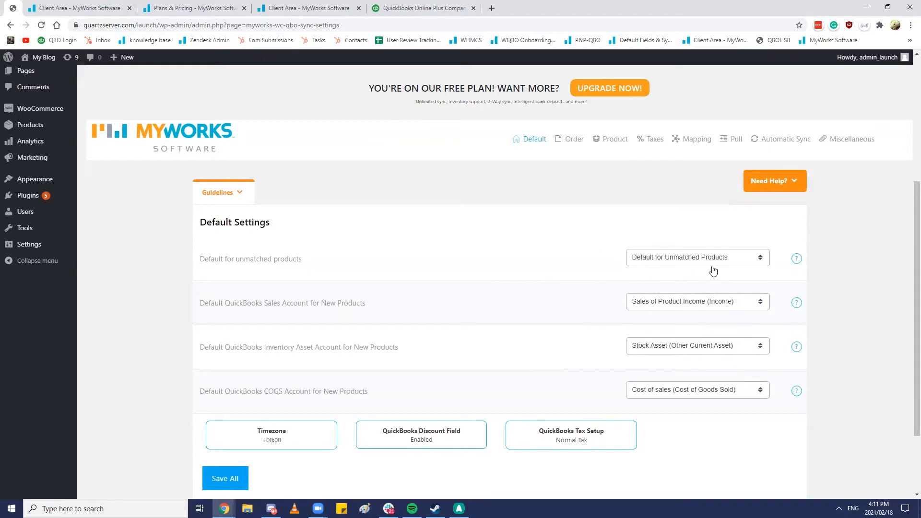
# Step: Save All default settings and see the 'Rock On! Your settings have been saved' message
pyautogui.scroll(3)
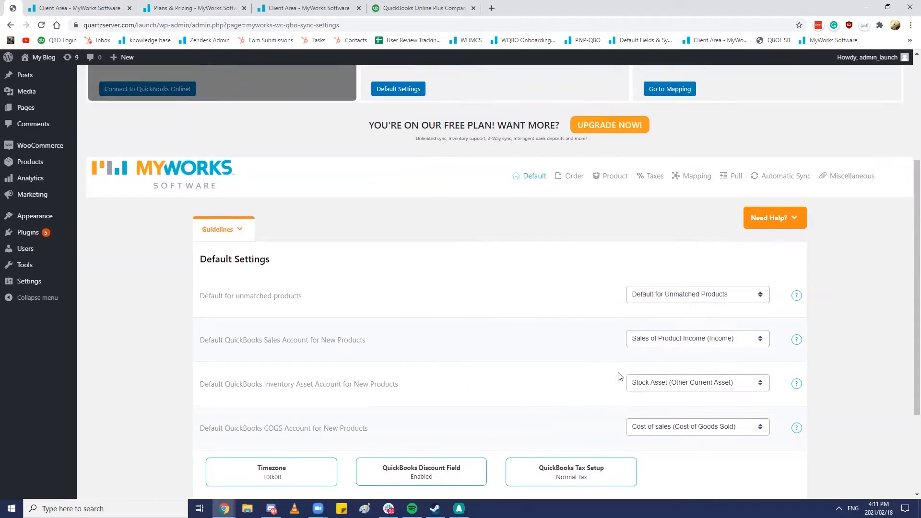
pyautogui.scroll(-3)
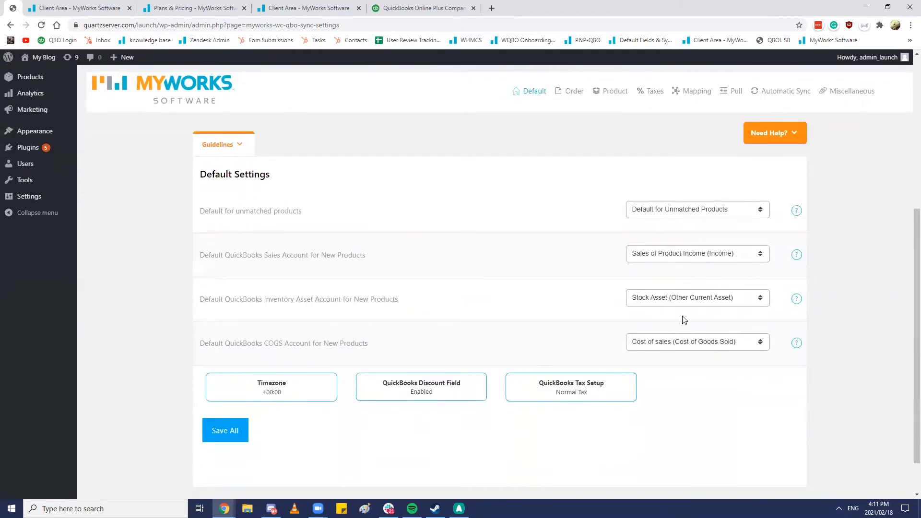
pyautogui.moveTo(386, 427)
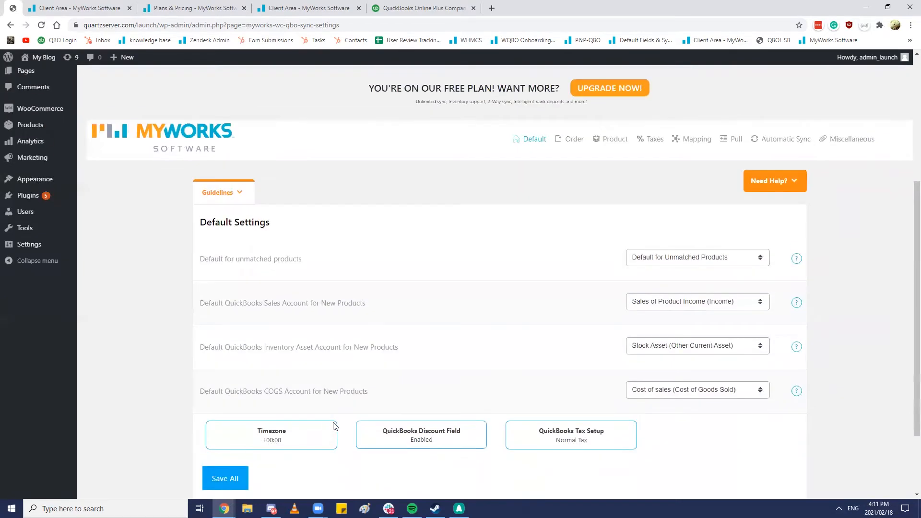
pyautogui.moveTo(585, 254)
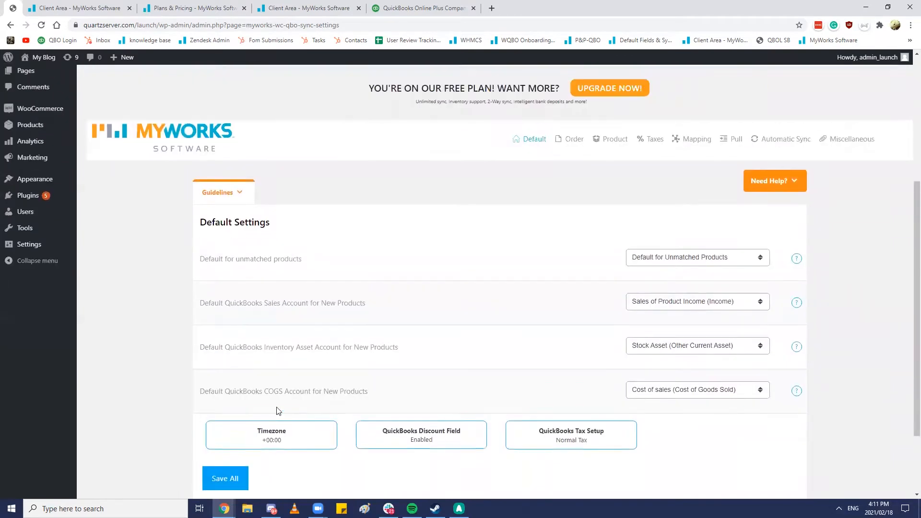
pyautogui.scroll(3)
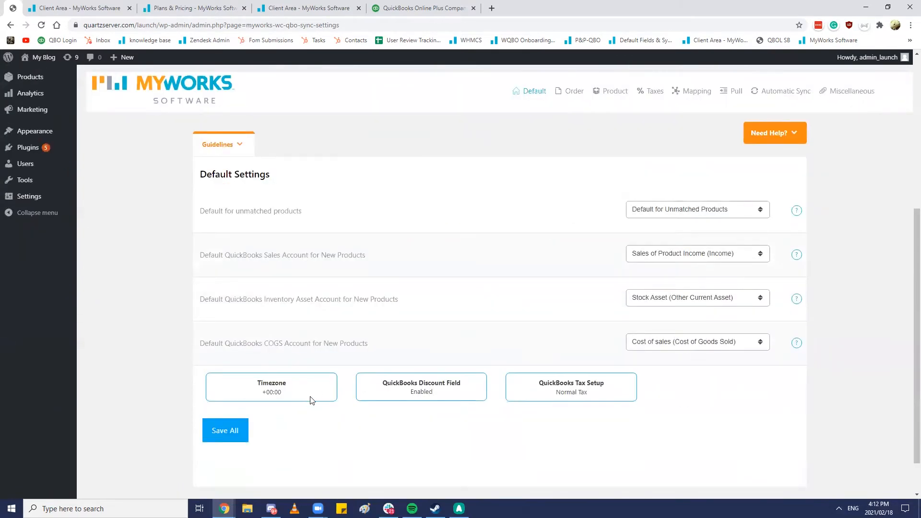
pyautogui.moveTo(328, 404)
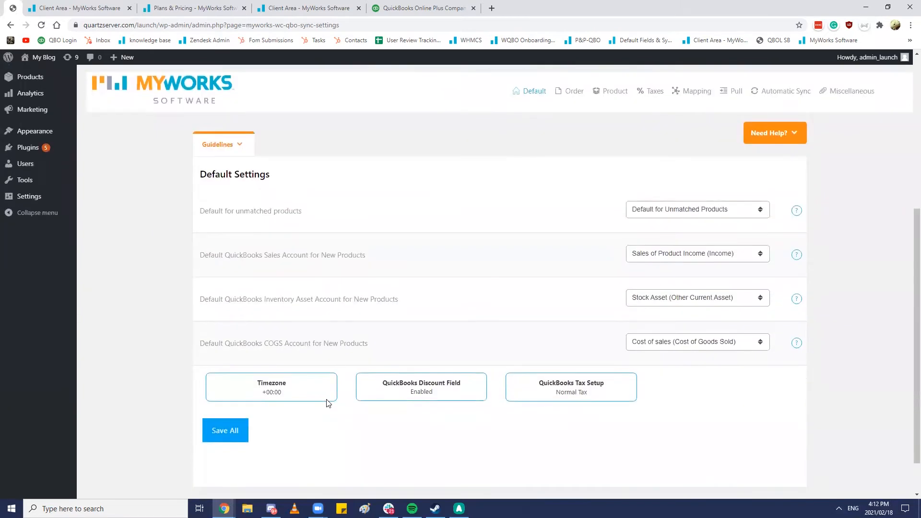
pyautogui.scroll(-3)
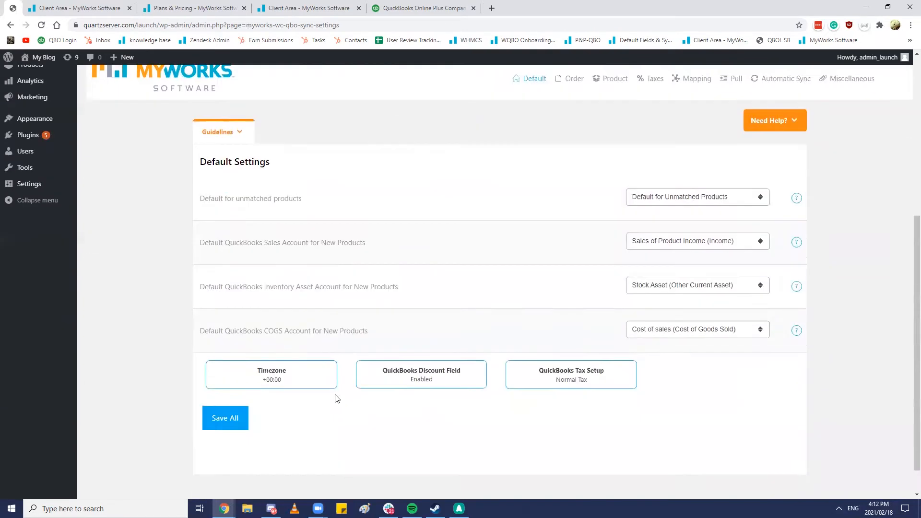
pyautogui.scroll(-3)
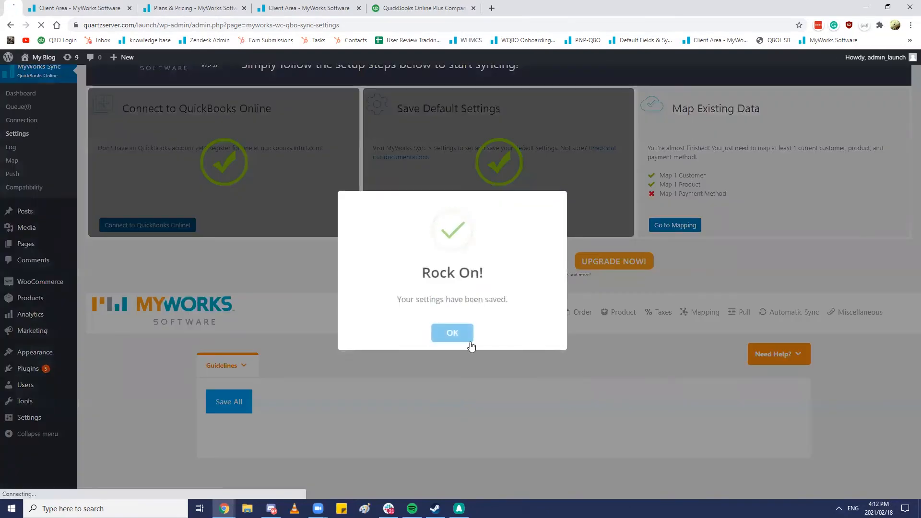
pyautogui.click(452, 333)
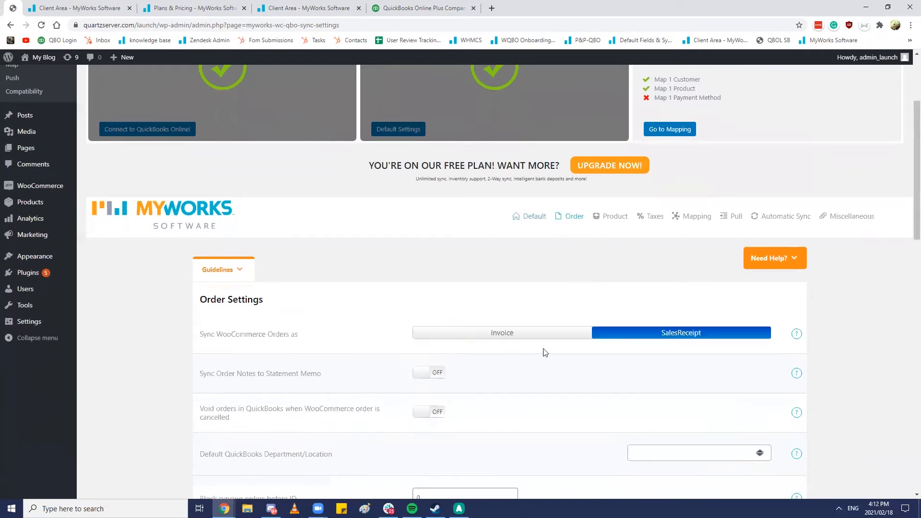
pyautogui.scroll(-3)
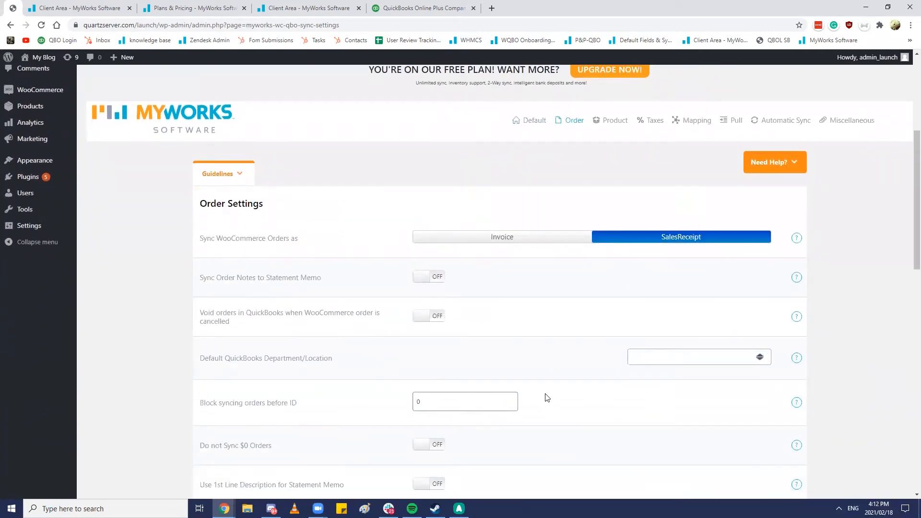
pyautogui.moveTo(540, 258)
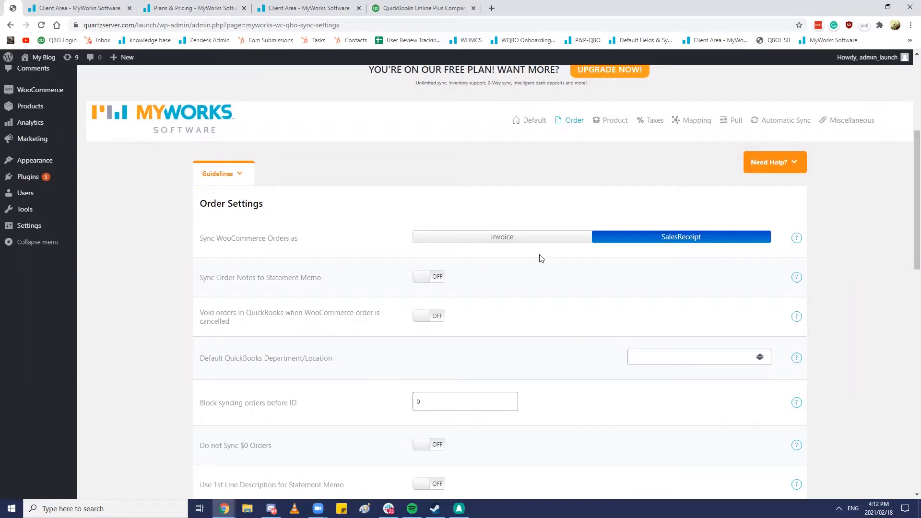
pyautogui.moveTo(531, 241)
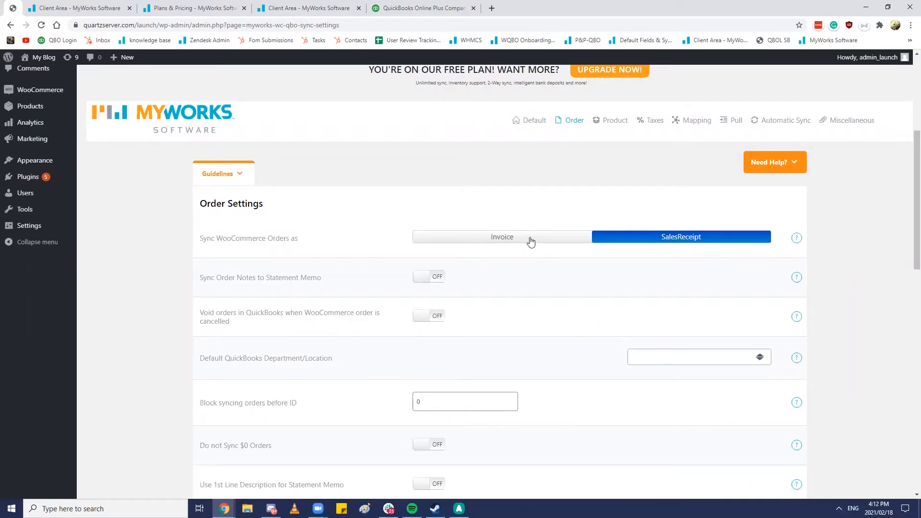
pyautogui.click(502, 237)
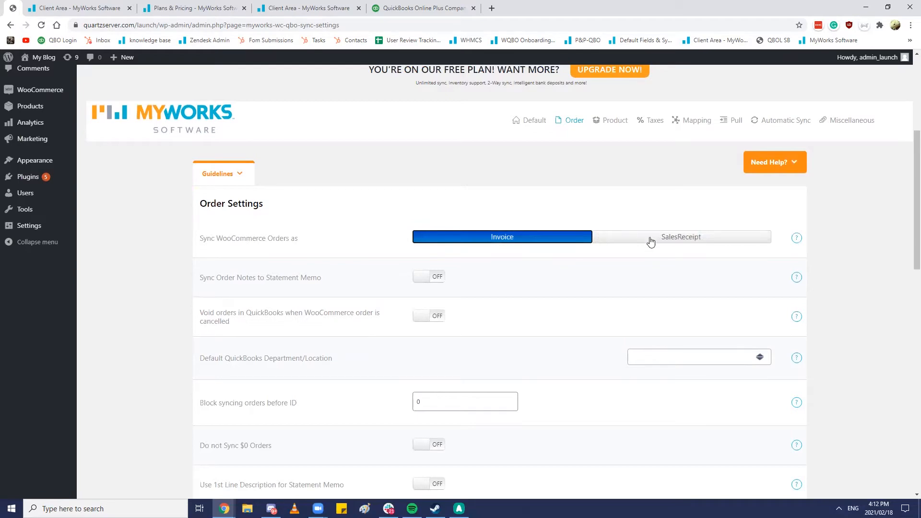
pyautogui.click(681, 237)
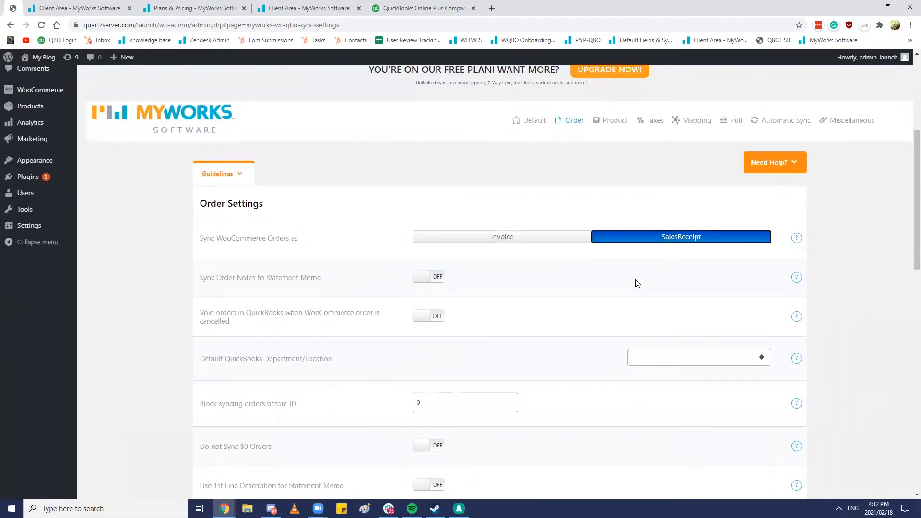
pyautogui.moveTo(660, 241)
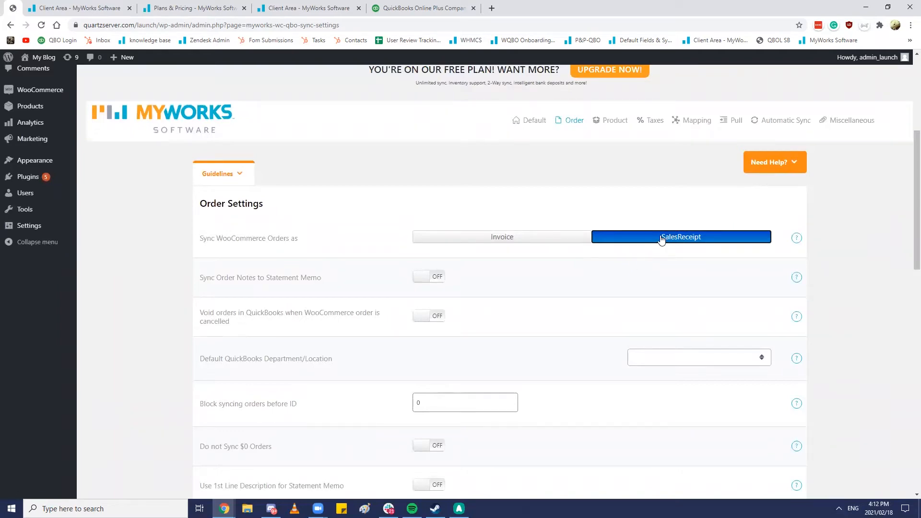
# Step: Save all the MyWorks order sync settings at the bottom of the Order page
pyautogui.scroll(-3)
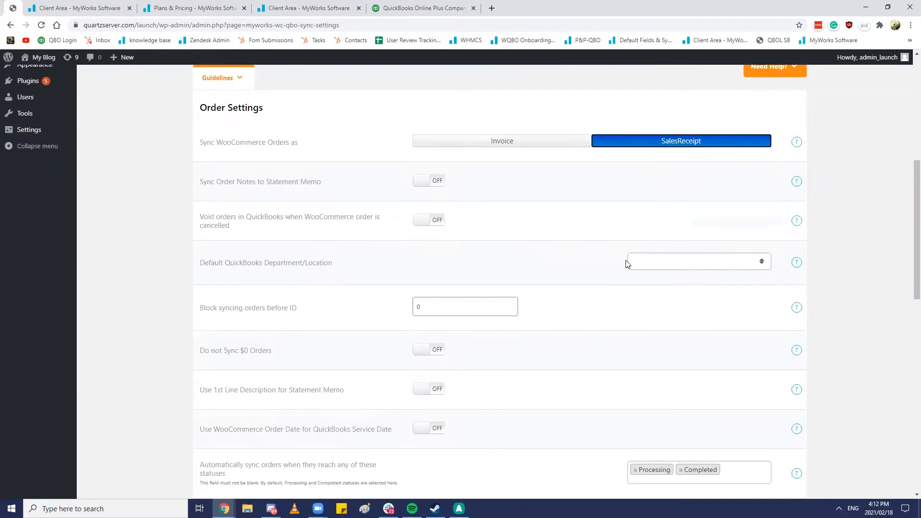
pyautogui.moveTo(482, 269)
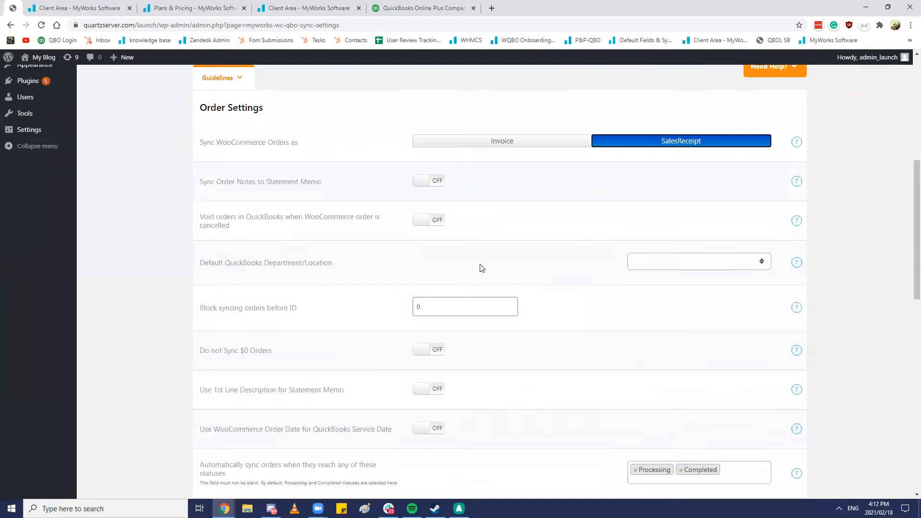
pyautogui.scroll(-3)
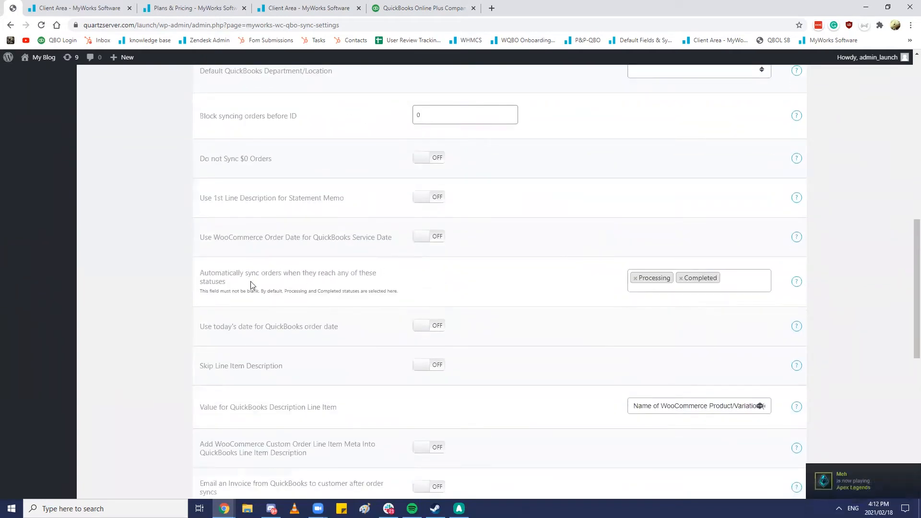
pyautogui.doubleClick(287, 273)
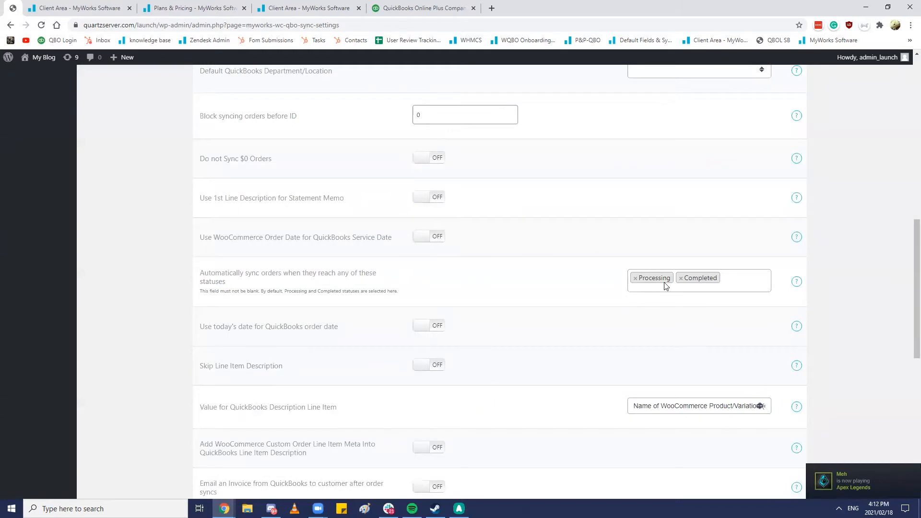
pyautogui.moveTo(631, 297)
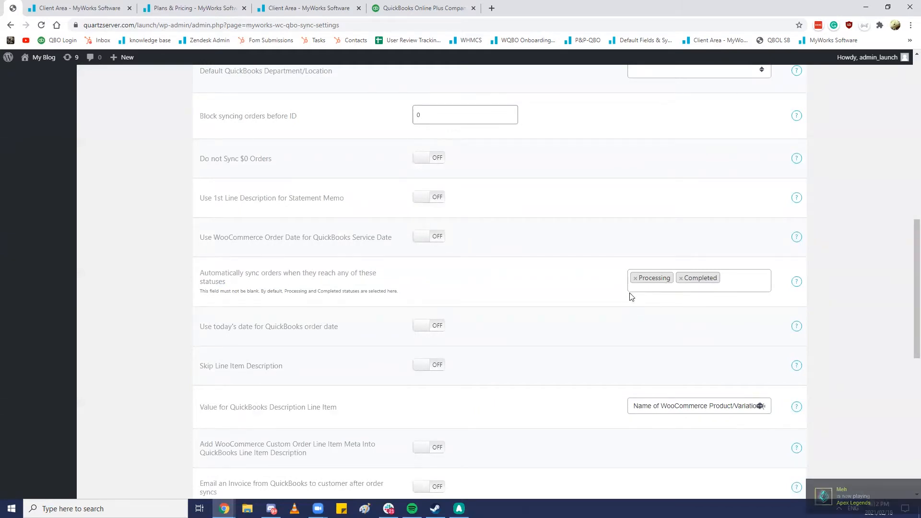
pyautogui.moveTo(541, 290)
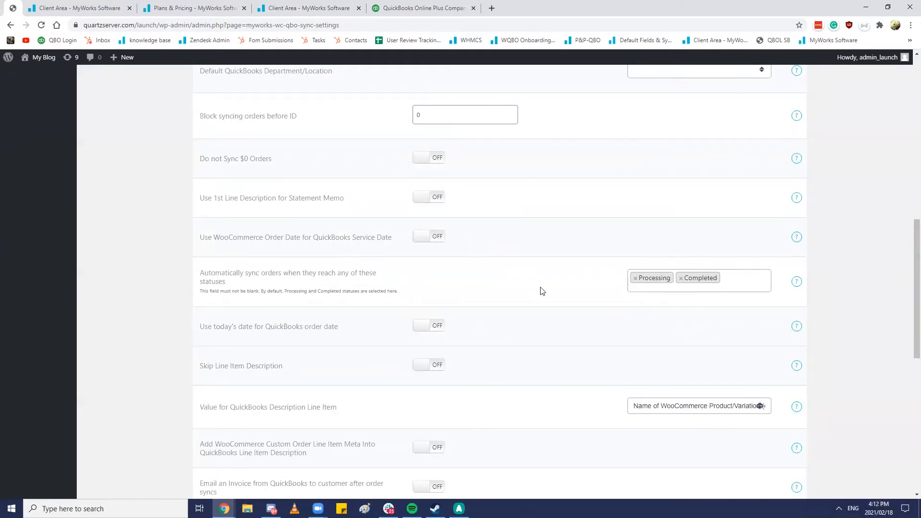
pyautogui.scroll(-3)
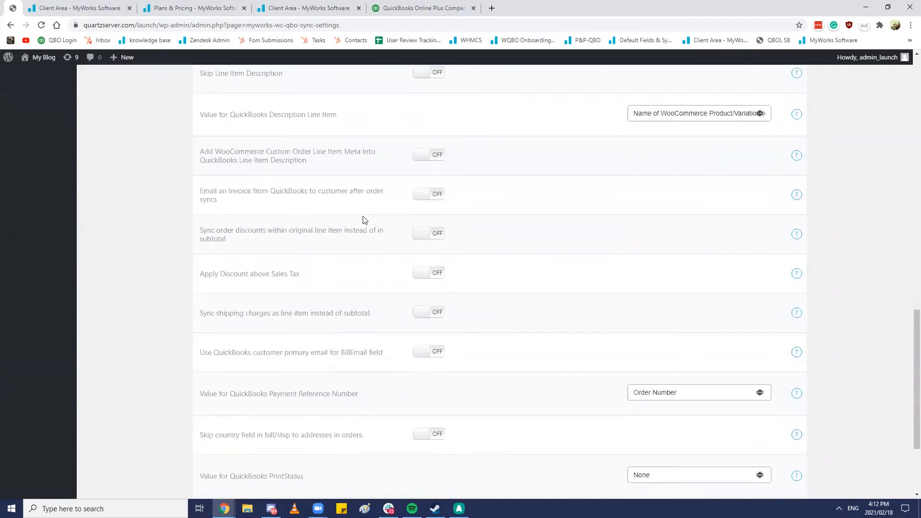
pyautogui.scroll(-3)
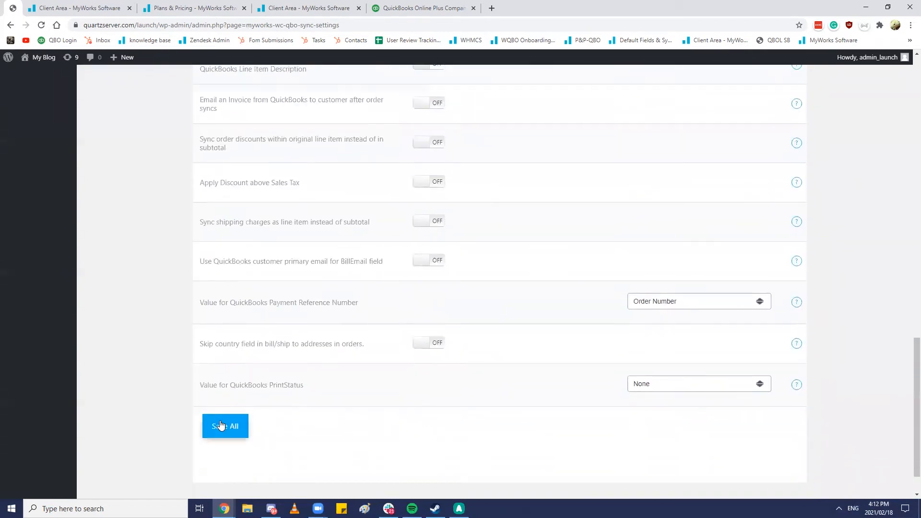
pyautogui.click(224, 426)
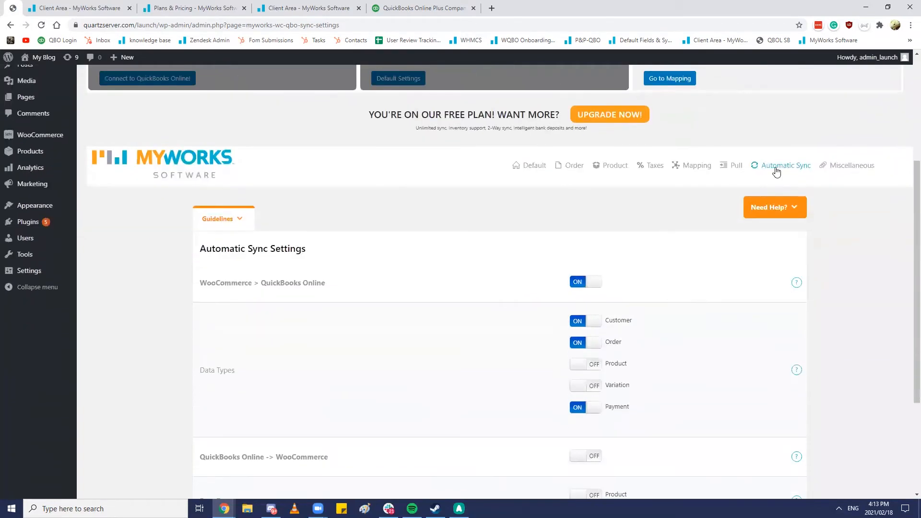
pyautogui.scroll(-3)
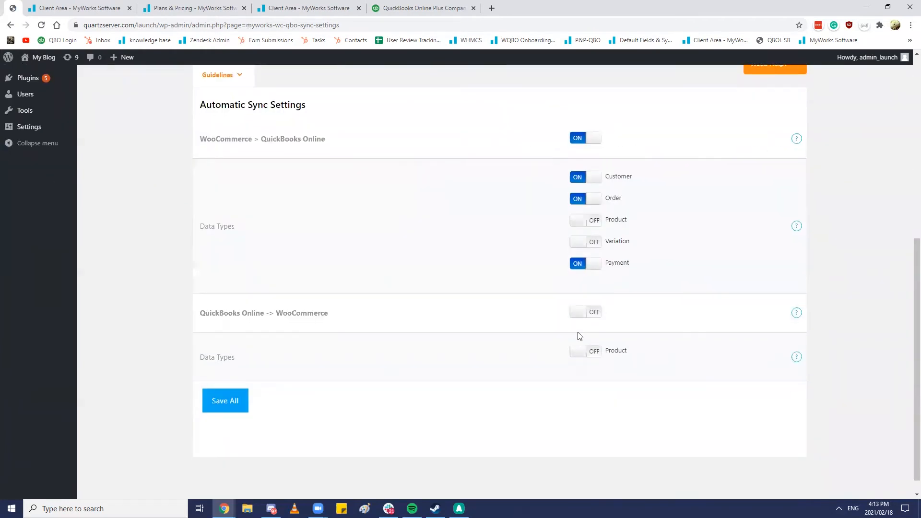
pyautogui.scroll(3)
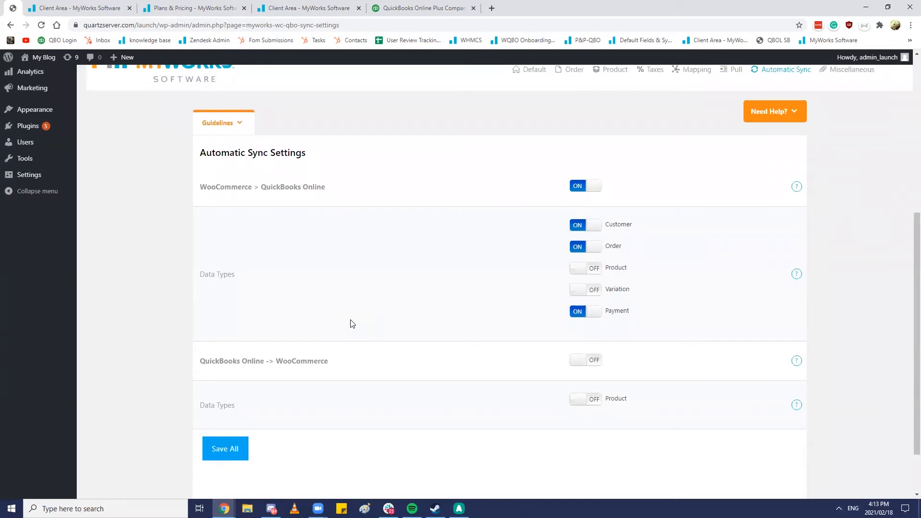
pyautogui.moveTo(359, 321)
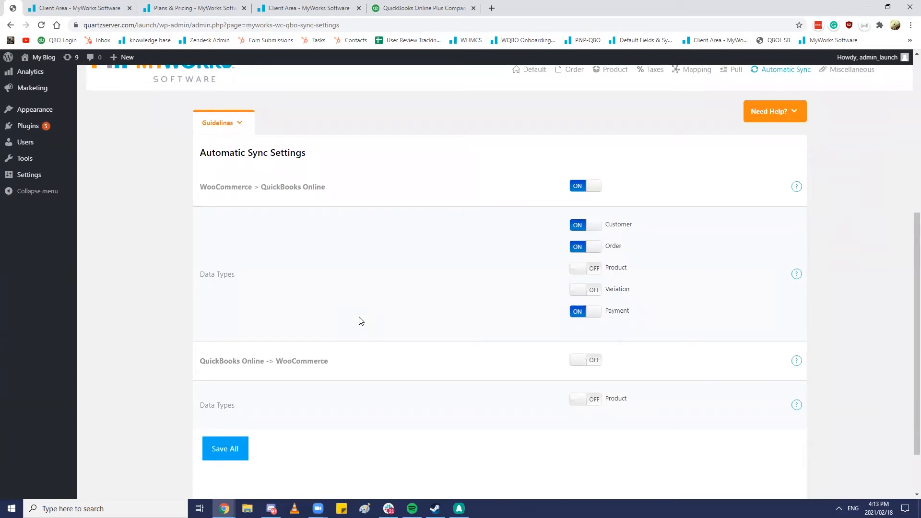
pyautogui.moveTo(249, 246)
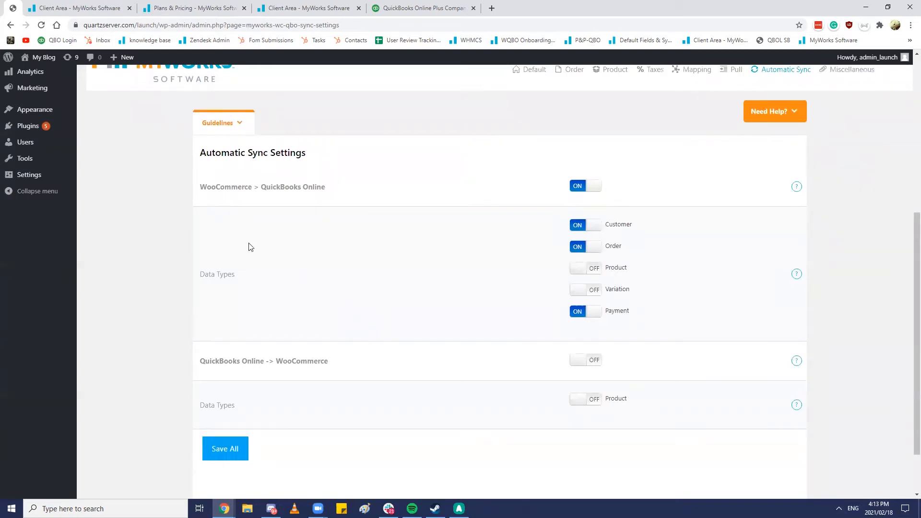
pyautogui.moveTo(332, 194)
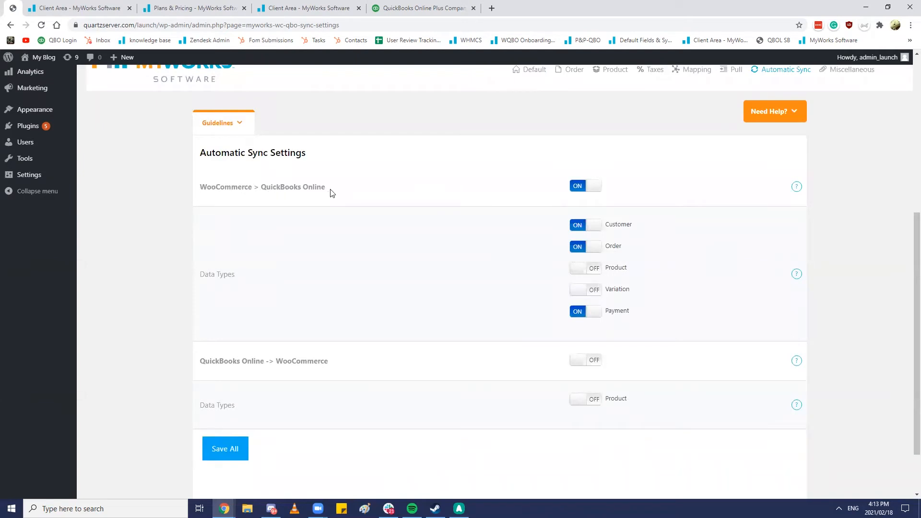
pyautogui.moveTo(197, 371)
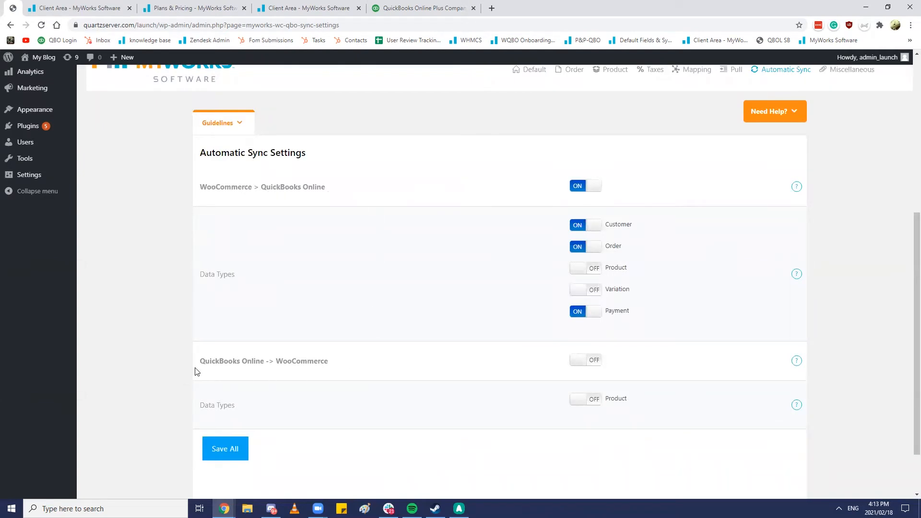
pyautogui.moveTo(346, 365)
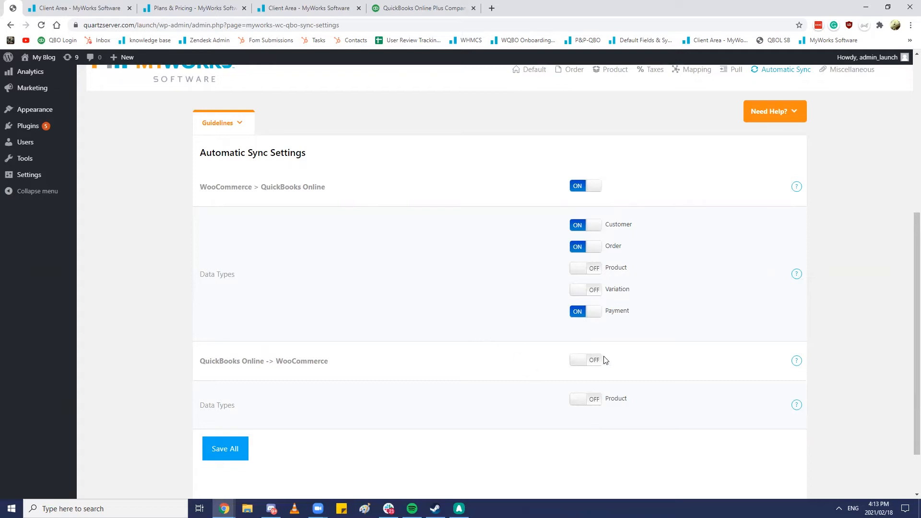
pyautogui.moveTo(643, 438)
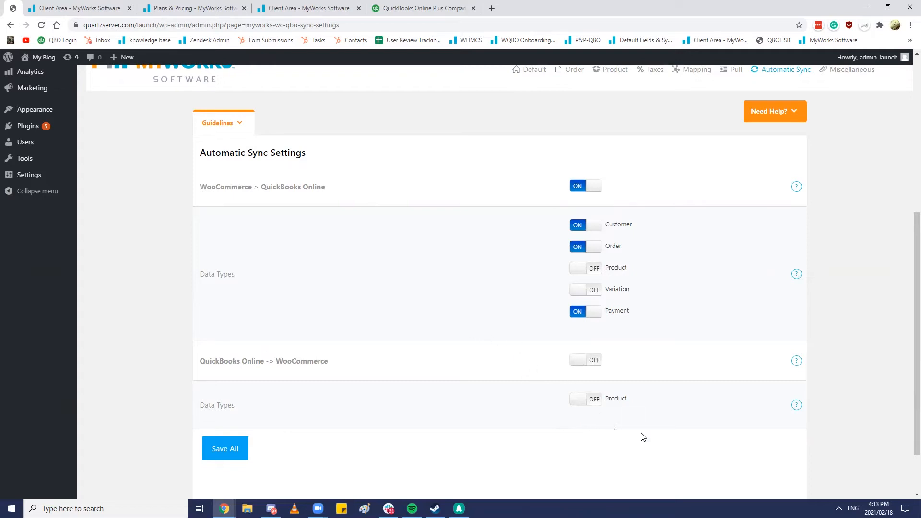
pyautogui.moveTo(611, 416)
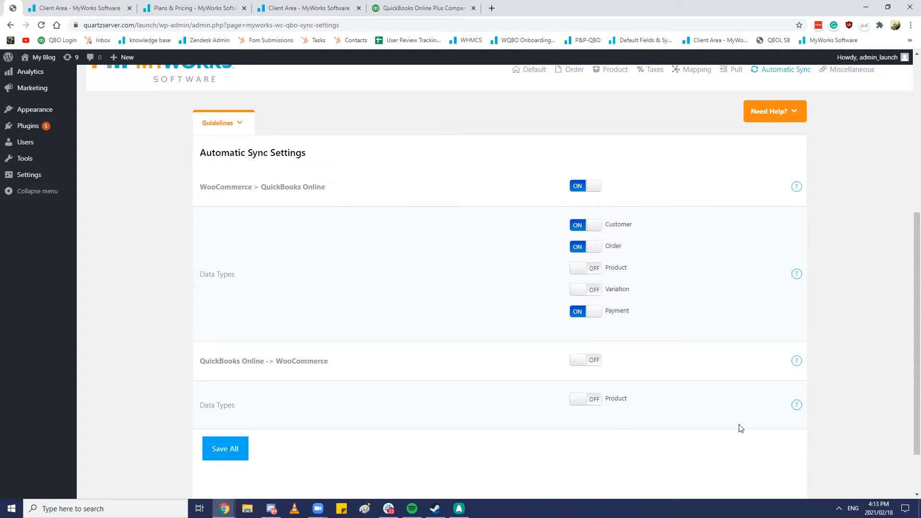
pyautogui.moveTo(463, 435)
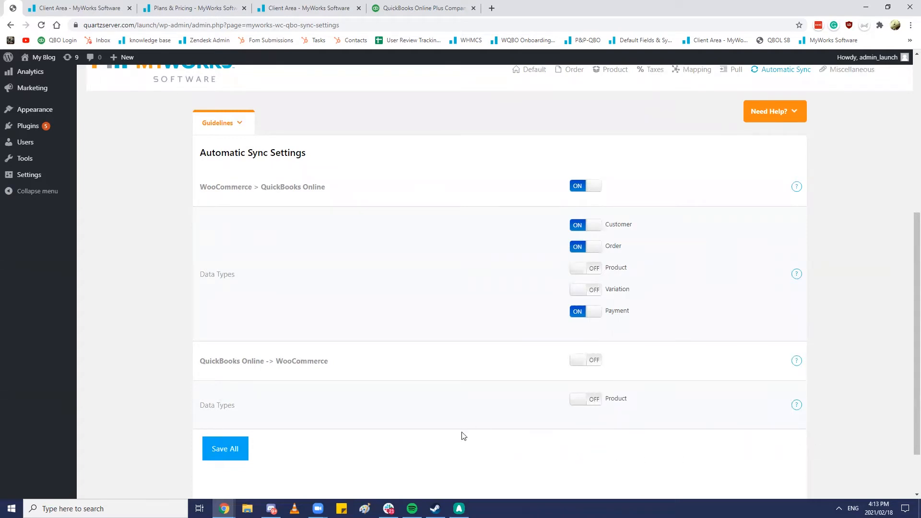
pyautogui.moveTo(512, 383)
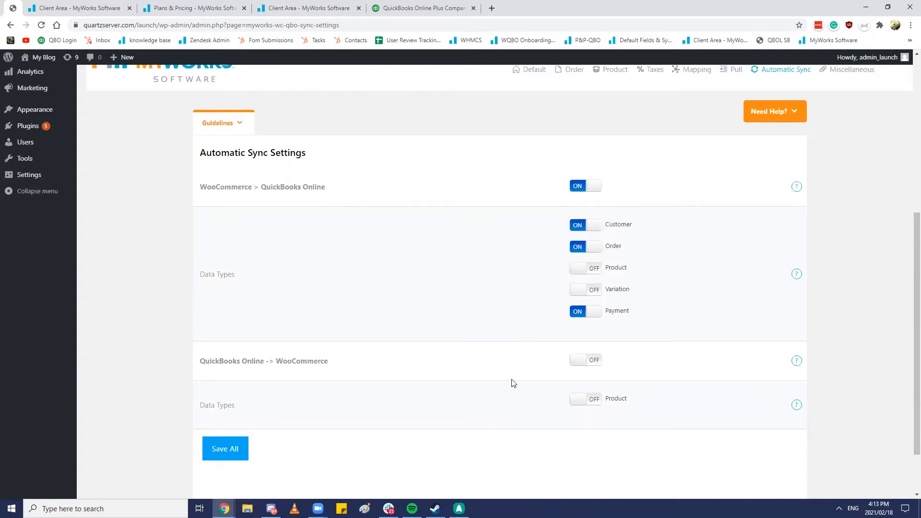
pyautogui.scroll(3)
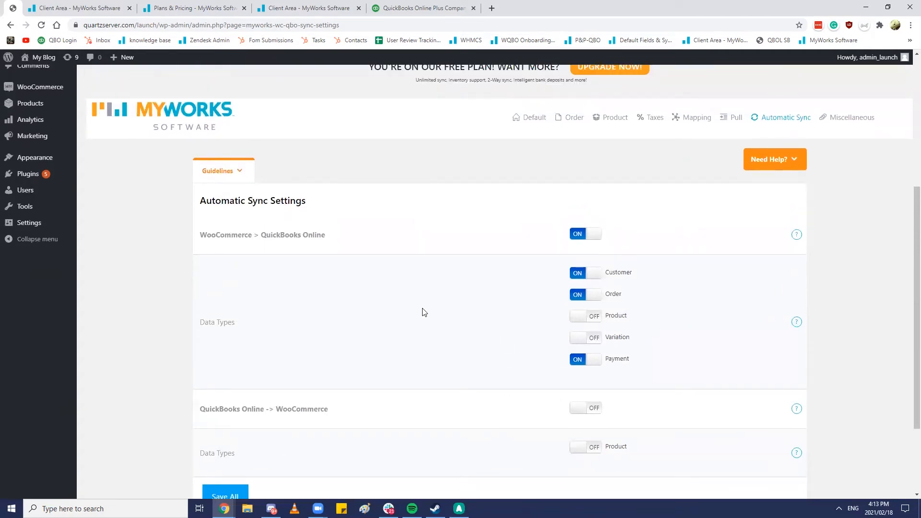
pyautogui.moveTo(603, 293)
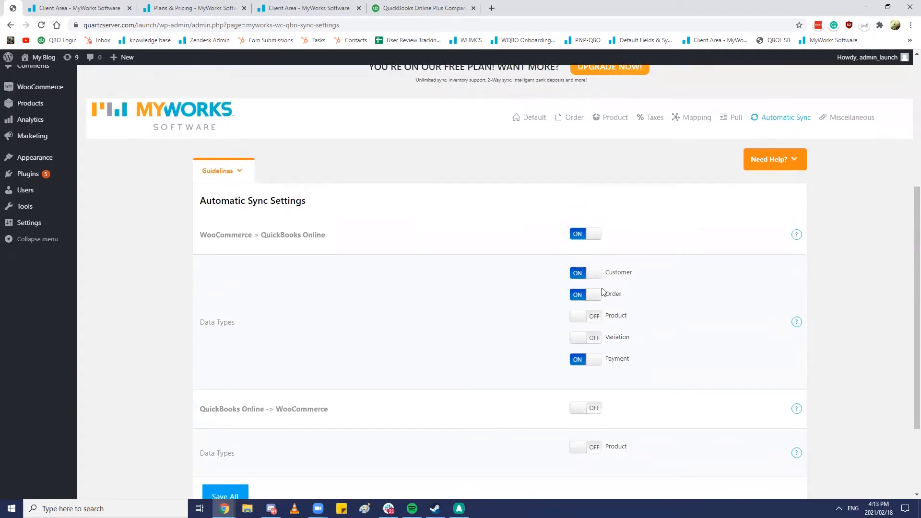
pyautogui.scroll(-3)
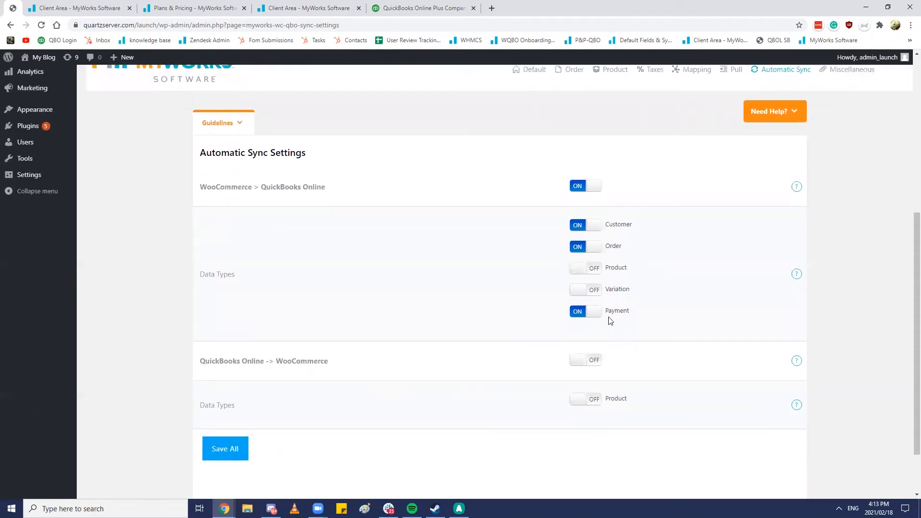
pyautogui.moveTo(574, 342)
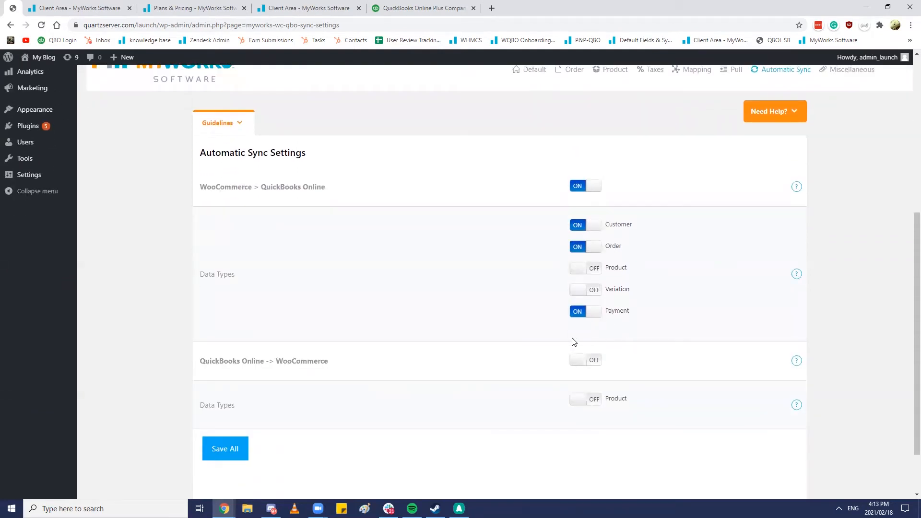
pyautogui.scroll(3)
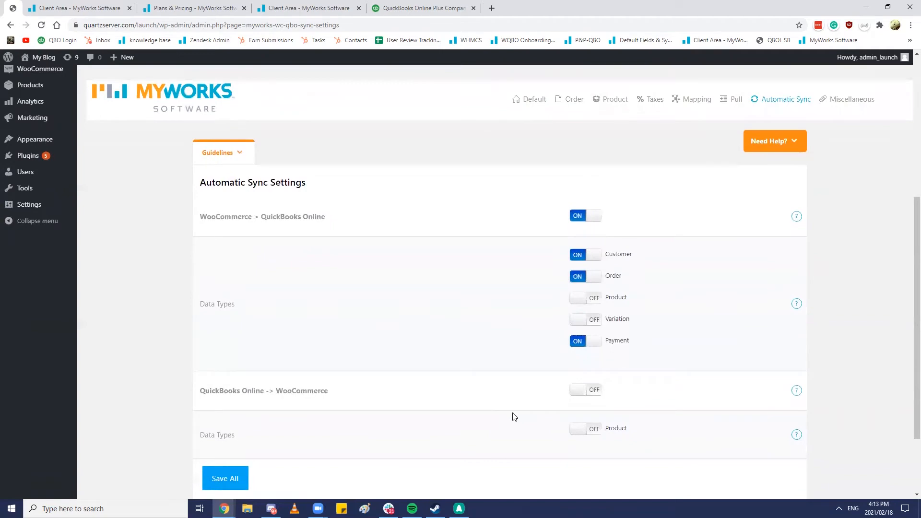
pyautogui.moveTo(511, 409)
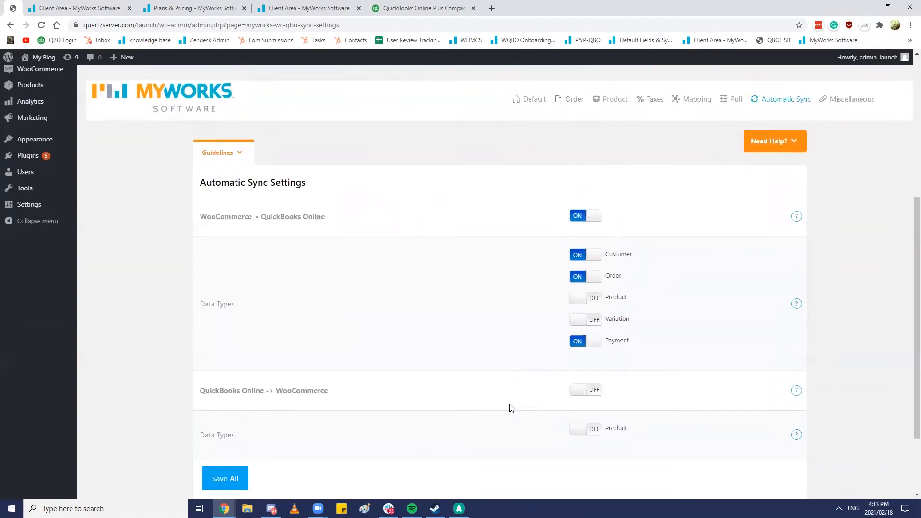
pyautogui.scroll(3)
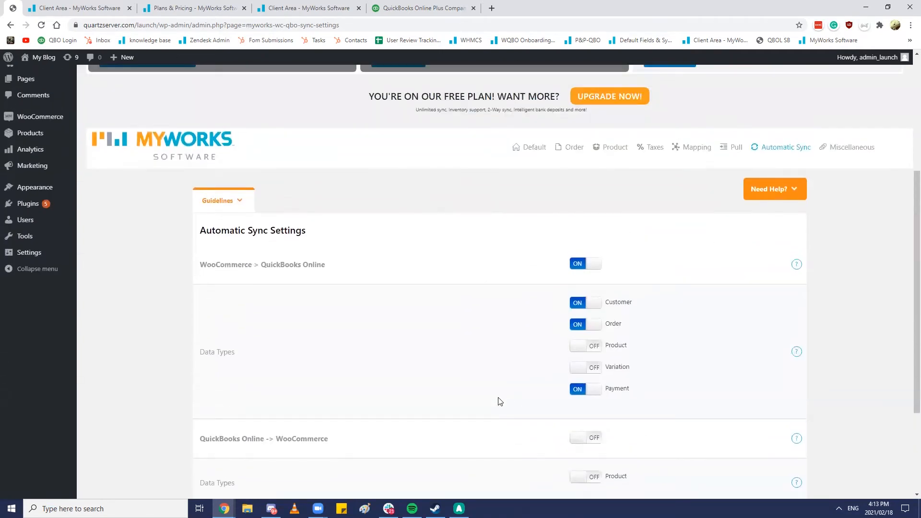
pyautogui.moveTo(492, 409)
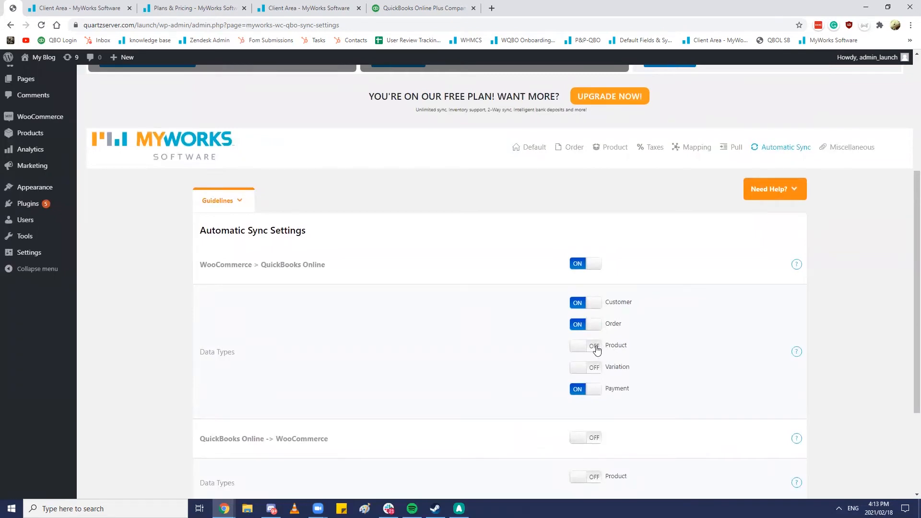
pyautogui.click(584, 345)
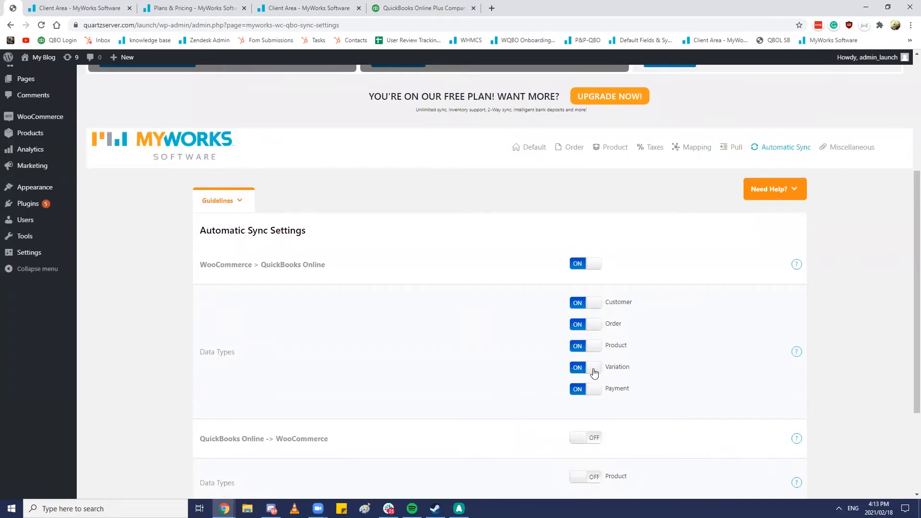
pyautogui.click(584, 368)
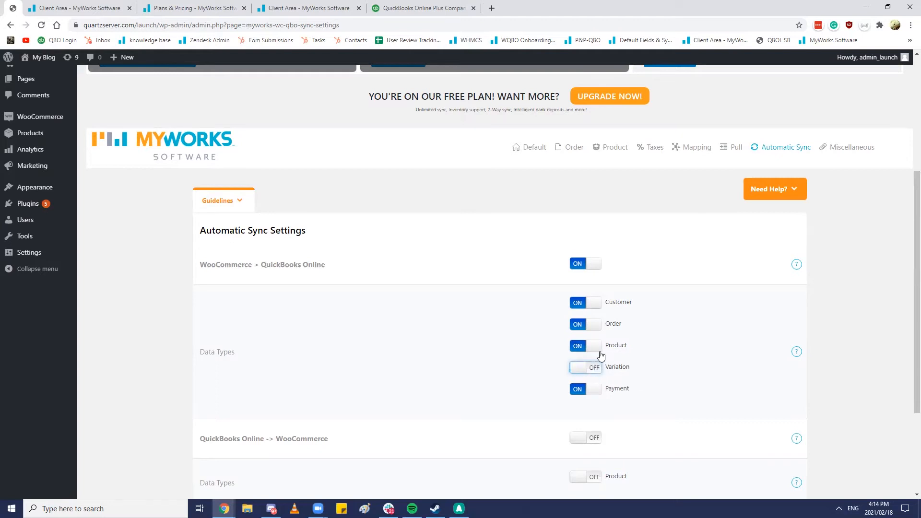
pyautogui.click(586, 345)
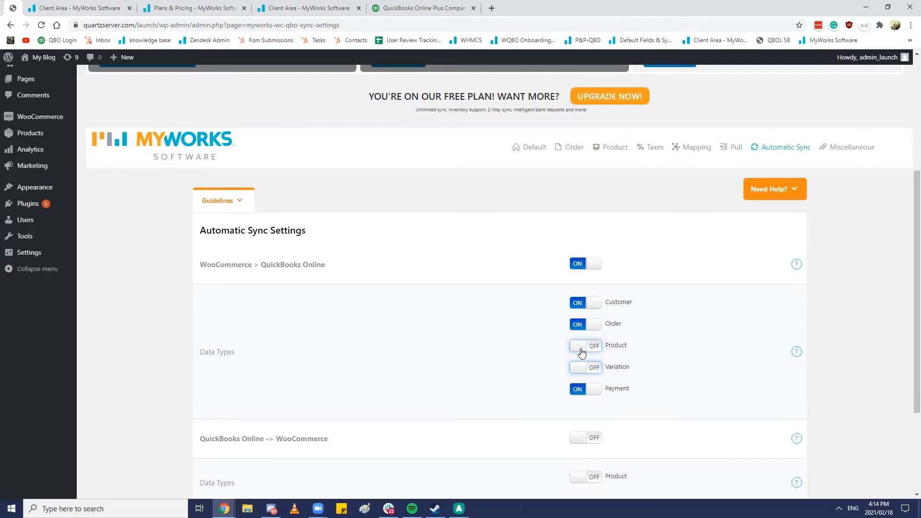
pyautogui.moveTo(578, 360)
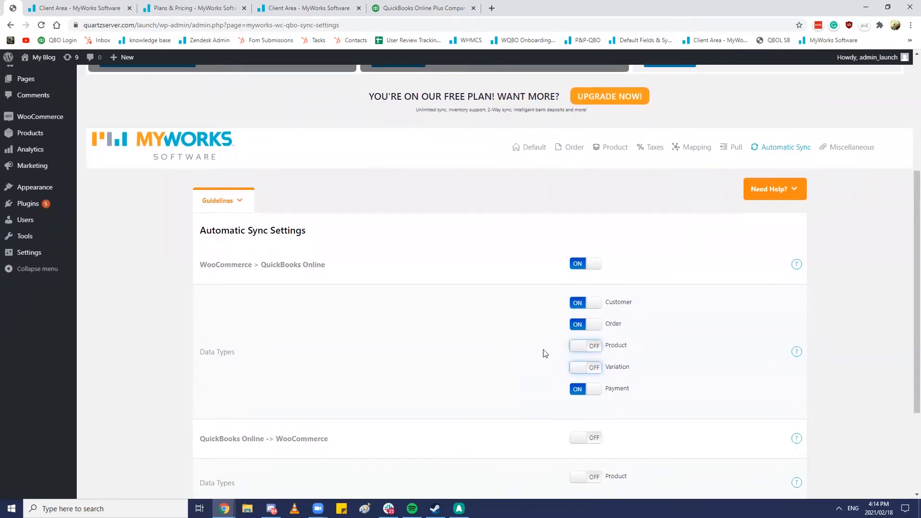
pyautogui.scroll(-3)
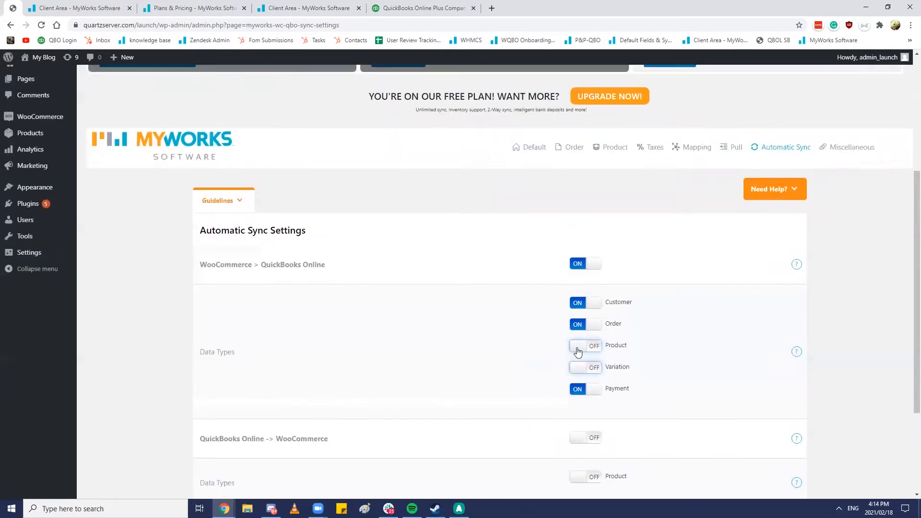
pyautogui.moveTo(590, 358)
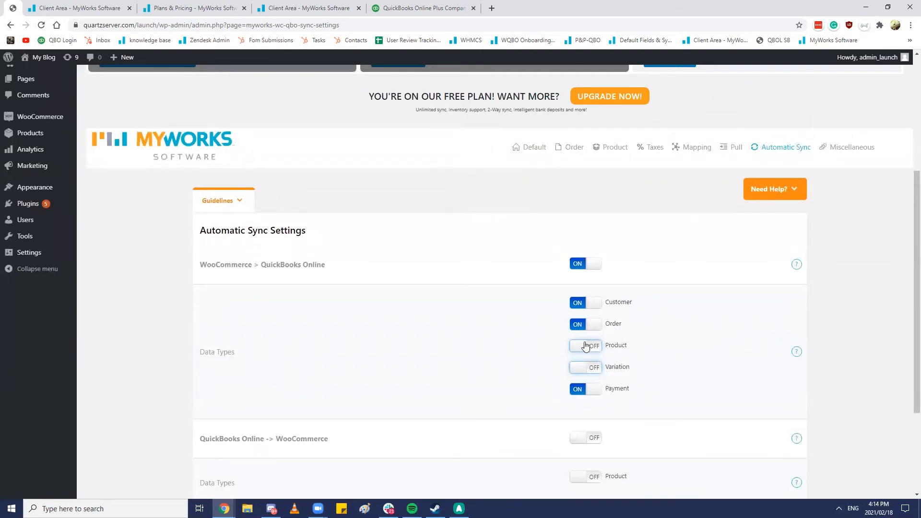
pyautogui.click(585, 346)
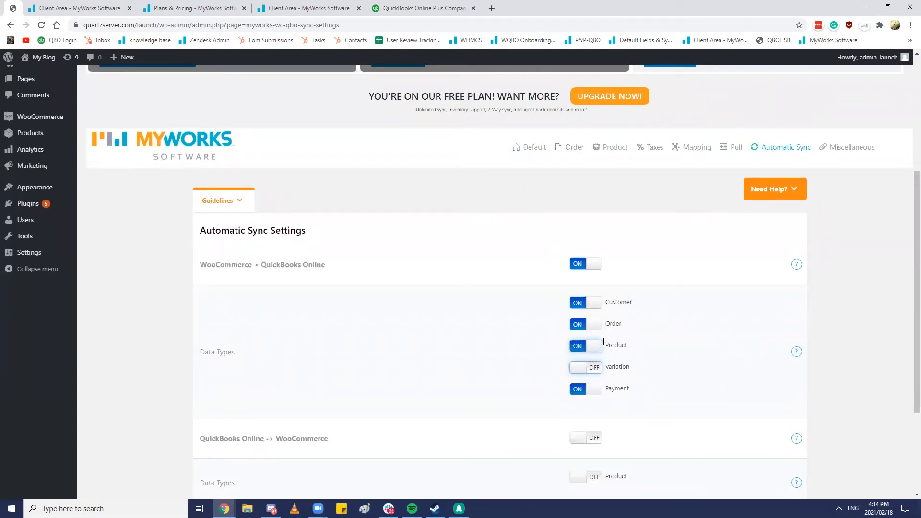
pyautogui.click(585, 345)
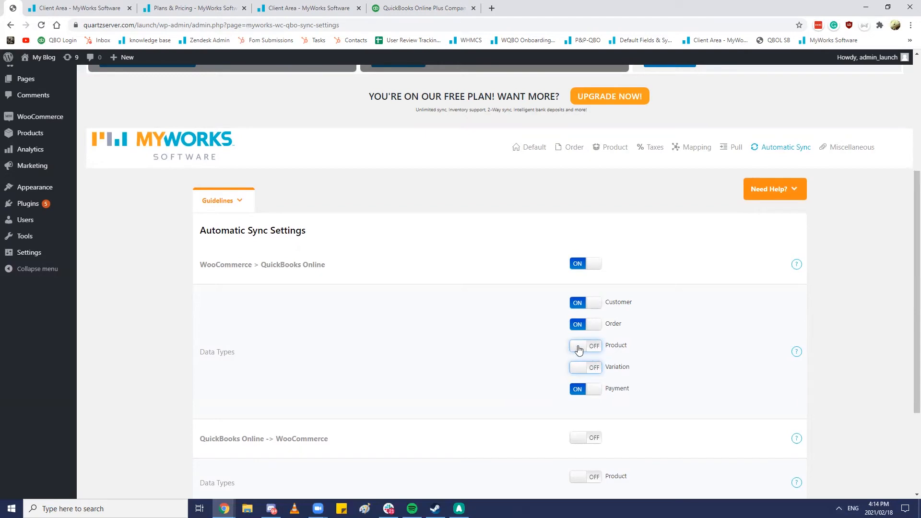
pyautogui.scroll(-3)
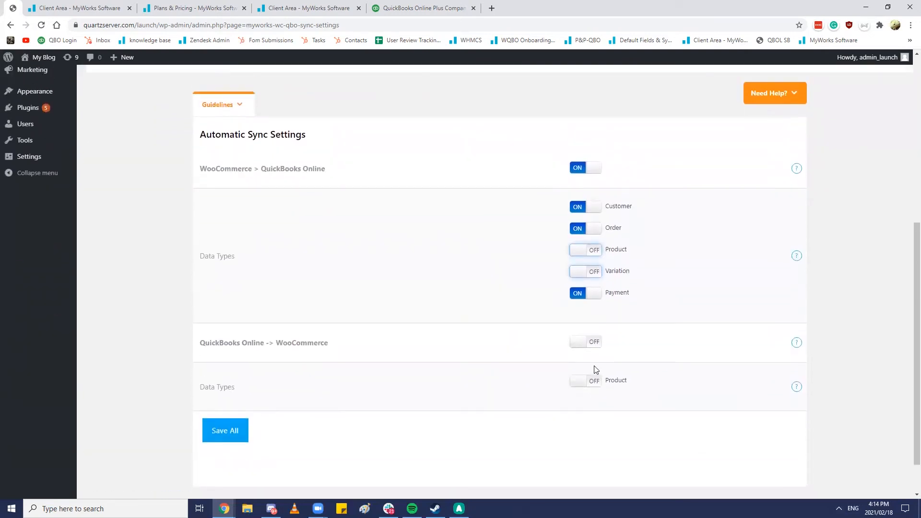
pyautogui.scroll(3)
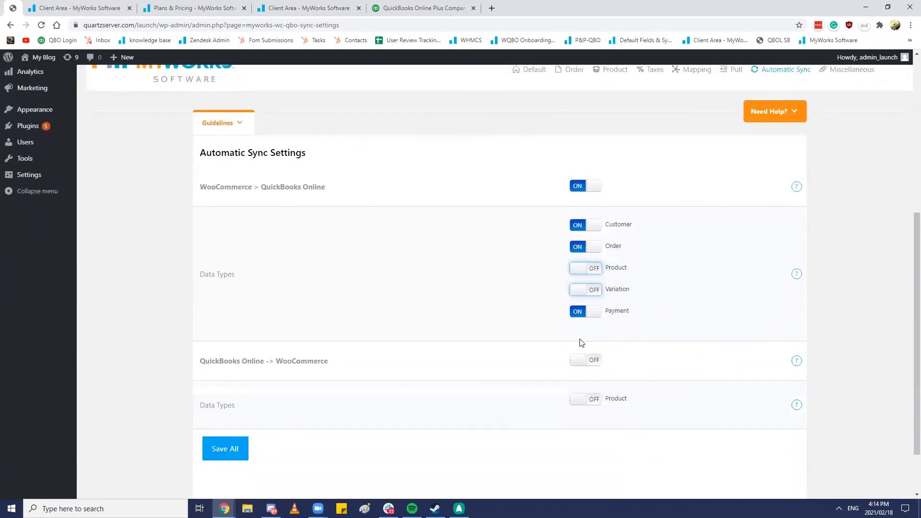
pyautogui.scroll(-3)
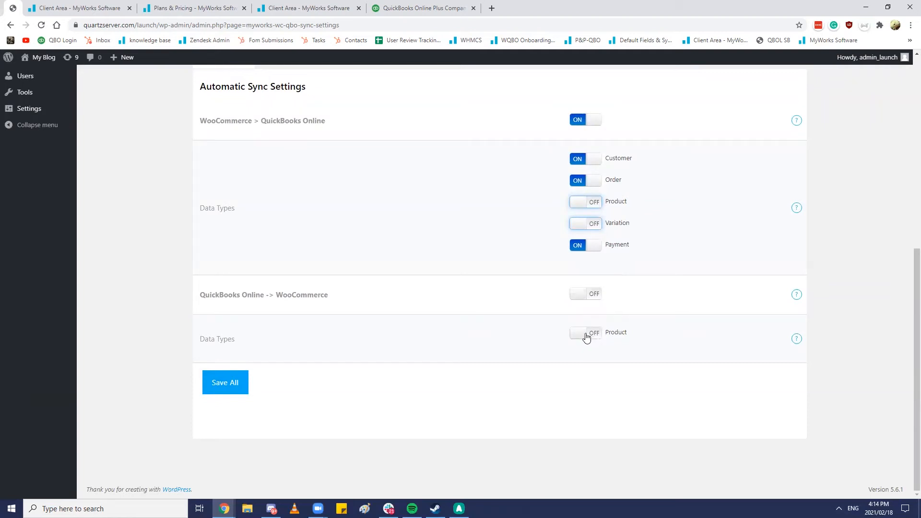
pyautogui.moveTo(594, 333)
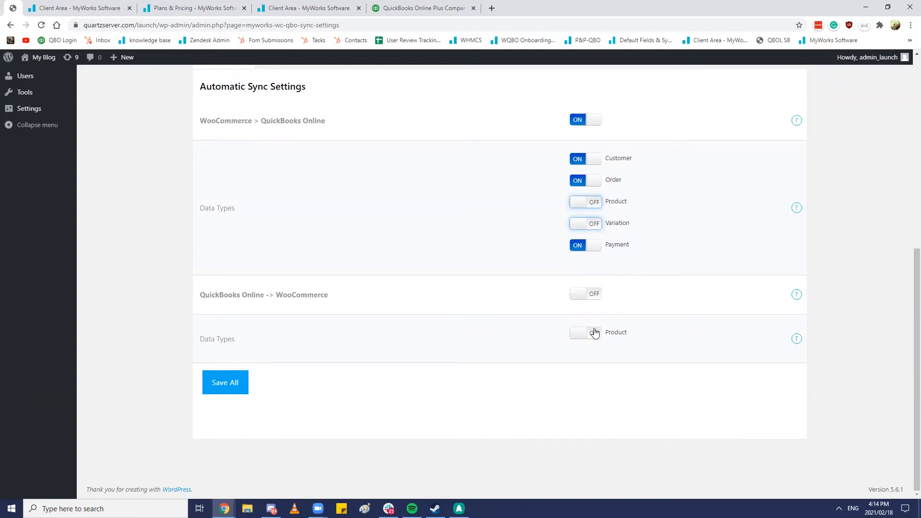
pyautogui.moveTo(540, 351)
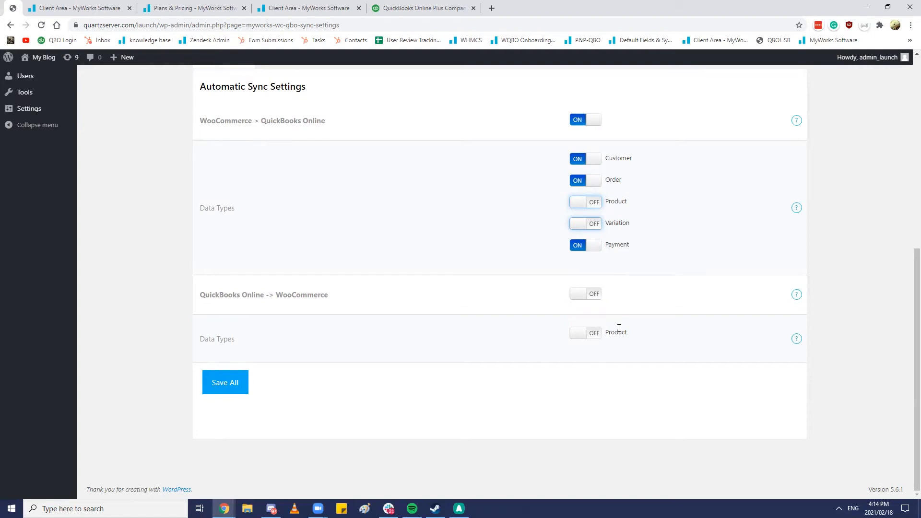
pyautogui.scroll(3)
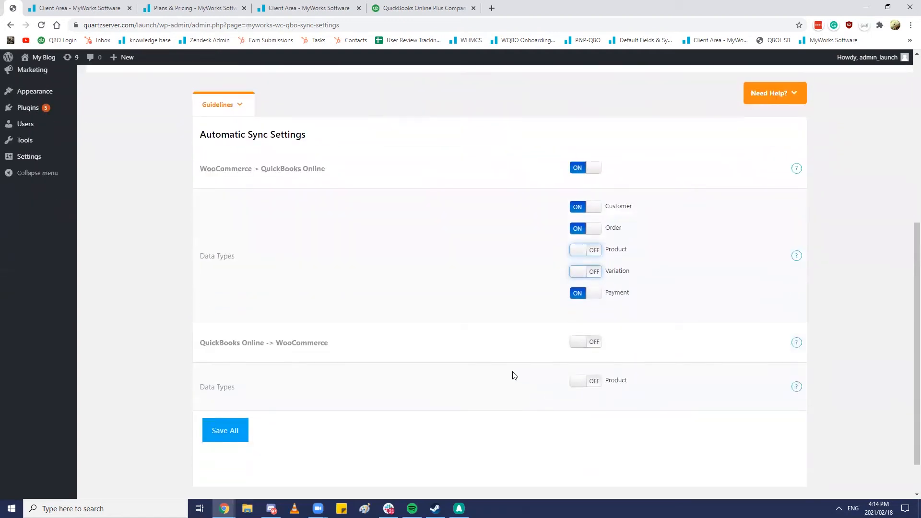
pyautogui.moveTo(225, 430)
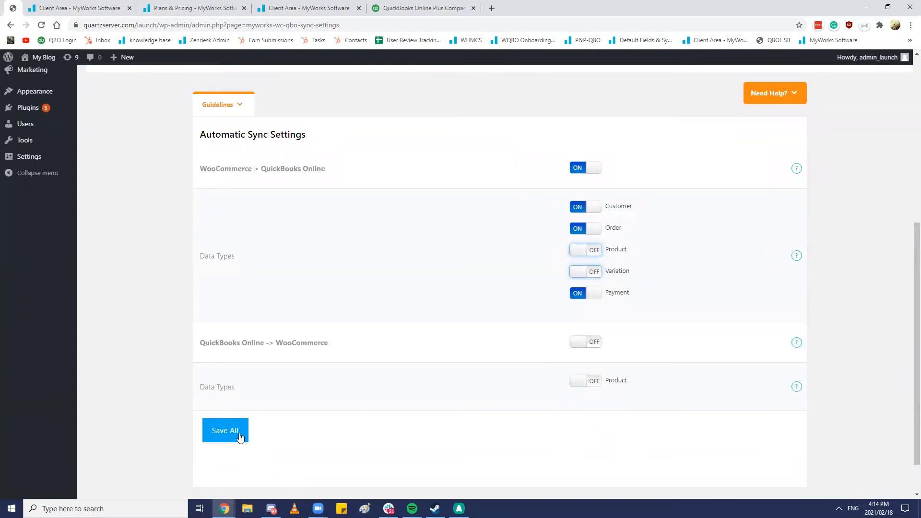
# Step: Save all the Automatic Sync settings and head to the MyWorks Map dashboard
pyautogui.click(224, 430)
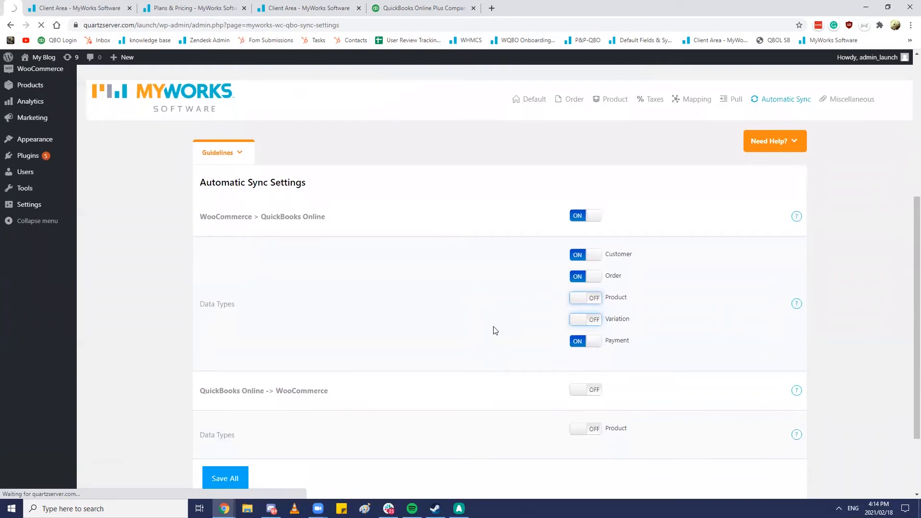
pyautogui.scroll(3)
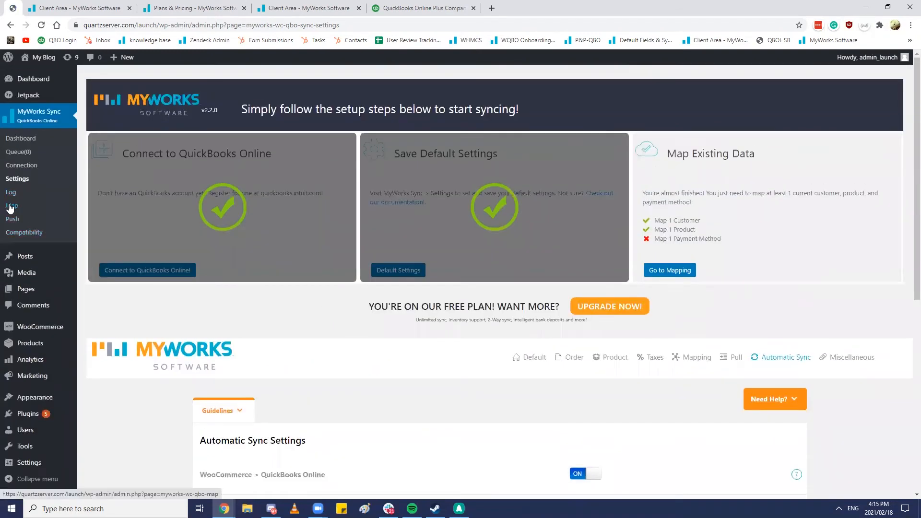
pyautogui.click(11, 206)
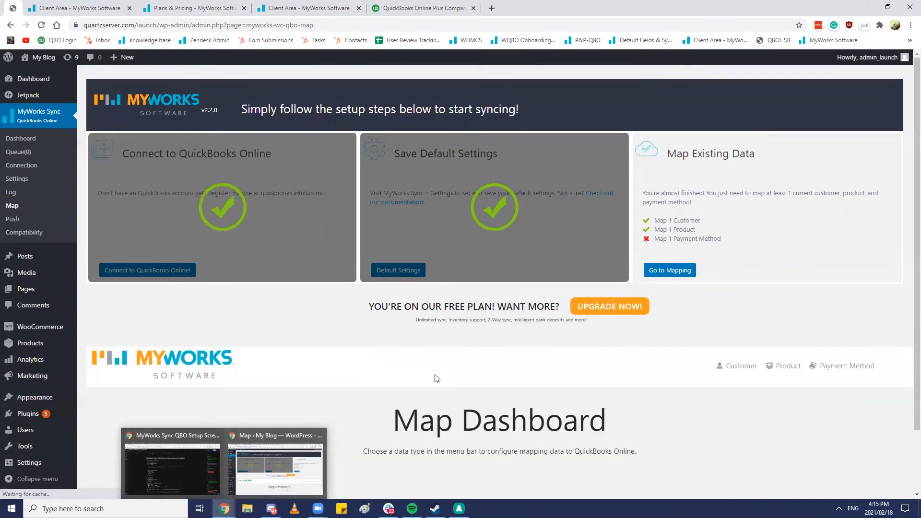
# Step: Go from the Map Dashboard to the Customer Mappings list
pyautogui.scroll(-3)
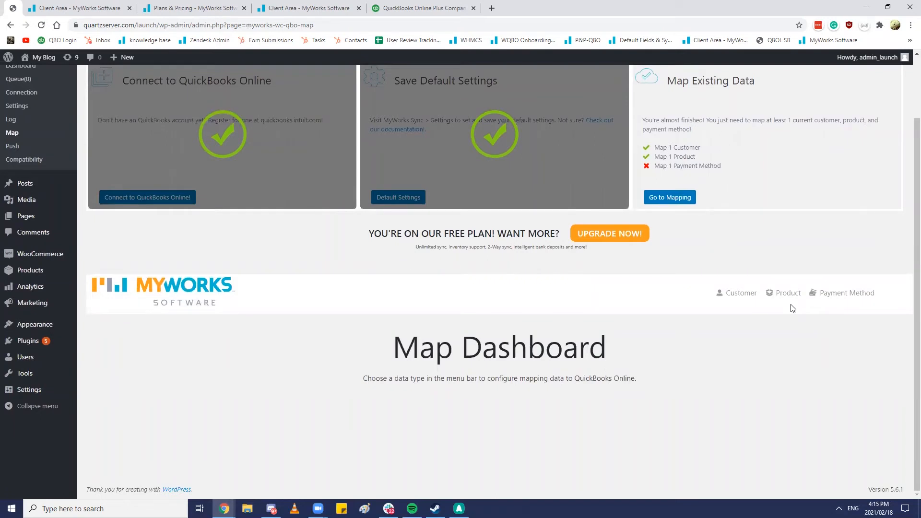
pyautogui.moveTo(749, 293)
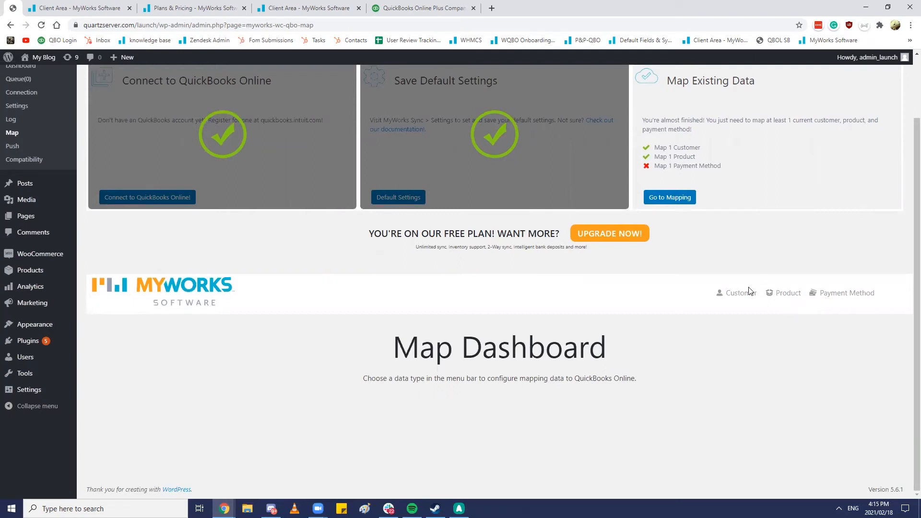
pyautogui.click(740, 293)
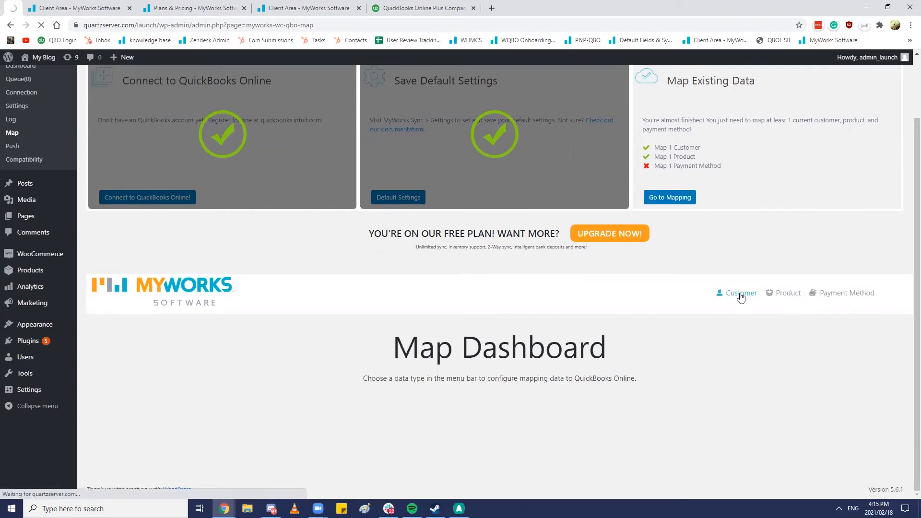
pyautogui.click(739, 292)
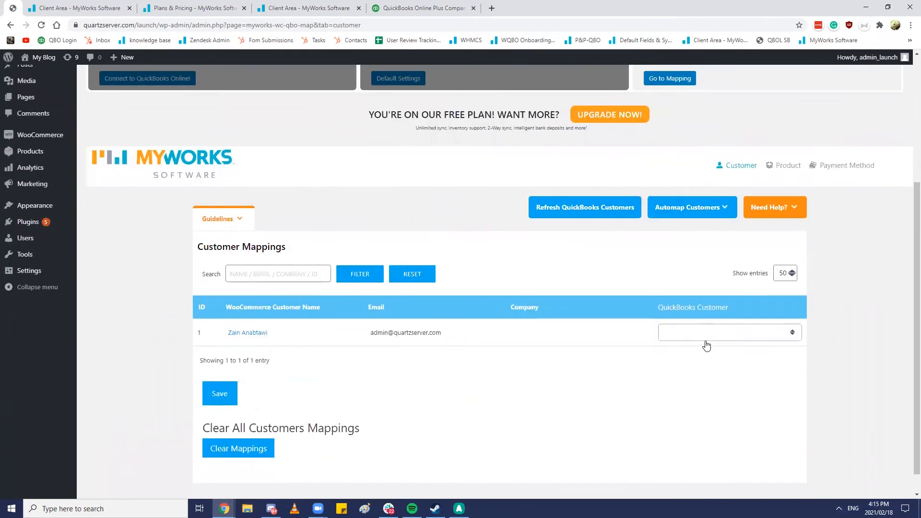
pyautogui.moveTo(396, 320)
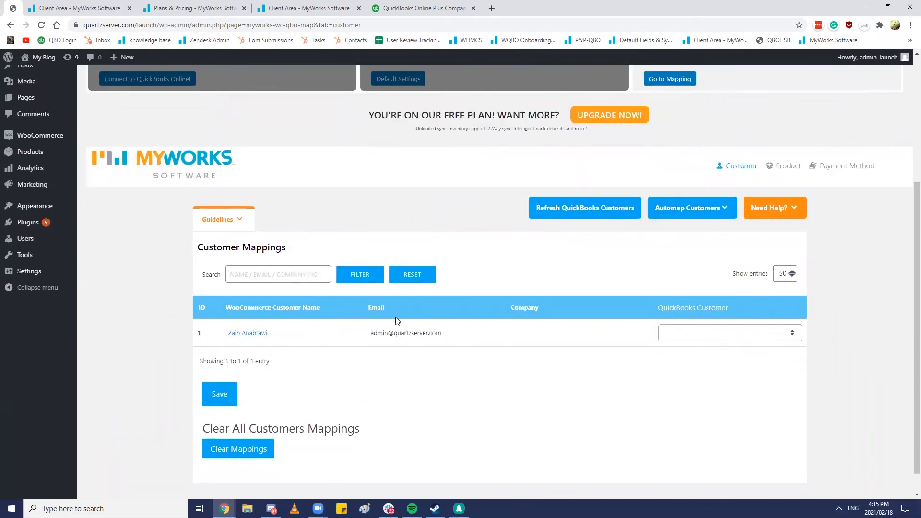
# Step: Assign the only WooCommerce customer to QuickBooks customer Quon - Retreat 2014
pyautogui.scroll(3)
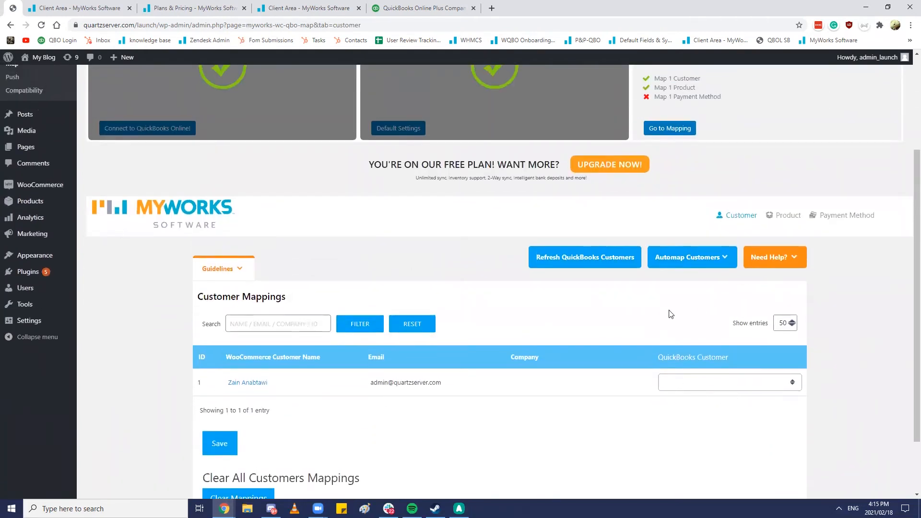
pyautogui.click(692, 257)
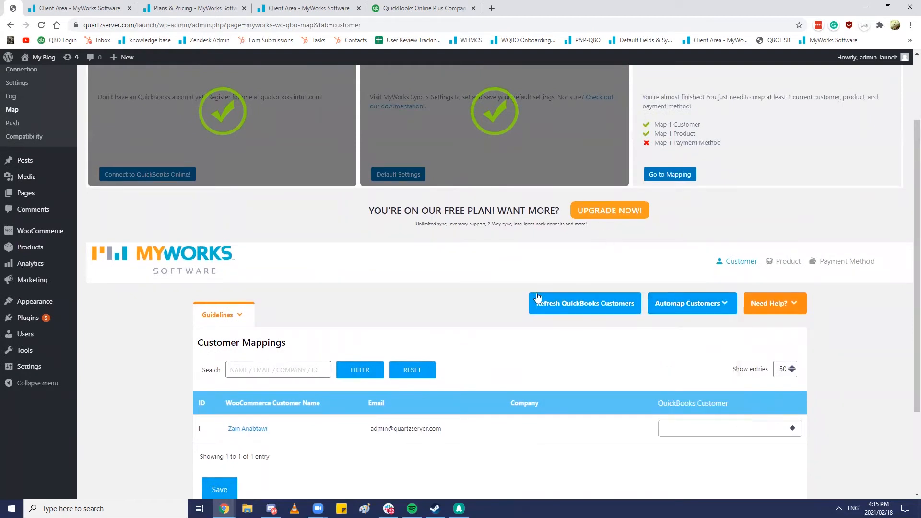
pyautogui.moveTo(543, 294)
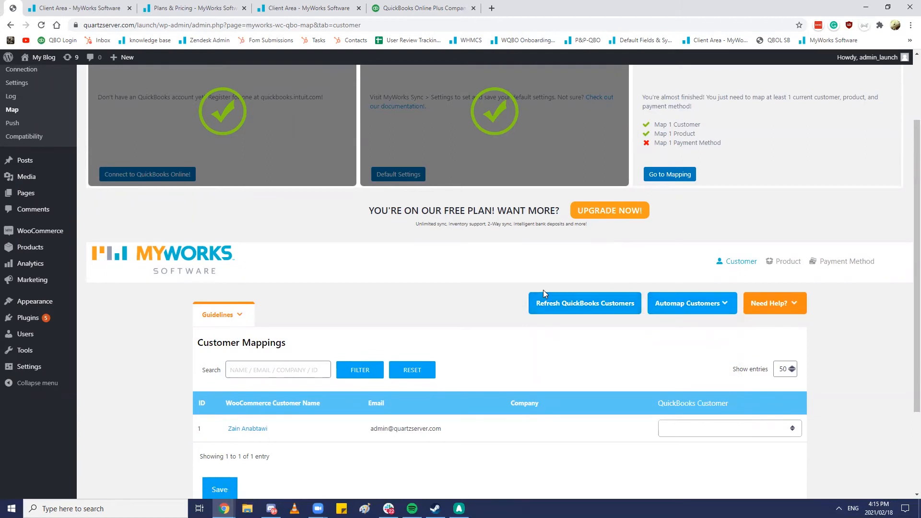
pyautogui.click(728, 428)
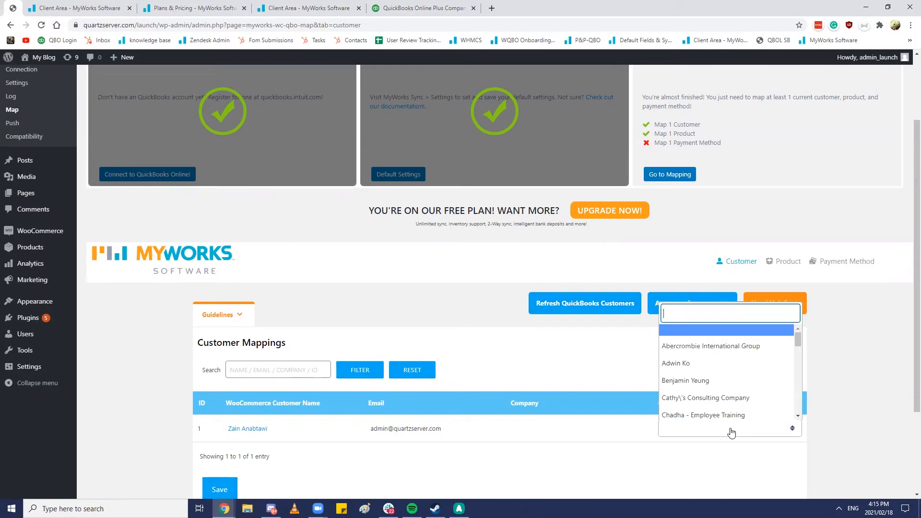
pyautogui.write('za')
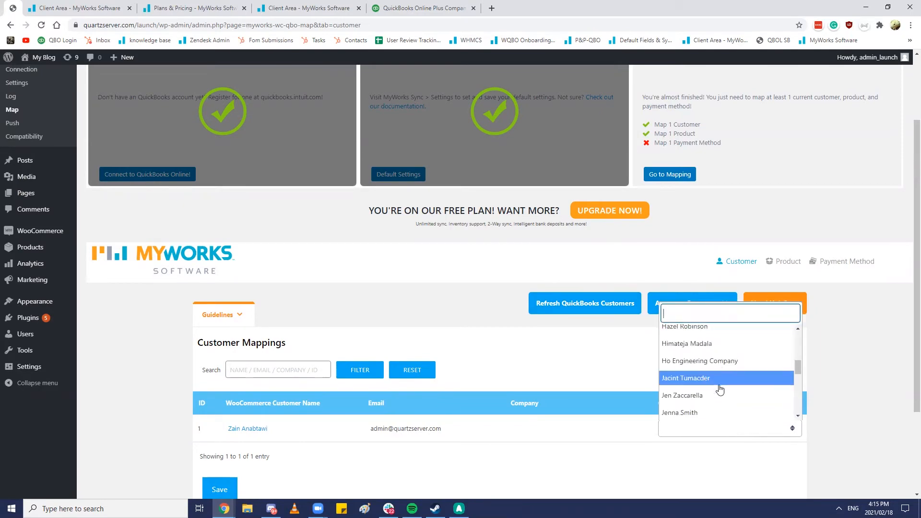
pyautogui.scroll(-3)
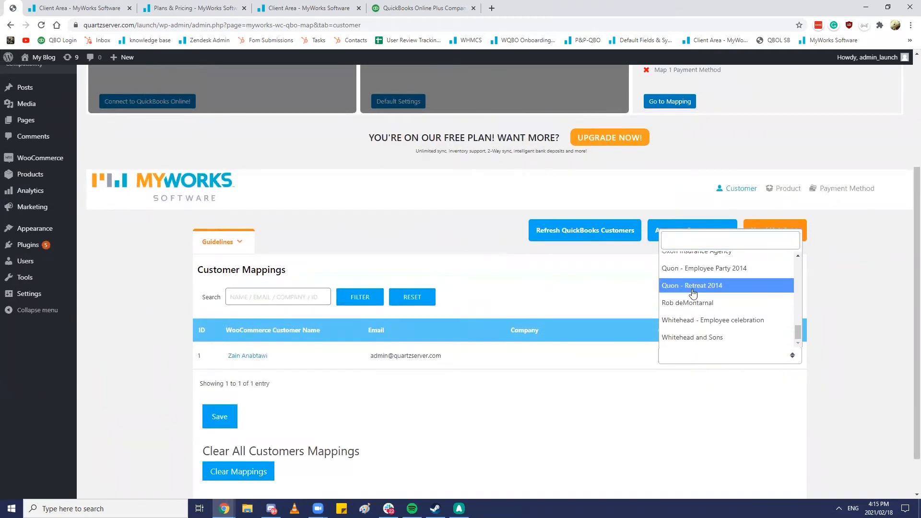
pyautogui.click(691, 285)
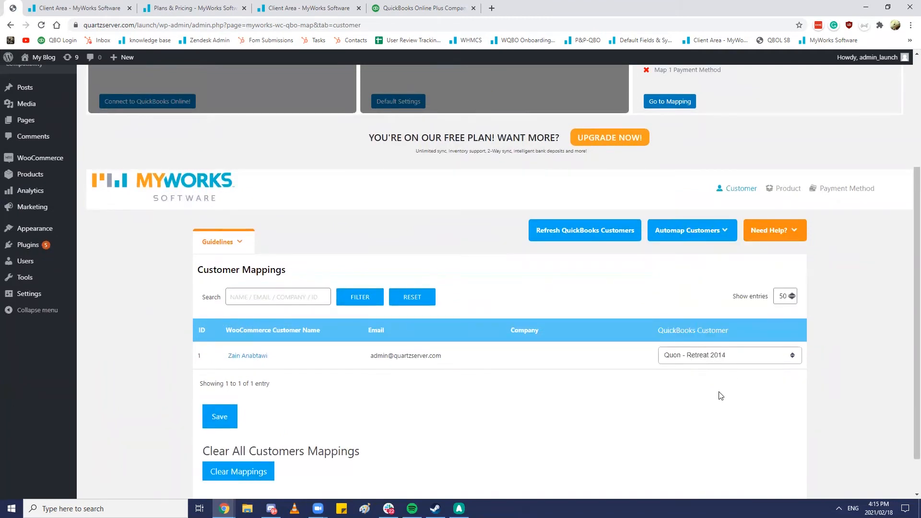
pyautogui.moveTo(616, 334)
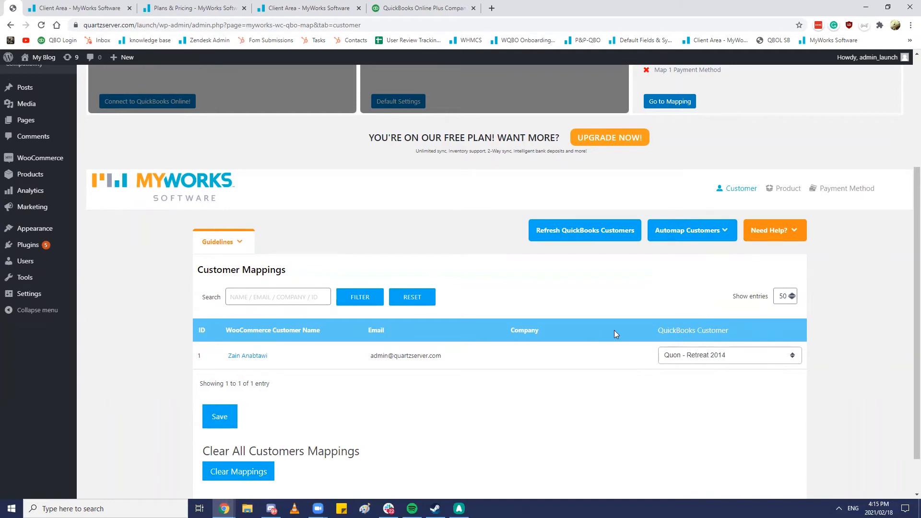
pyautogui.moveTo(223, 429)
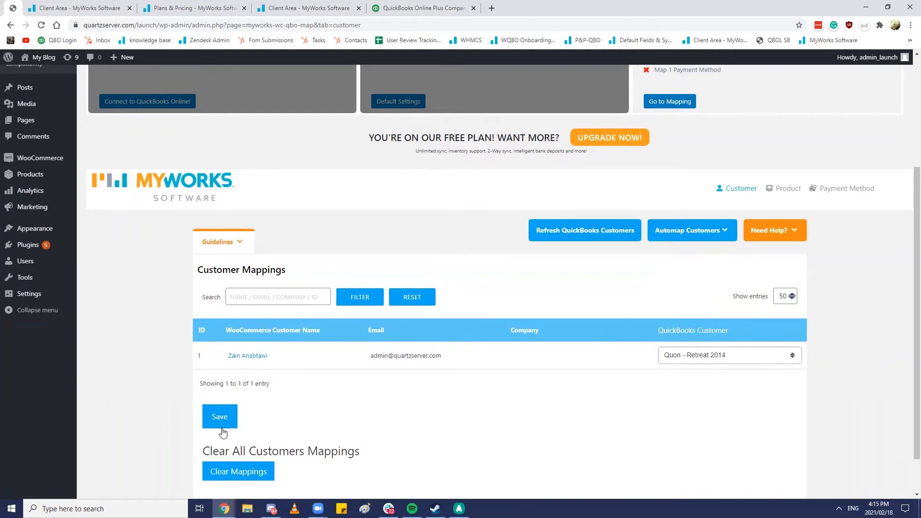
# Step: Save the customer mapping and acknowledge the customers mapped confirmation
pyautogui.click(219, 416)
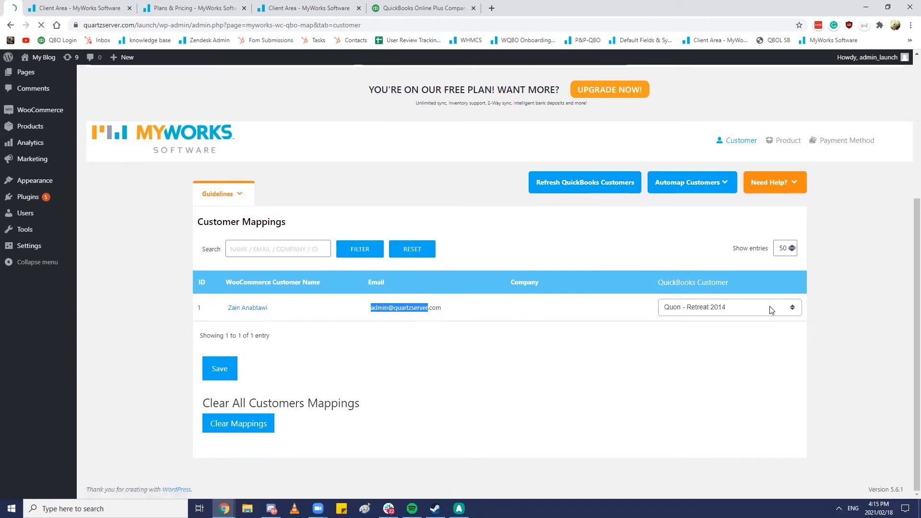
pyautogui.click(219, 368)
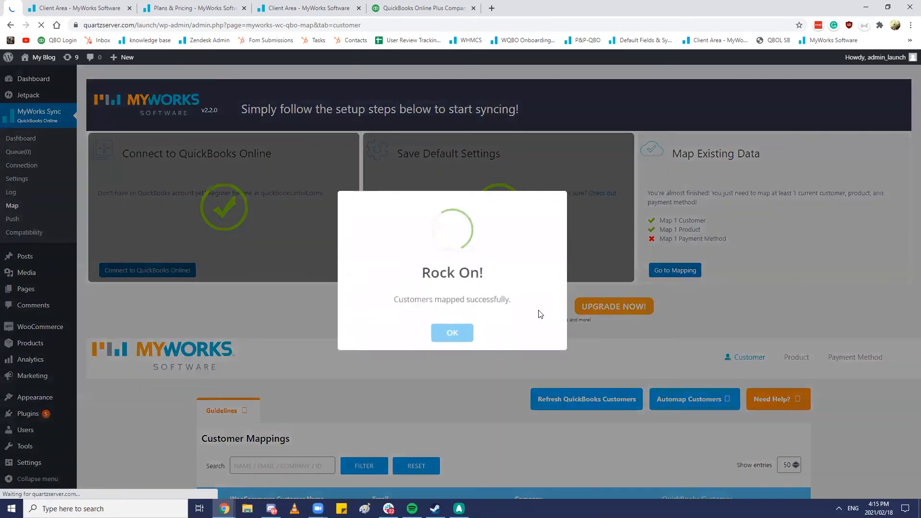
pyautogui.click(452, 333)
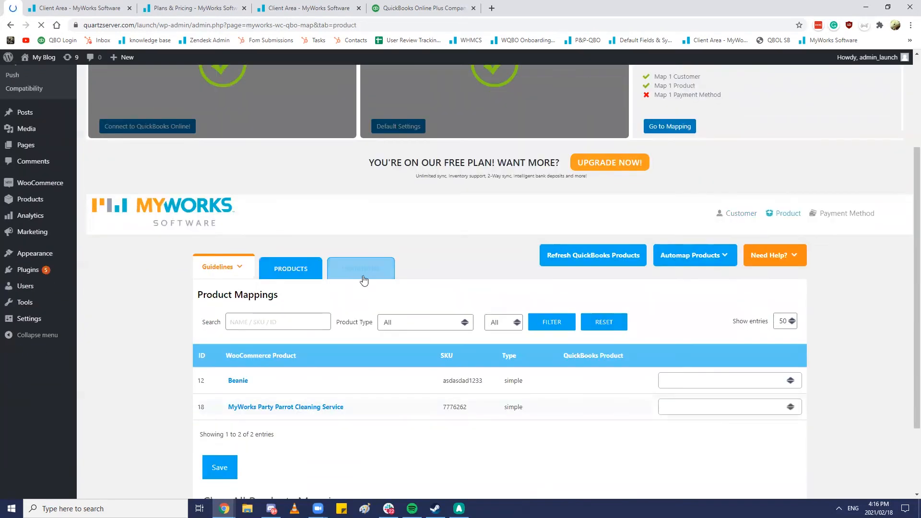
pyautogui.moveTo(361, 268)
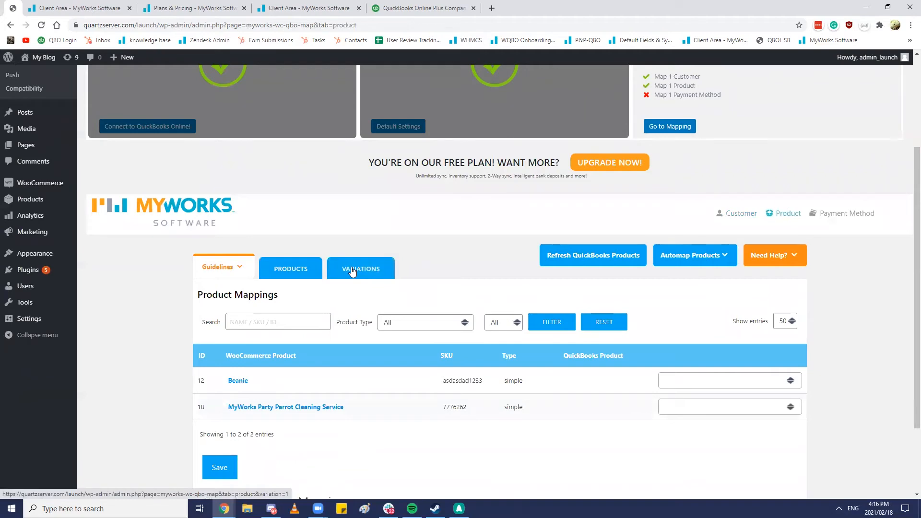
# Step: Review the Variations mappings and return to the Product mappings list
pyautogui.click(360, 269)
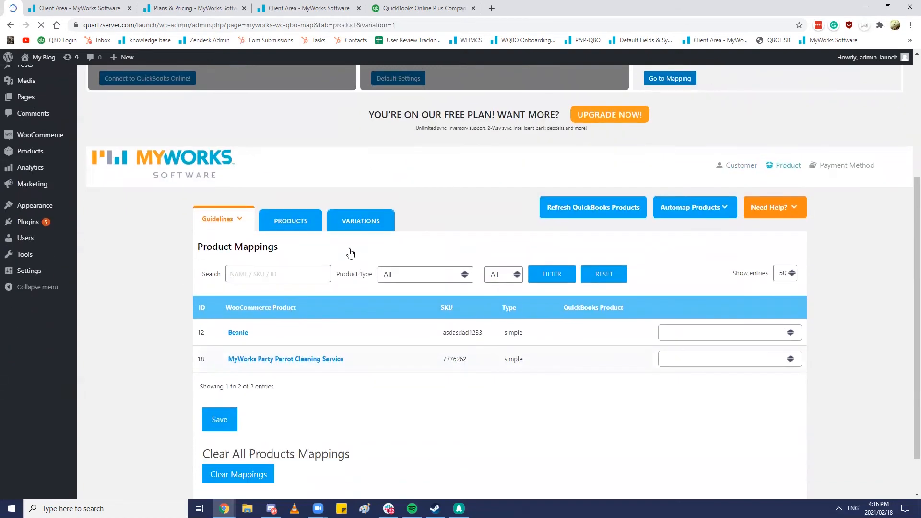
pyautogui.click(361, 220)
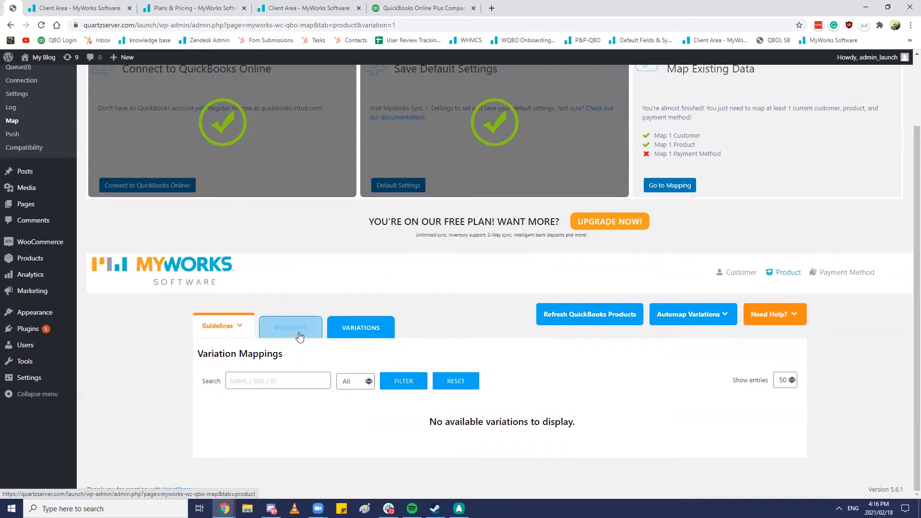
pyautogui.click(692, 314)
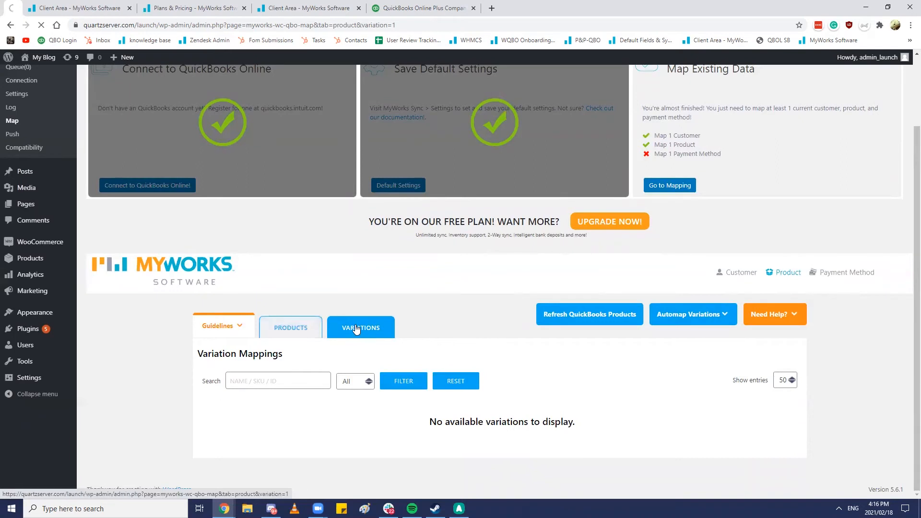
pyautogui.click(692, 314)
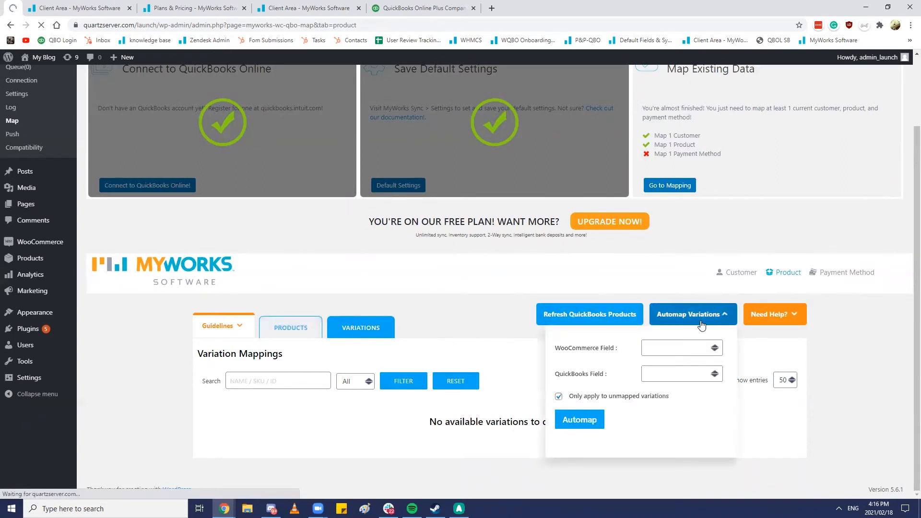
# Step: Inspect the Automap Products options matching WooCommerce products by Name, without running it
pyautogui.click(290, 327)
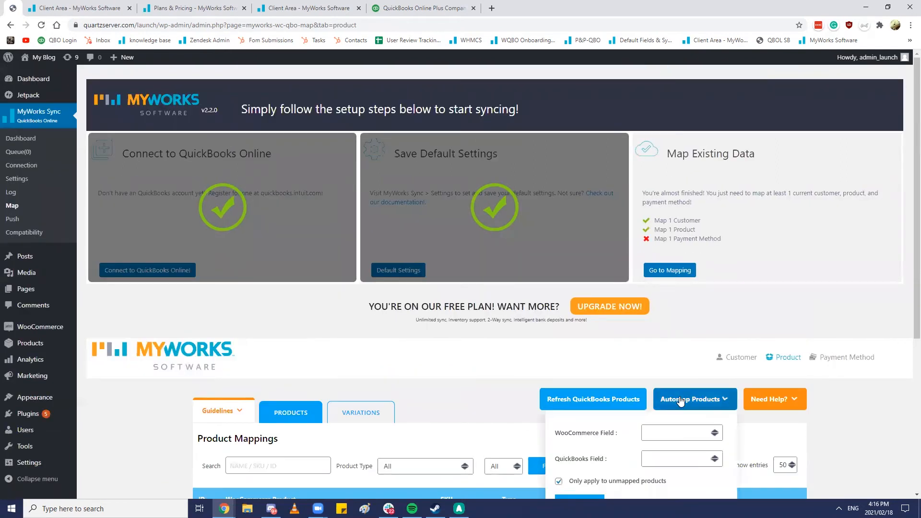
pyautogui.scroll(-3)
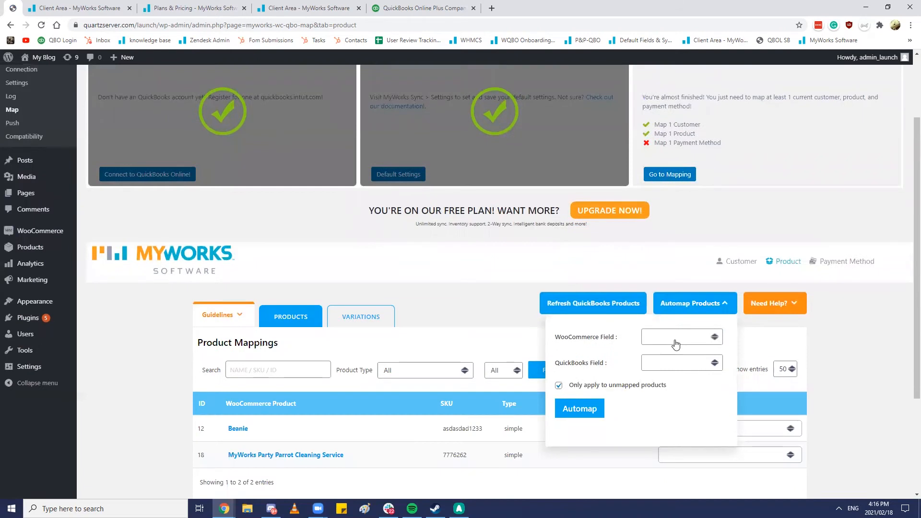
pyautogui.click(680, 337)
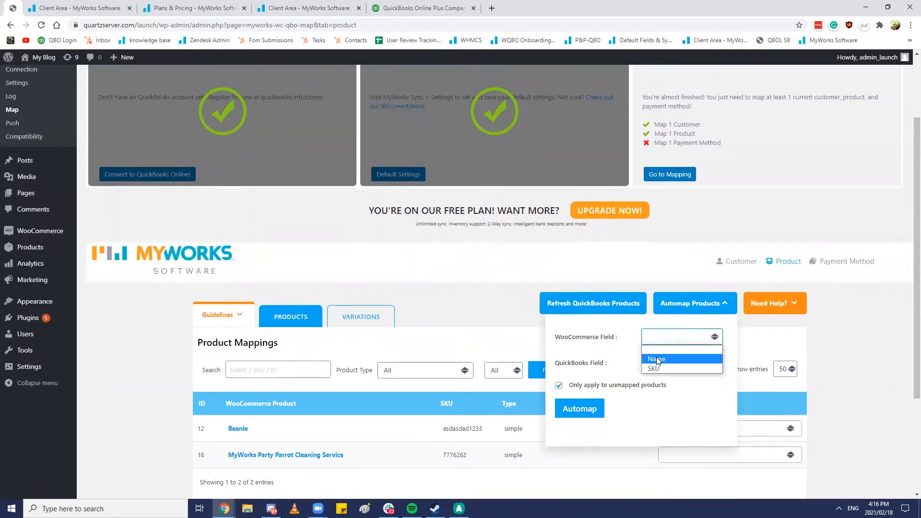
pyautogui.click(657, 359)
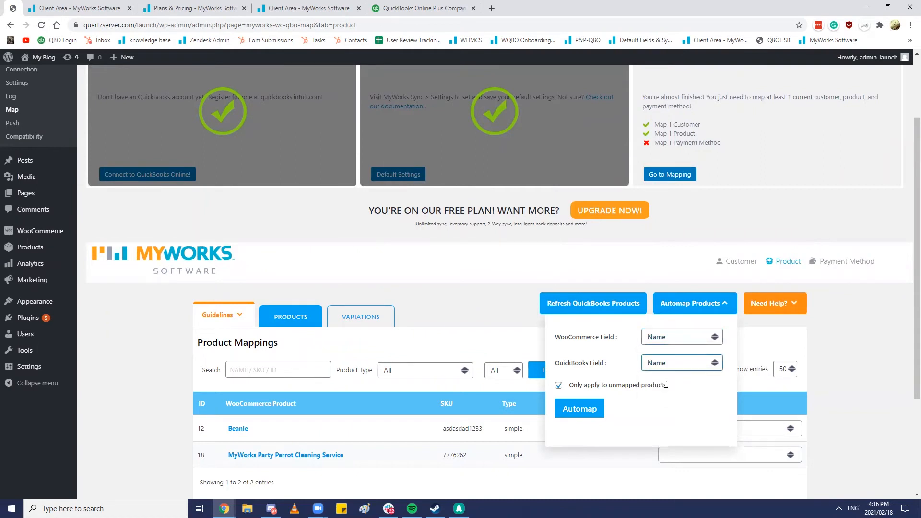
pyautogui.click(681, 336)
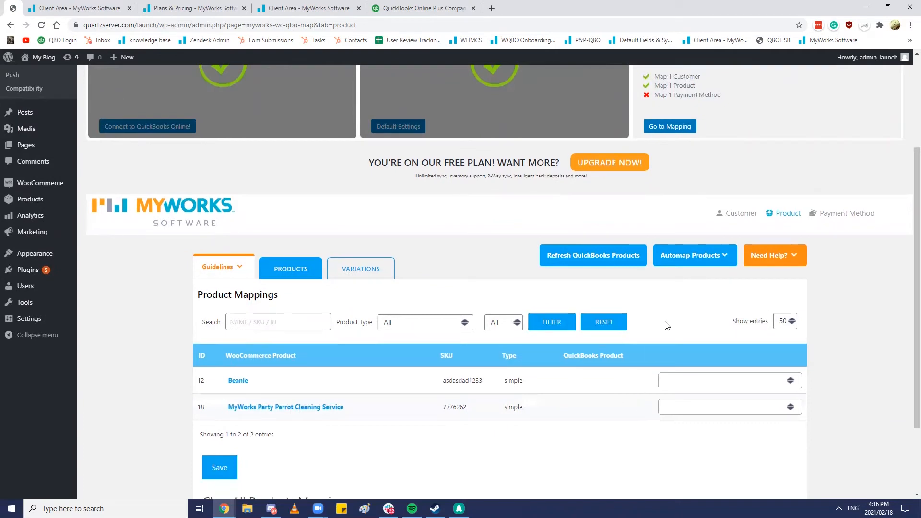
pyautogui.moveTo(703, 361)
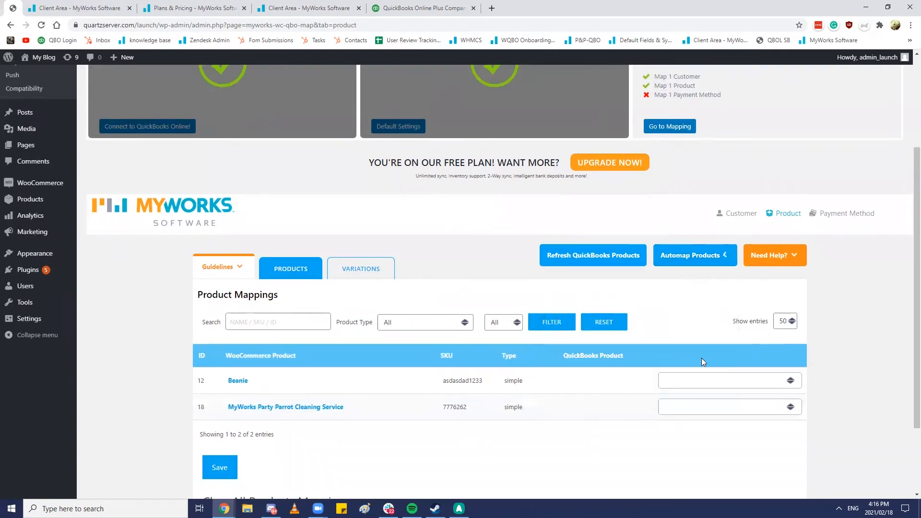
# Step: Map the Beanie product to QuickBooks product Blue T-Shirt and save the product mapping
pyautogui.scroll(-3)
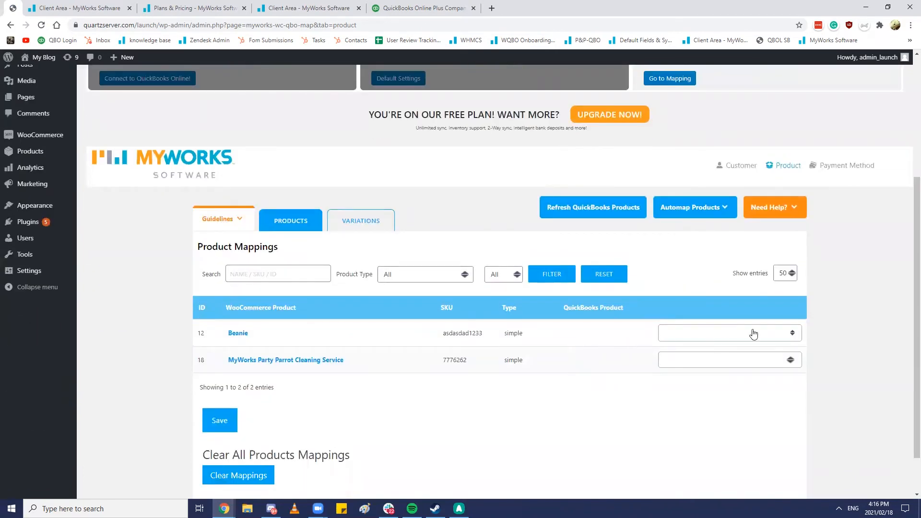
pyautogui.doubleClick(462, 333)
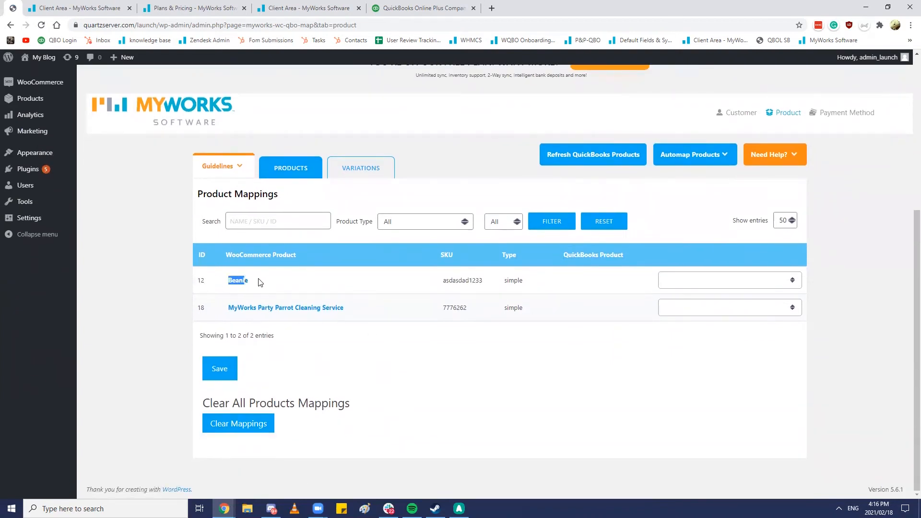
pyautogui.scroll(3)
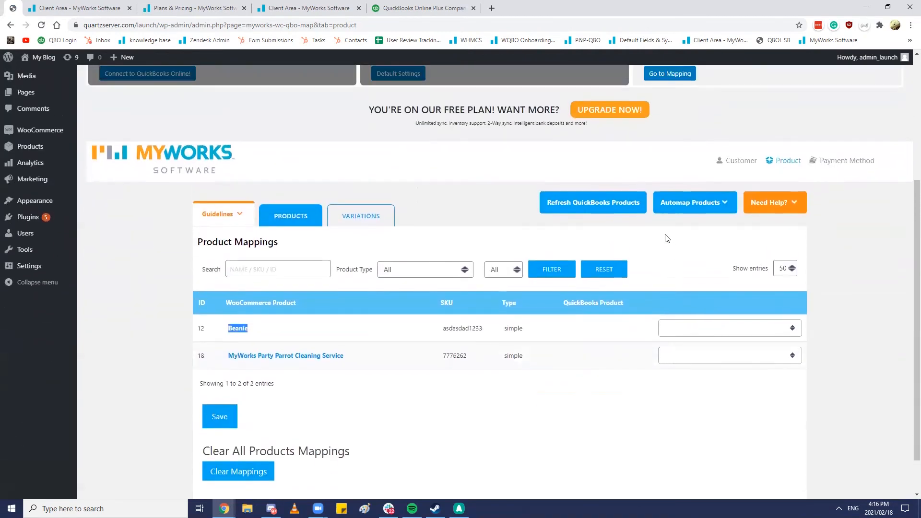
pyautogui.moveTo(630, 341)
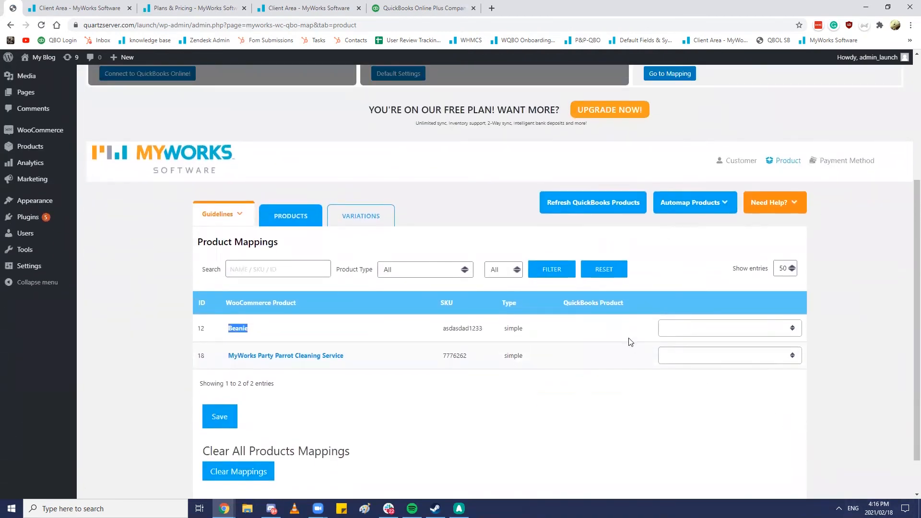
pyautogui.scroll(3)
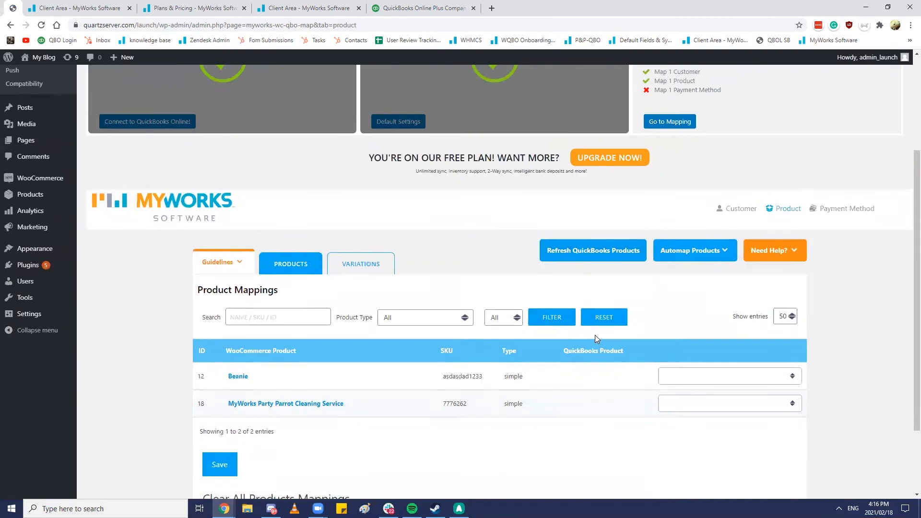
pyautogui.click(729, 376)
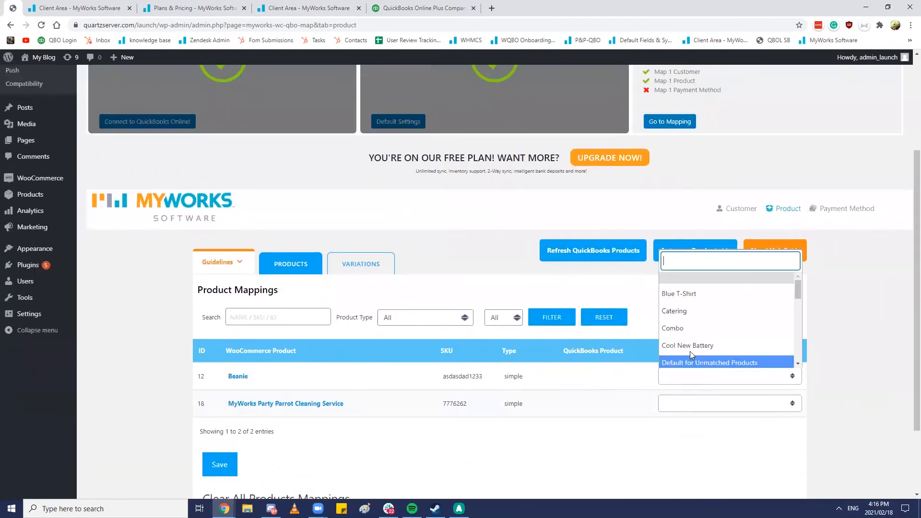
pyautogui.moveTo(681, 329)
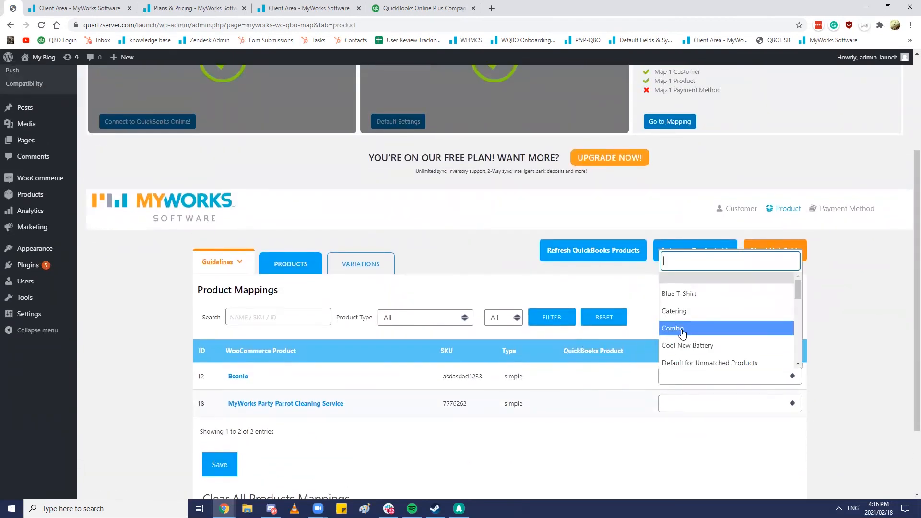
pyautogui.click(679, 294)
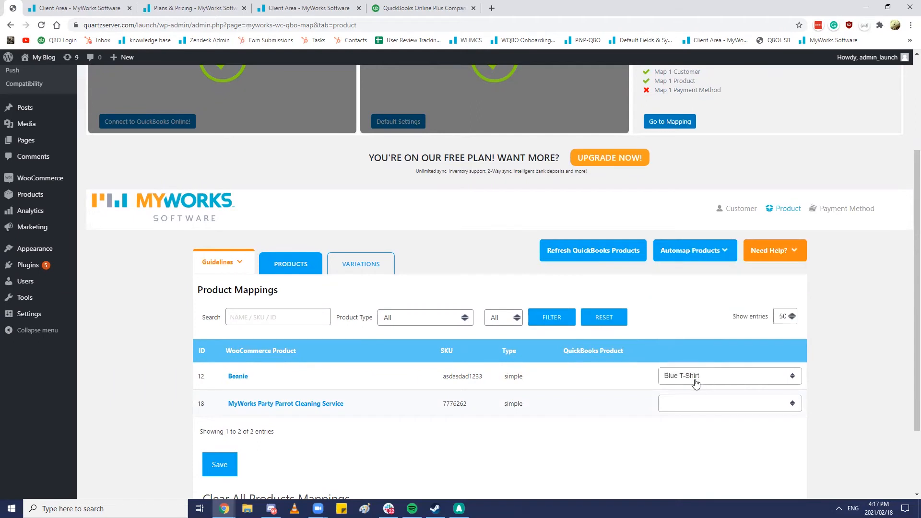
pyautogui.moveTo(713, 380)
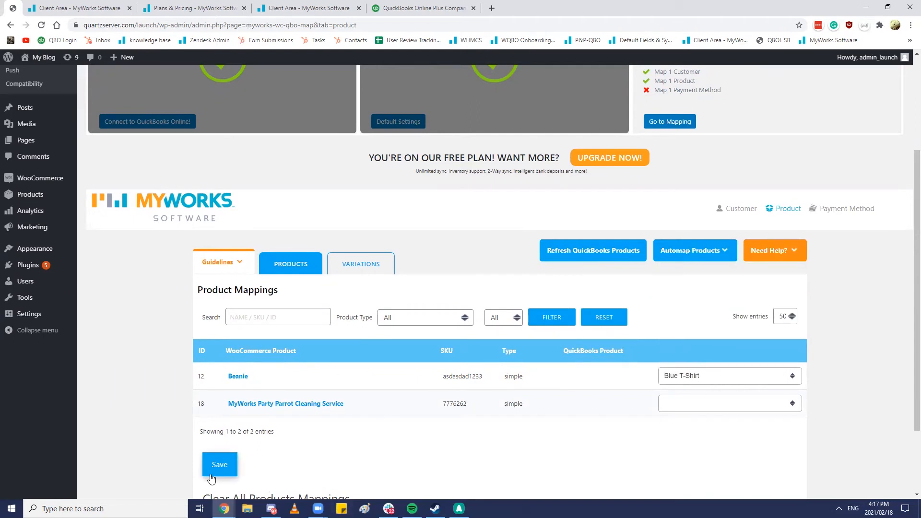
pyautogui.click(219, 464)
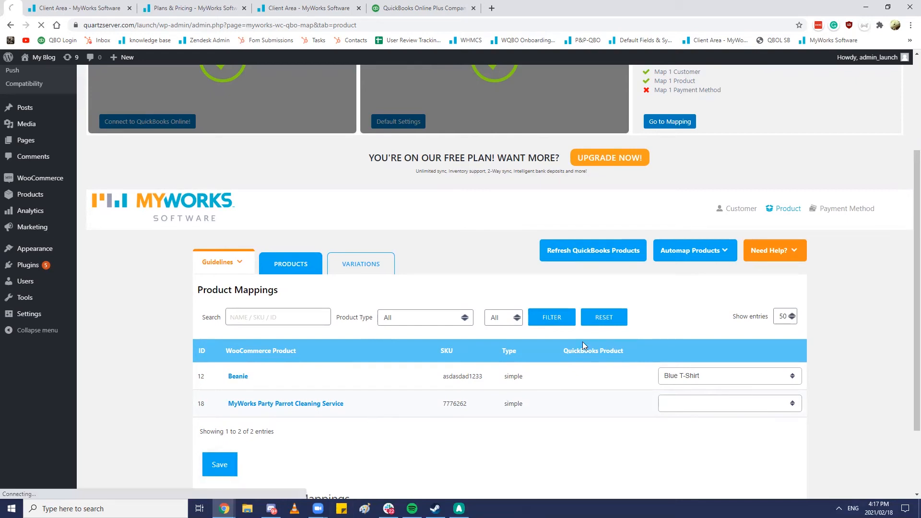
pyautogui.scroll(-3)
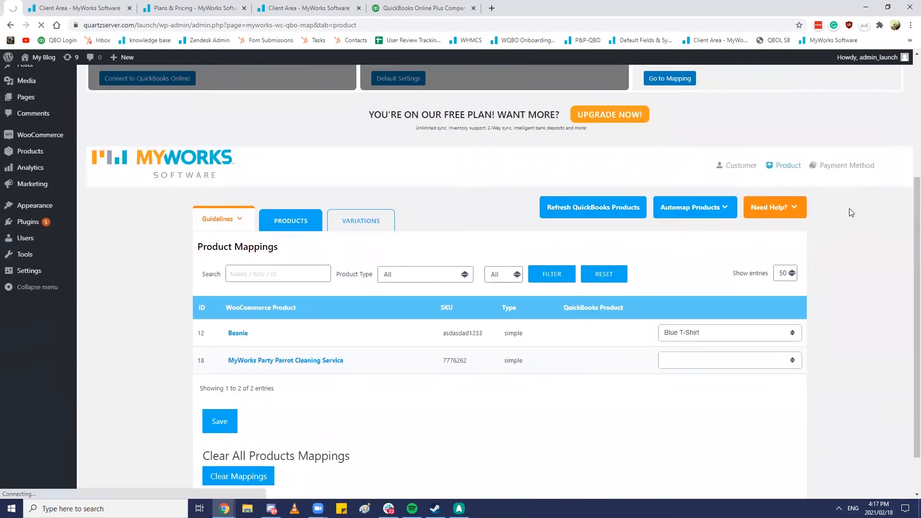
pyautogui.scroll(3)
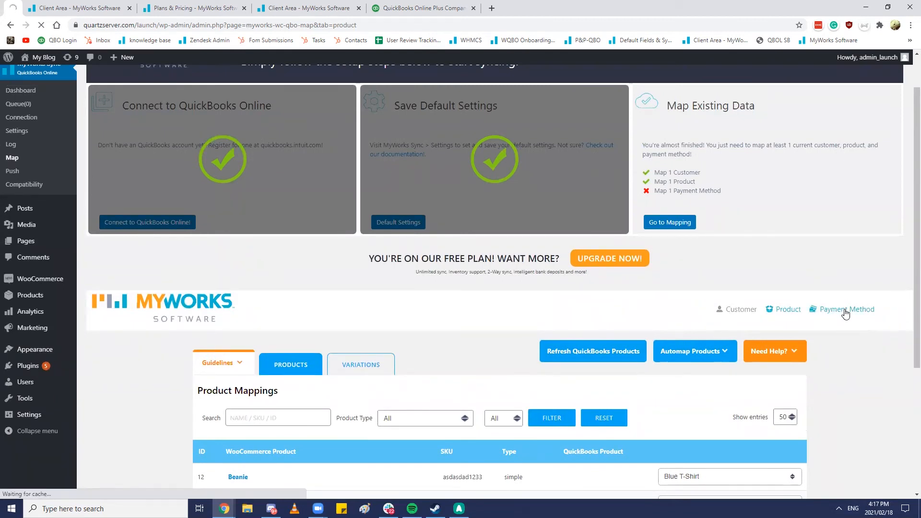
pyautogui.click(847, 309)
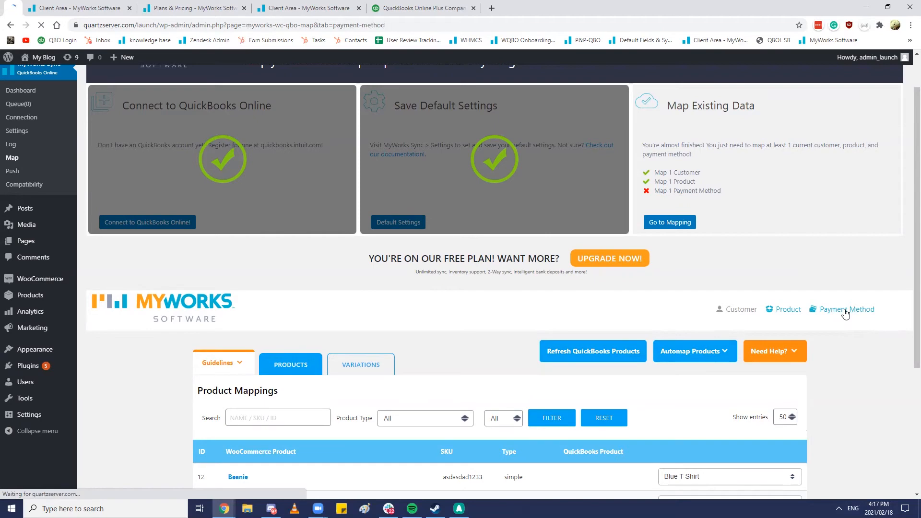
pyautogui.click(846, 309)
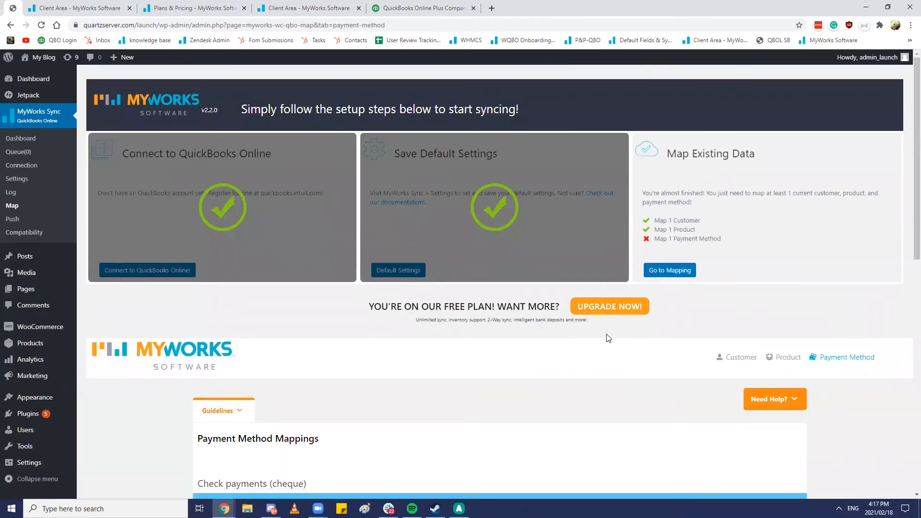
pyautogui.scroll(-3)
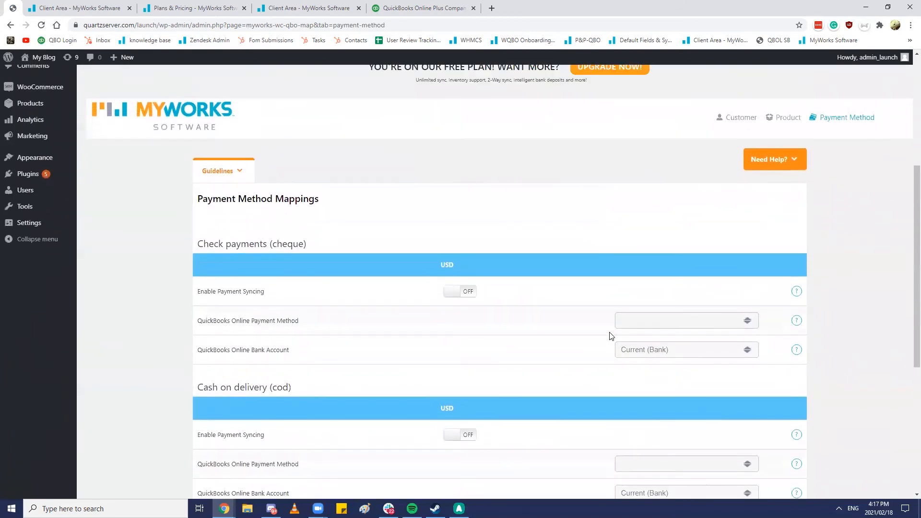
pyautogui.scroll(-3)
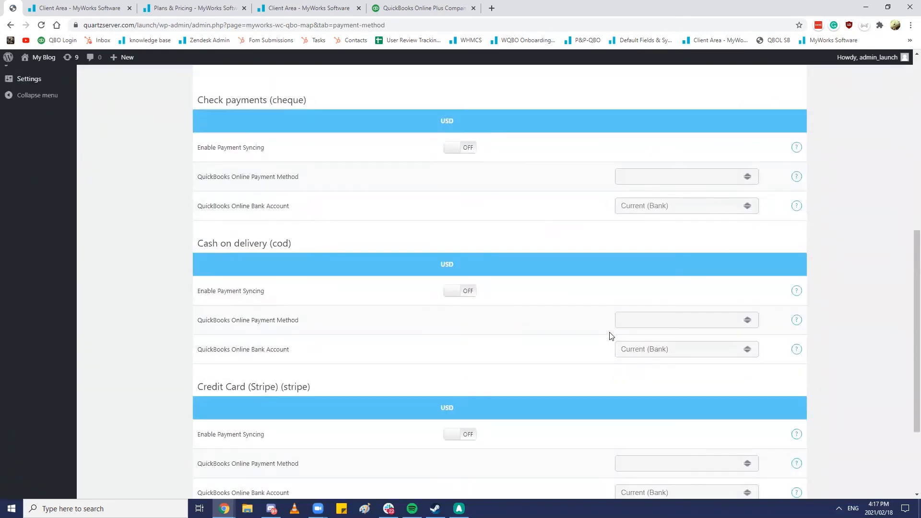
pyautogui.scroll(3)
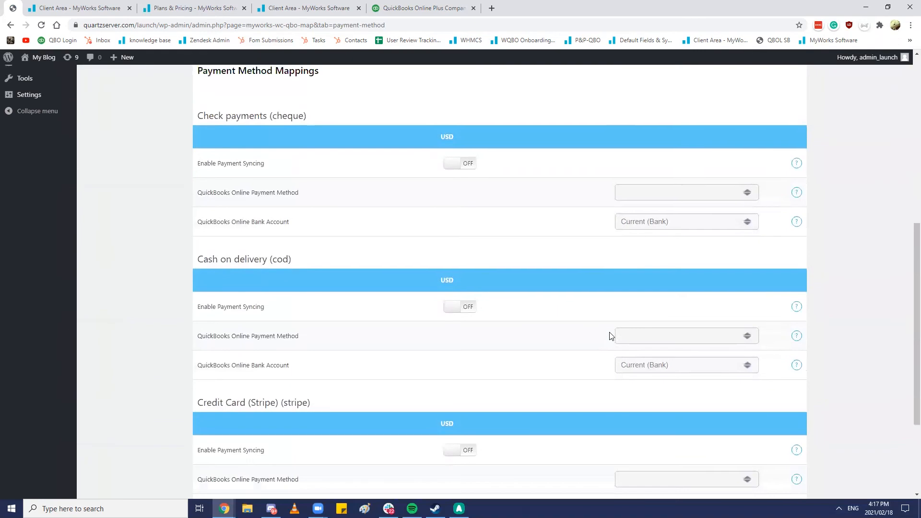
pyautogui.scroll(-3)
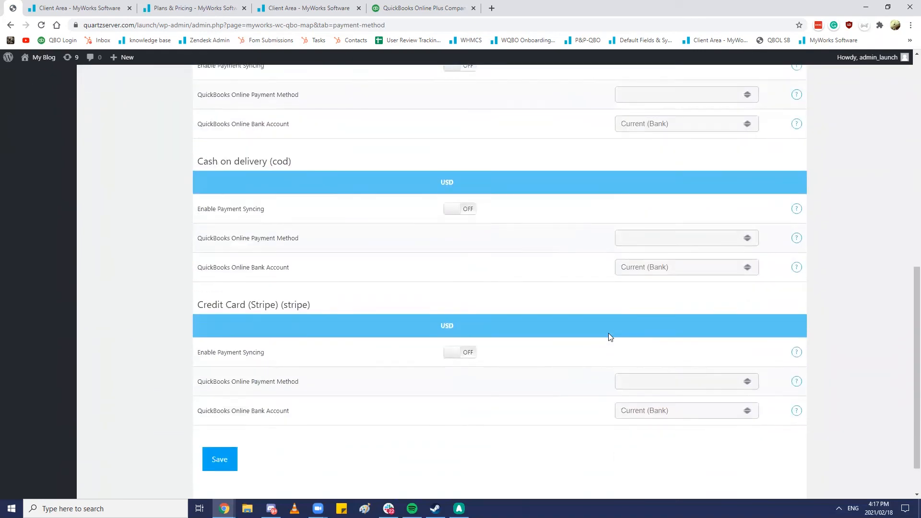
pyautogui.scroll(3)
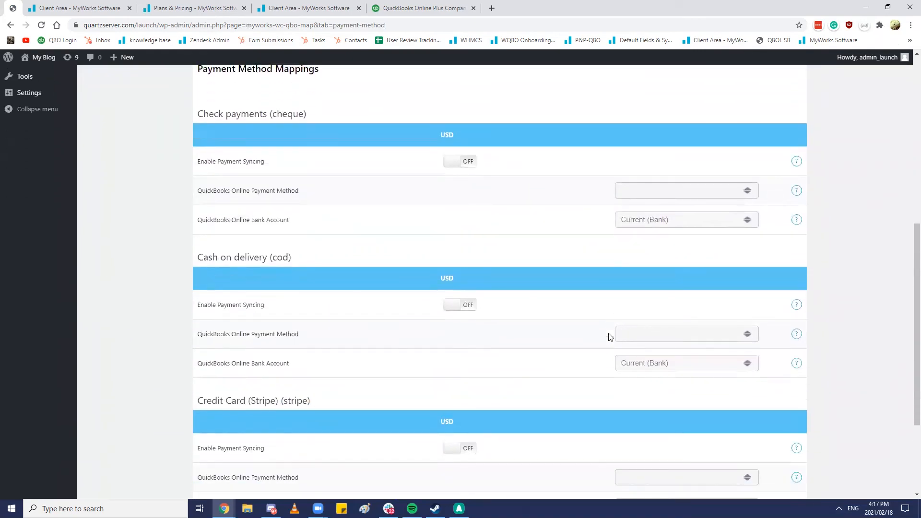
pyautogui.scroll(-3)
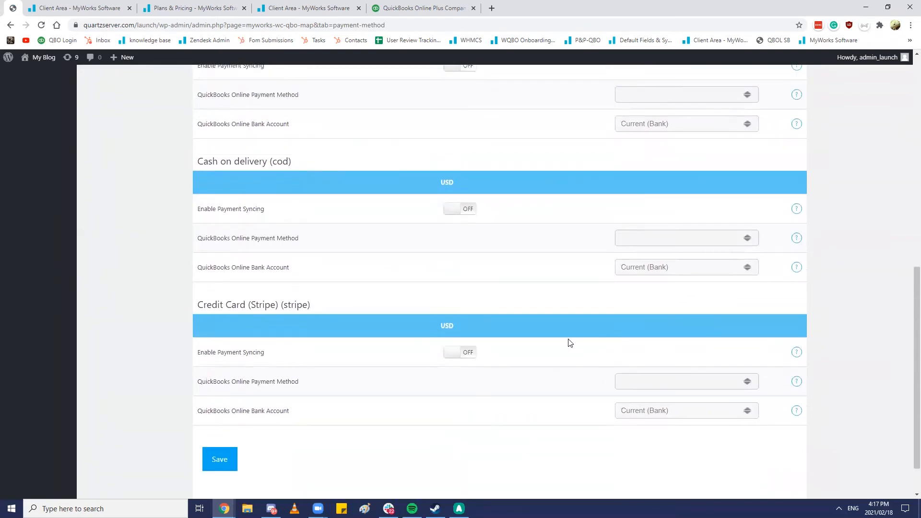
pyautogui.scroll(3)
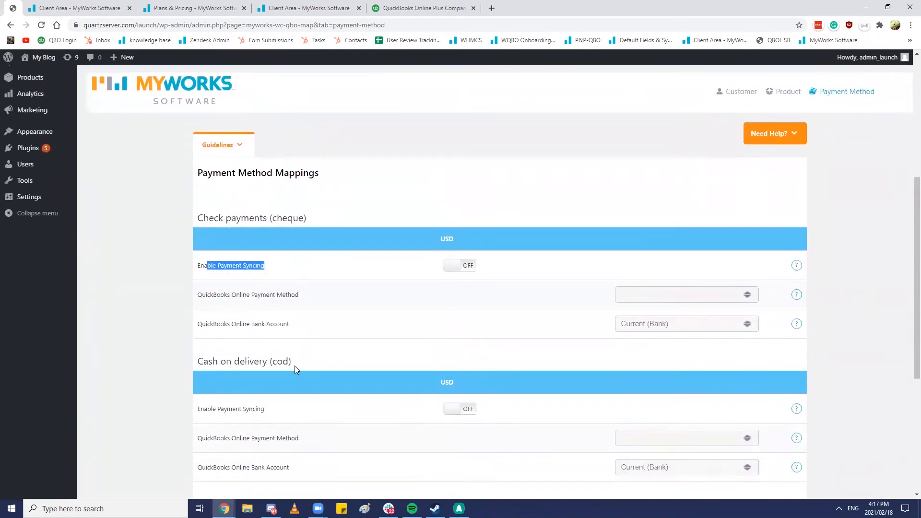
# Step: Map Stripe credit card payments to Card and cheque payments to Cheque with syncing on
pyautogui.scroll(-3)
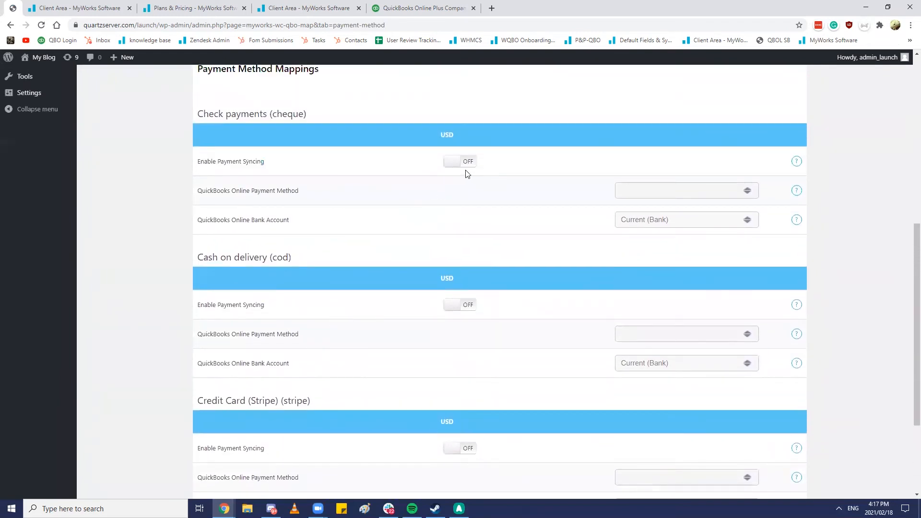
pyautogui.scroll(-3)
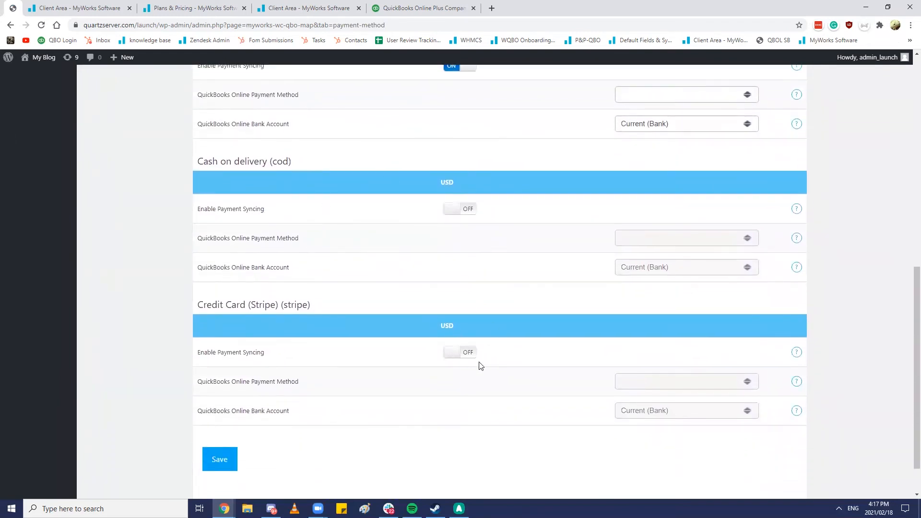
pyautogui.scroll(3)
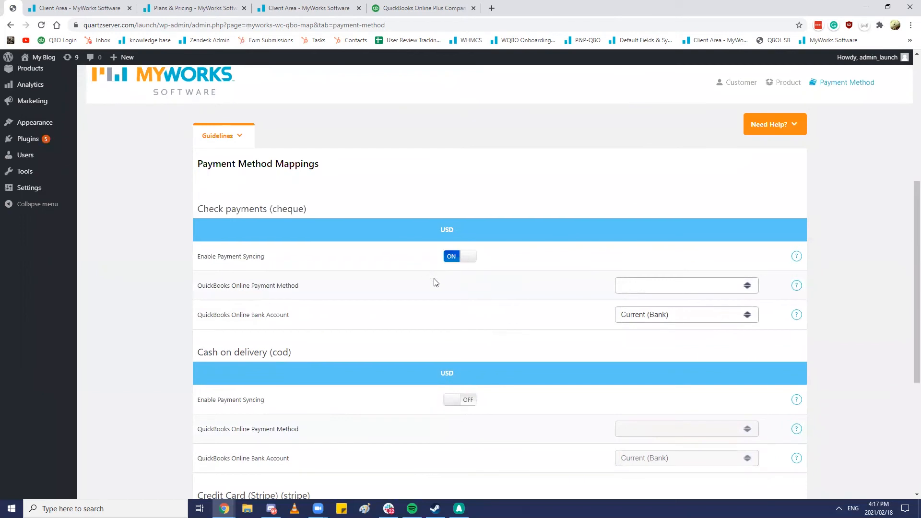
pyautogui.scroll(-3)
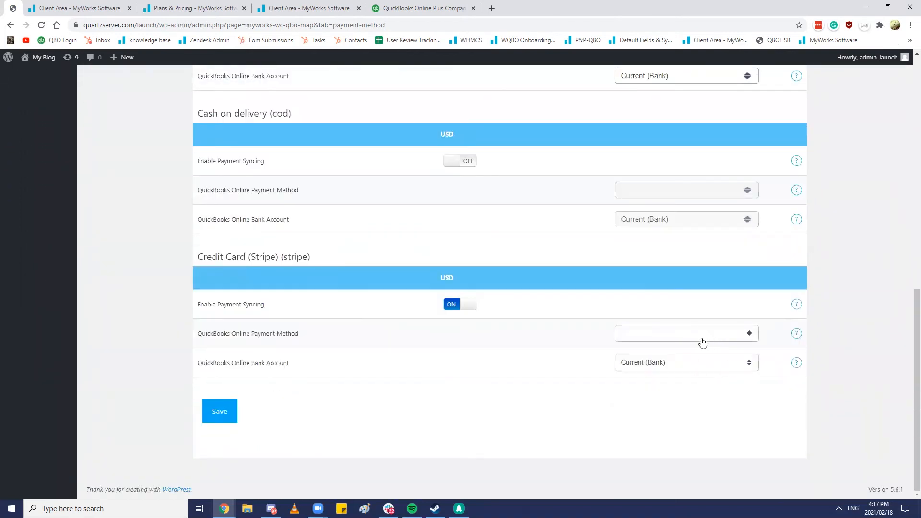
pyautogui.click(686, 332)
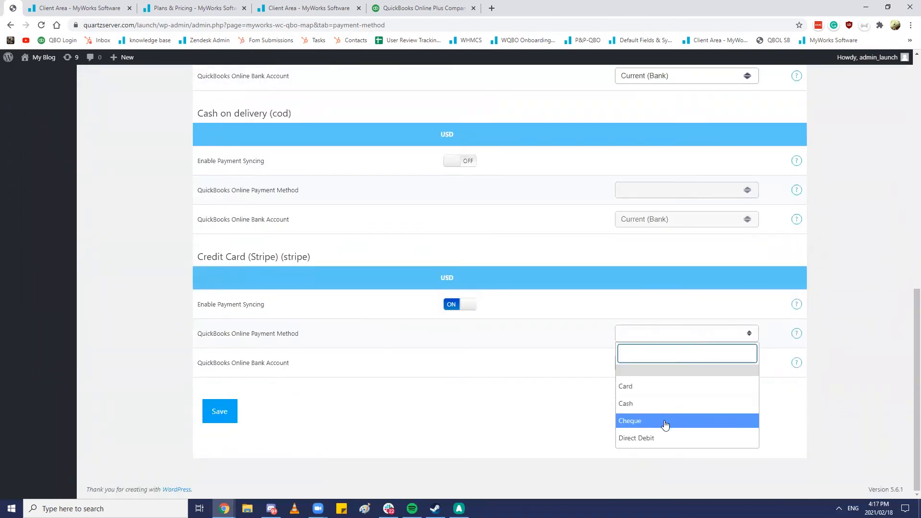
pyautogui.moveTo(627, 403)
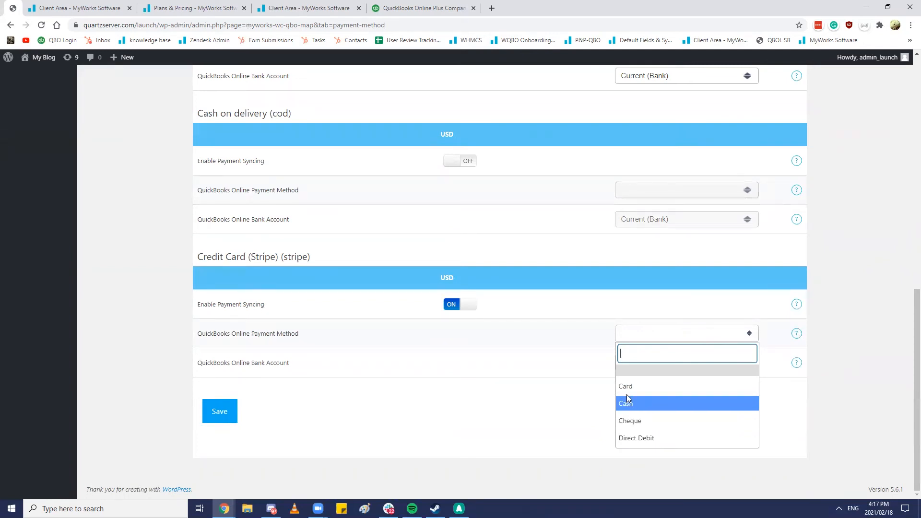
pyautogui.moveTo(632, 386)
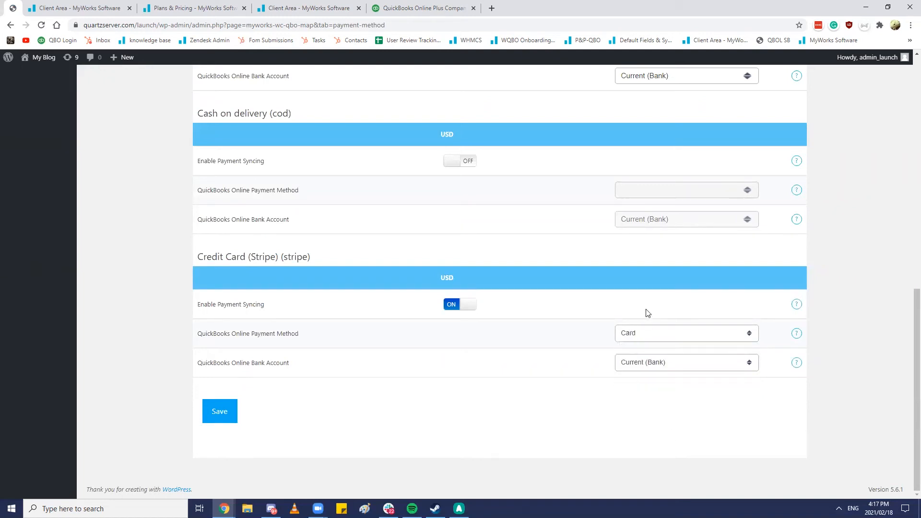
pyautogui.click(685, 190)
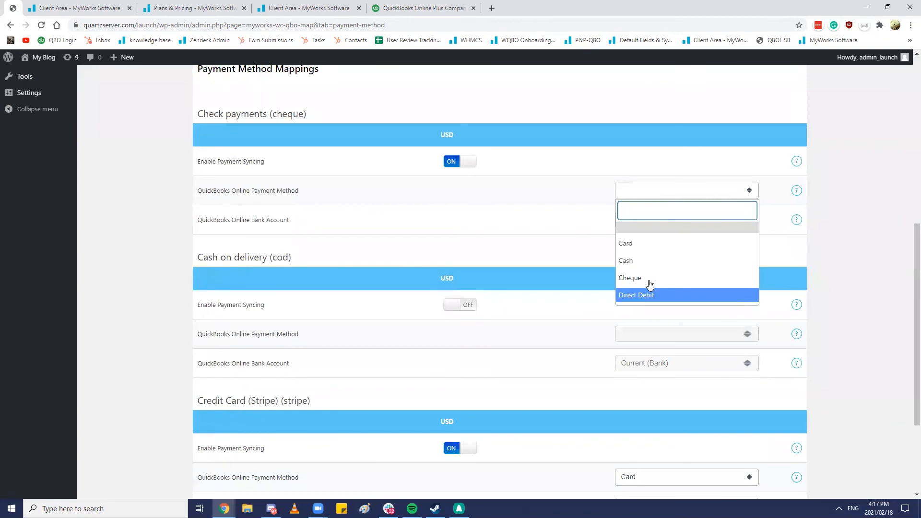
# Step: Save the payment method mappings
pyautogui.scroll(-3)
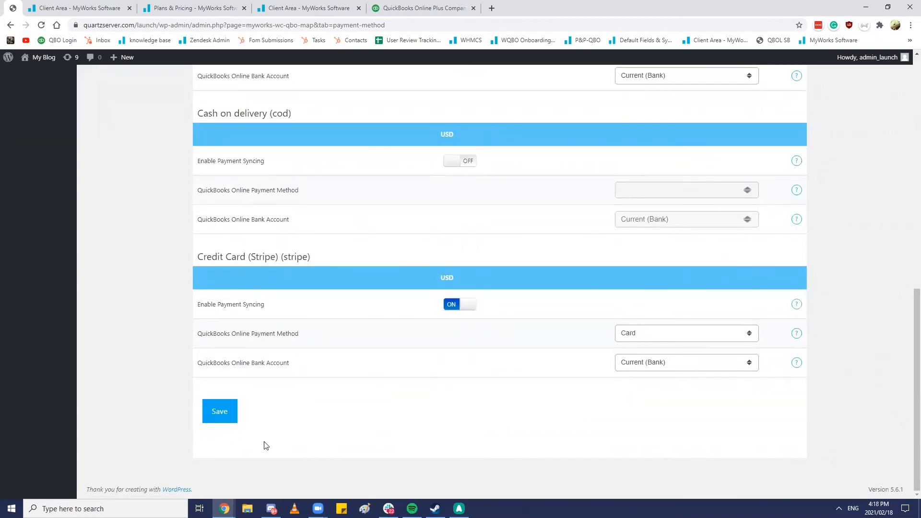
pyautogui.click(219, 411)
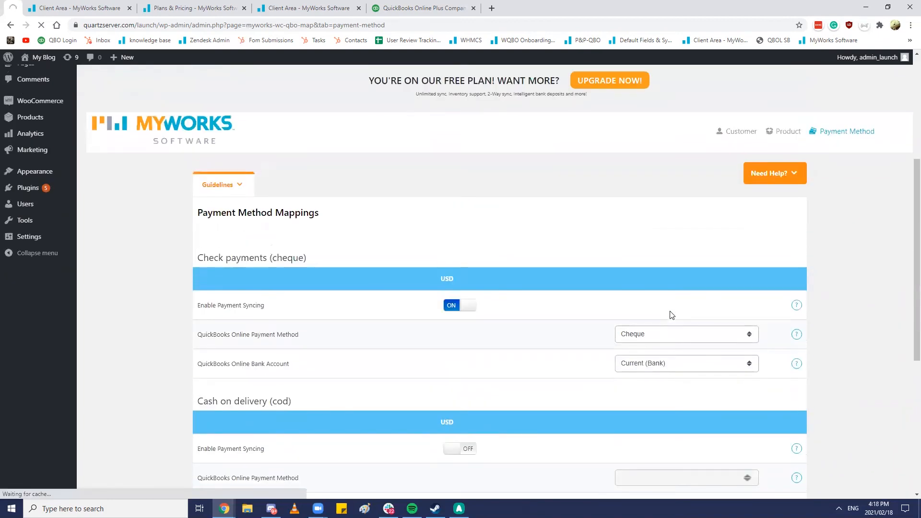
pyautogui.scroll(3)
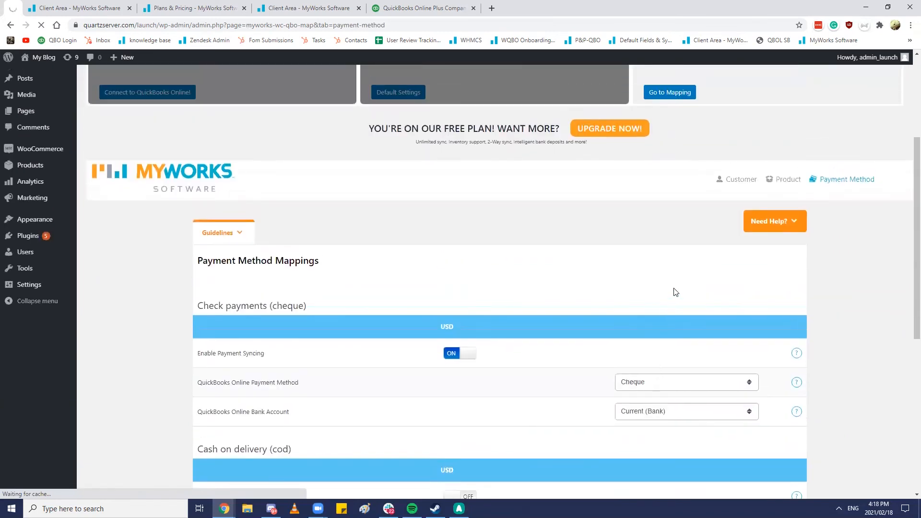
pyautogui.scroll(3)
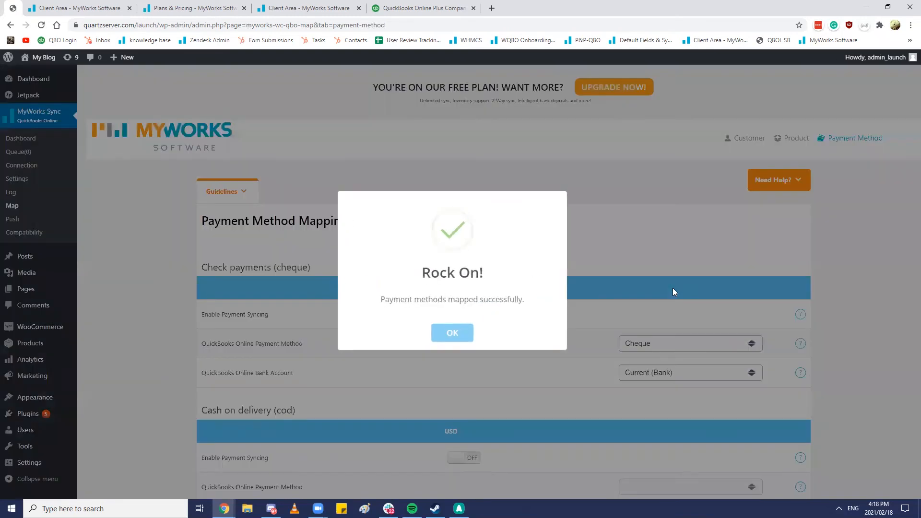
# Step: Dismiss the 'Rock On!' mapping confirmation and go to the MyWorks Sync Push section
pyautogui.click(452, 333)
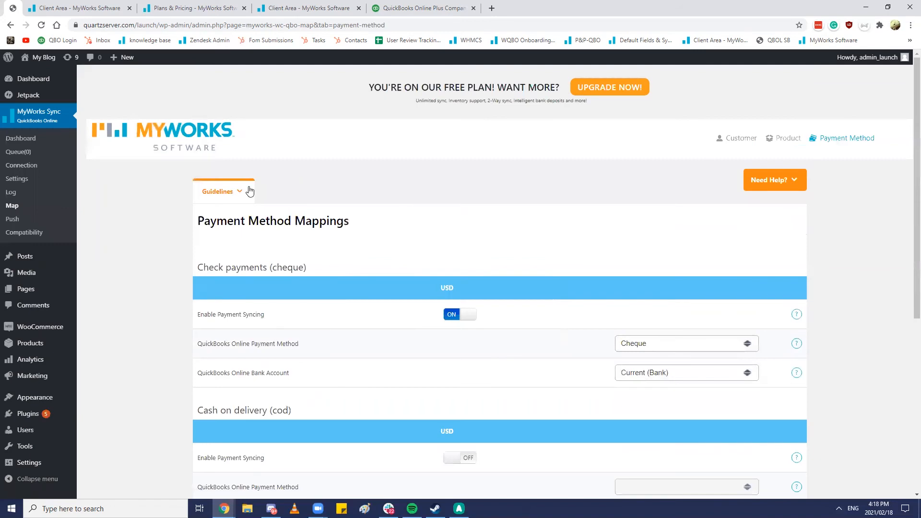
pyautogui.moveTo(610, 87)
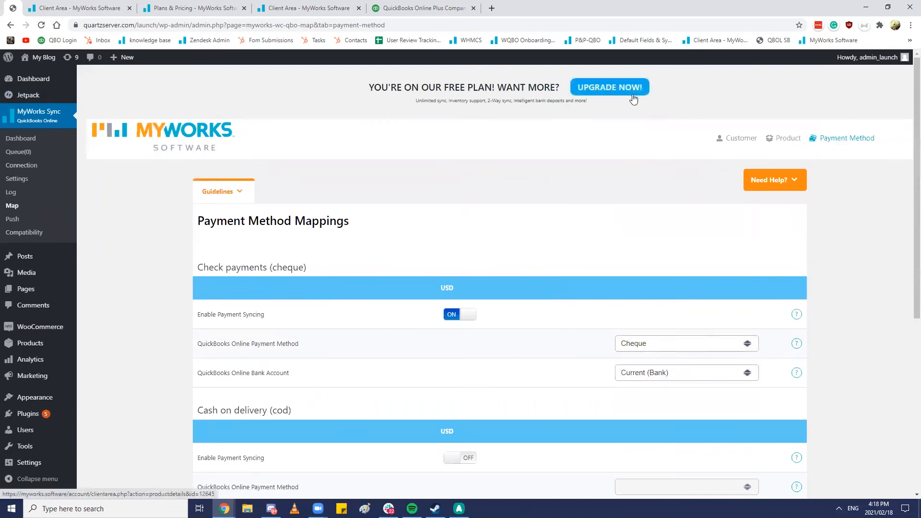
pyautogui.moveTo(704, 152)
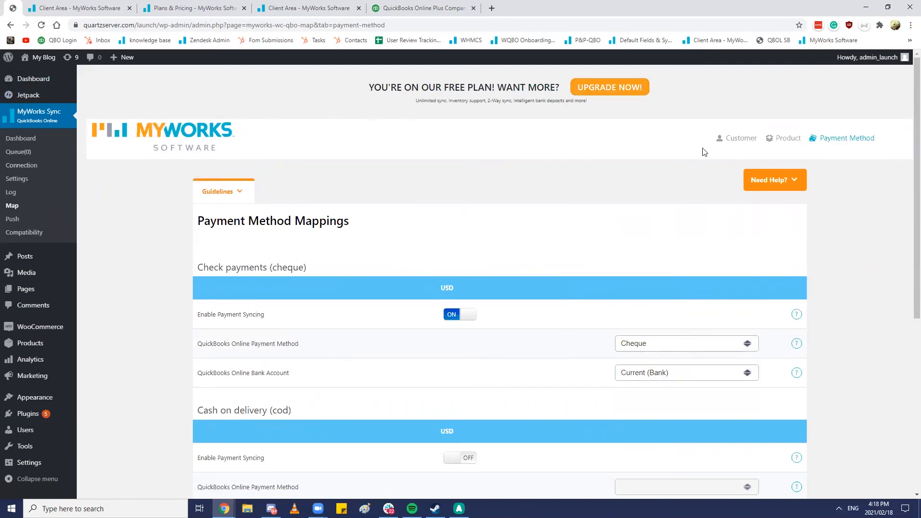
pyautogui.moveTo(103, 167)
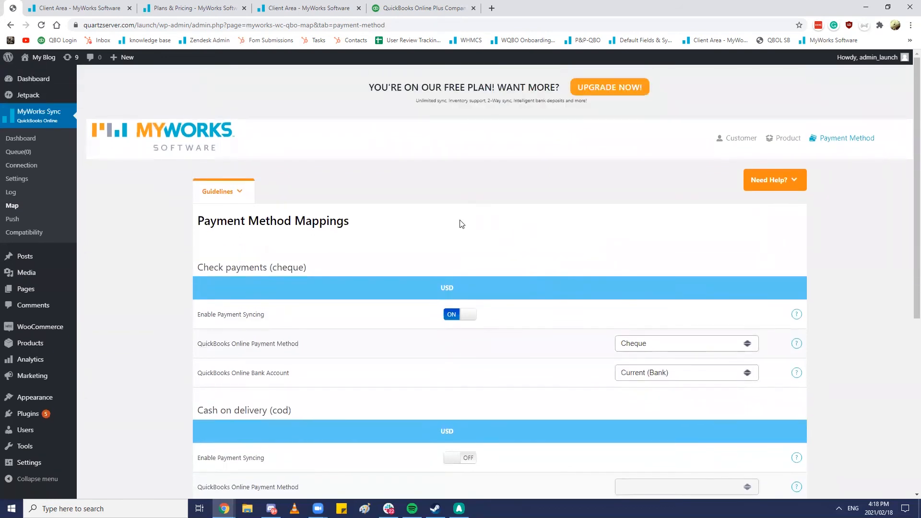
pyautogui.moveTo(355, 277)
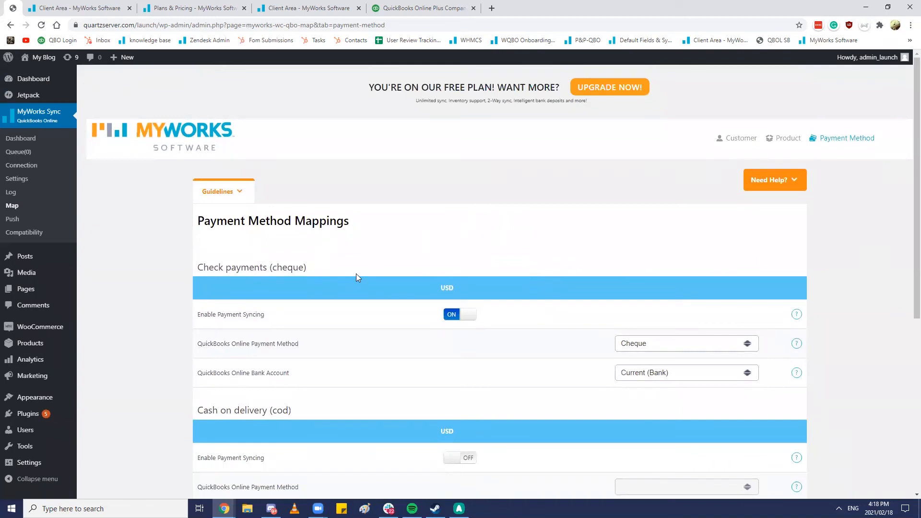
pyautogui.moveTo(36, 224)
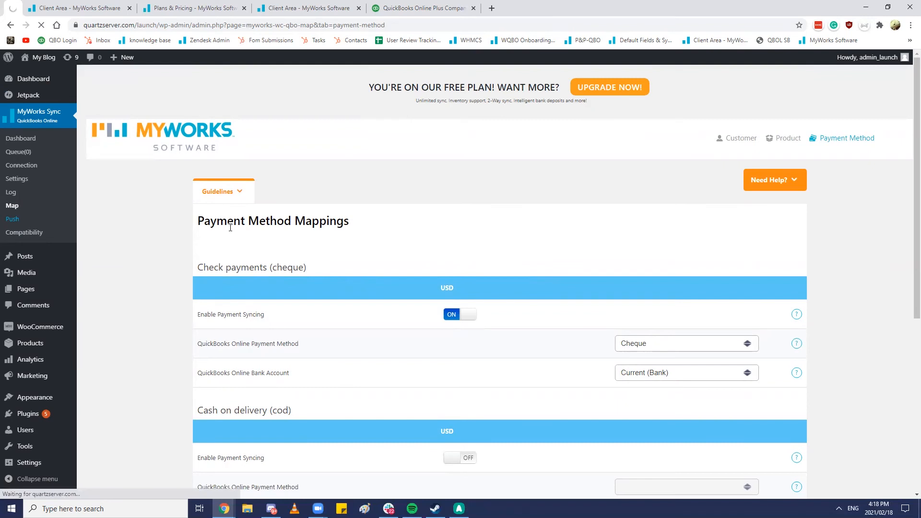
pyautogui.click(11, 219)
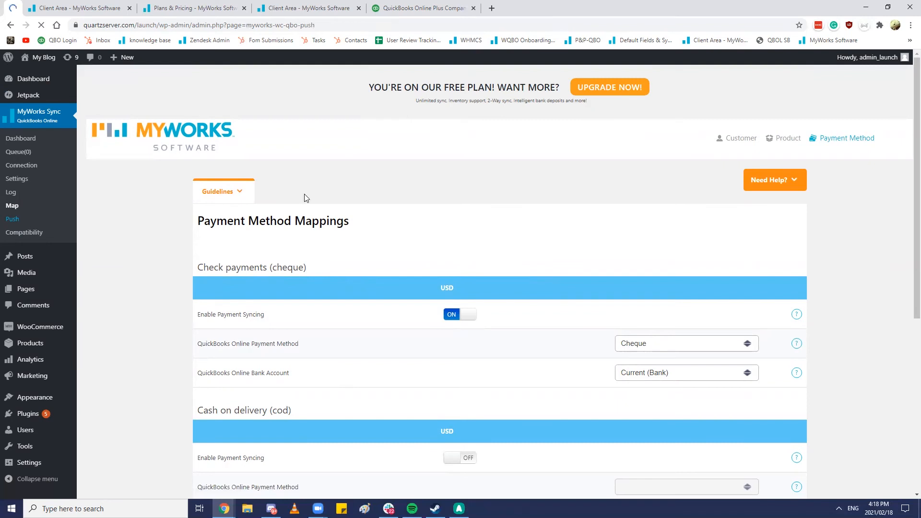
# Step: Check the empty Order push list, then switch to the Product push list
pyautogui.click(11, 219)
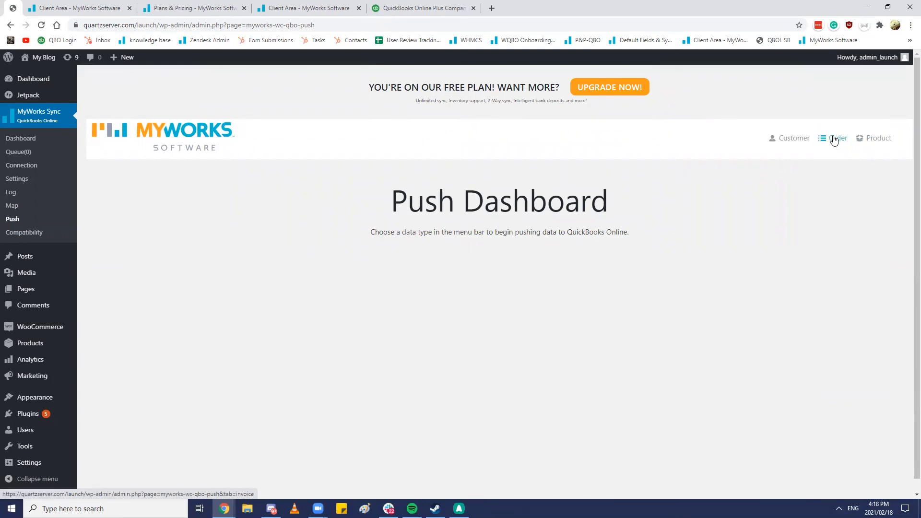
pyautogui.moveTo(834, 141)
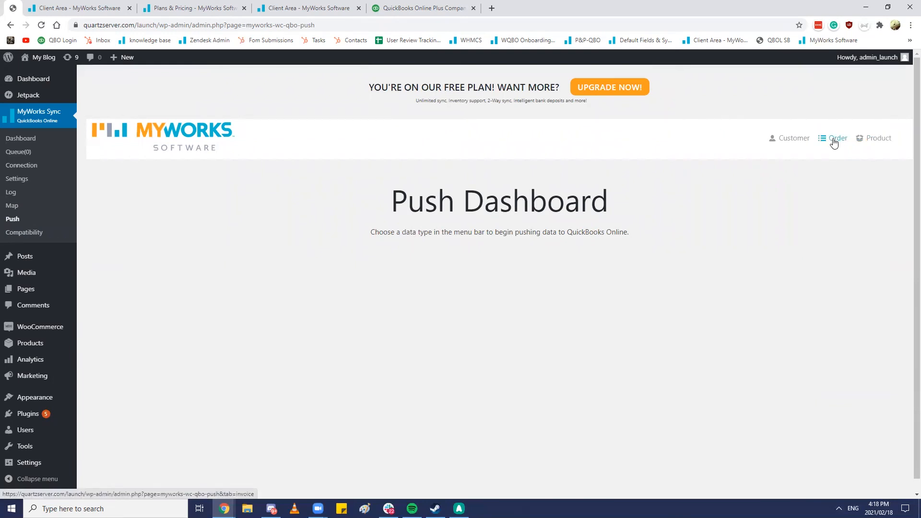
pyautogui.click(837, 138)
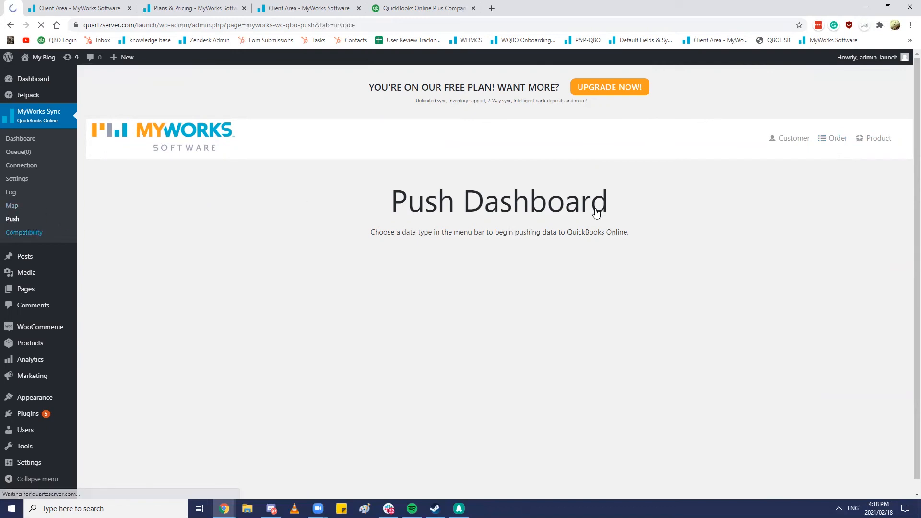
pyautogui.click(836, 138)
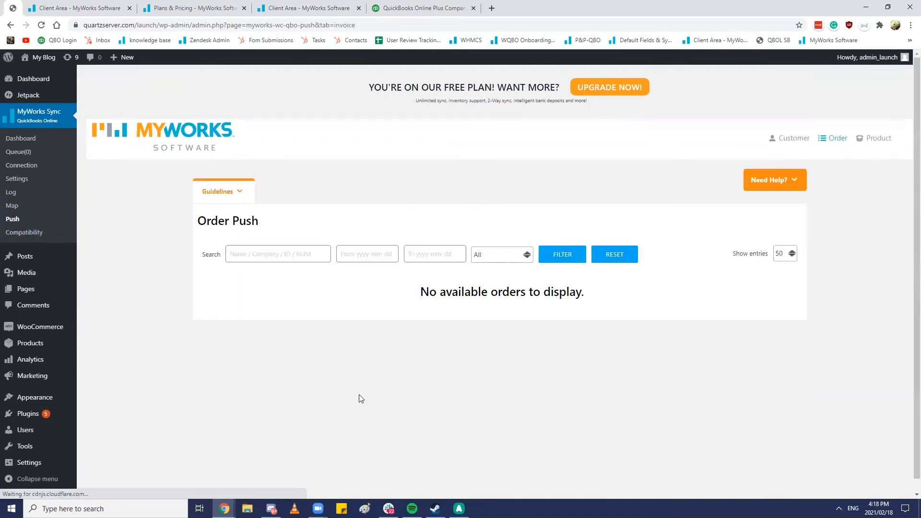
pyautogui.moveTo(248, 323)
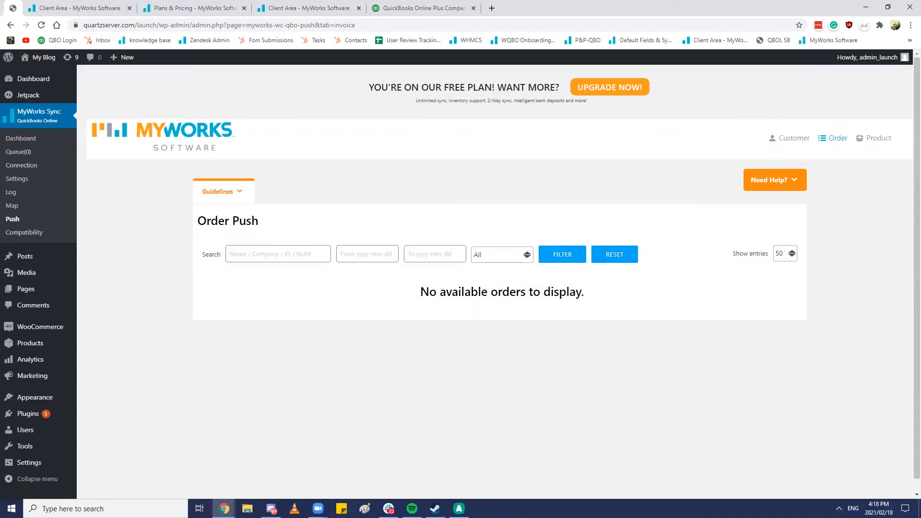
pyautogui.moveTo(628, 347)
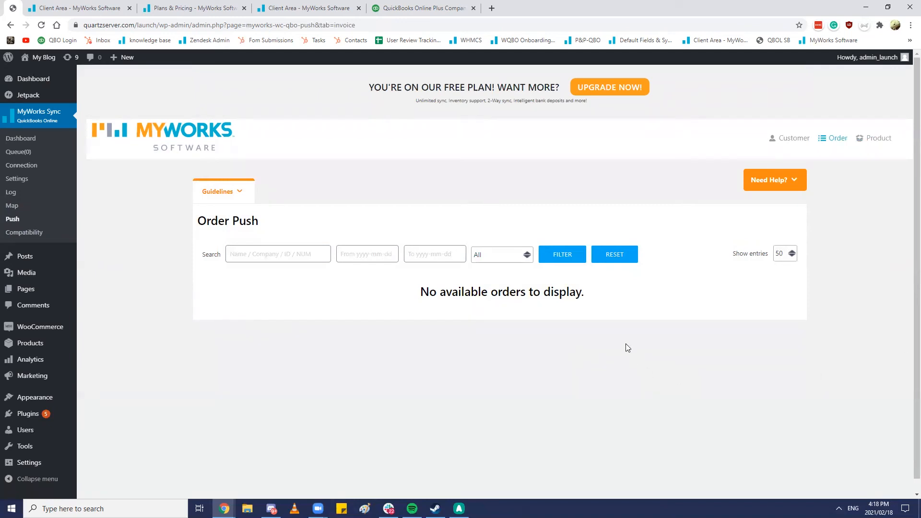
pyautogui.moveTo(794, 156)
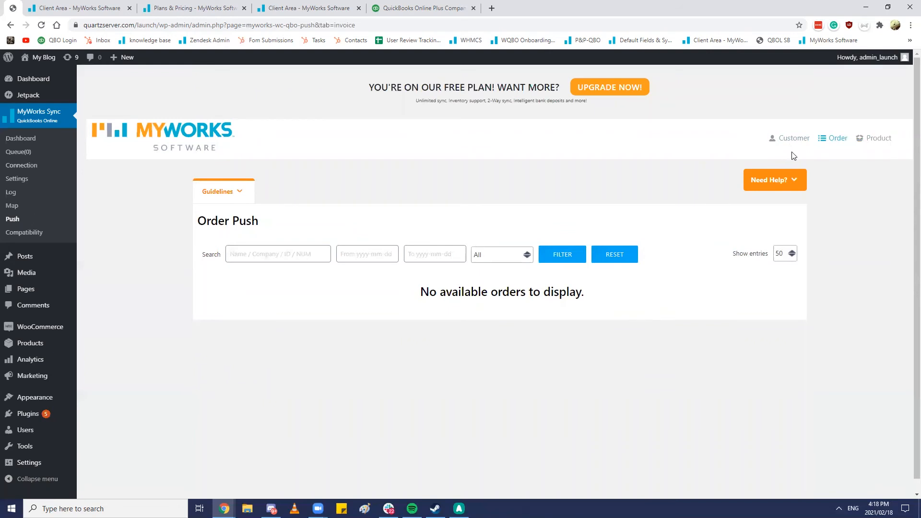
pyautogui.moveTo(878, 138)
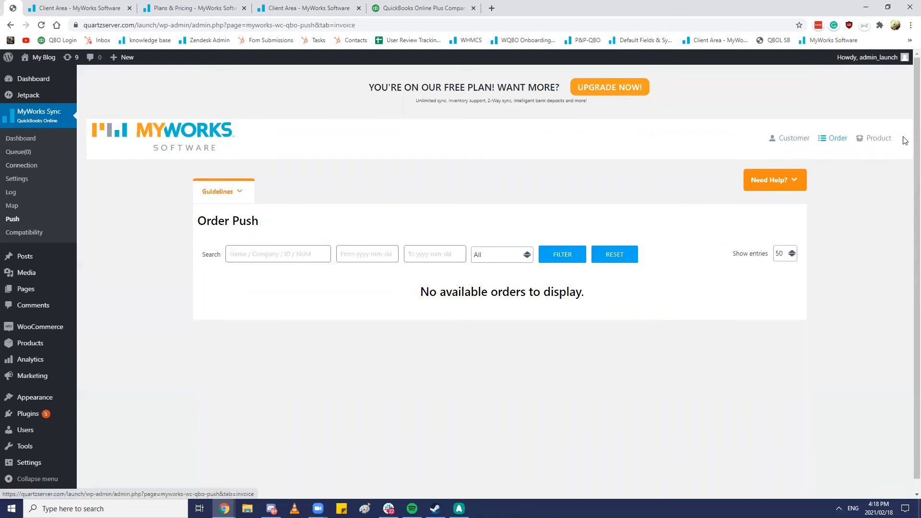
pyautogui.moveTo(878, 137)
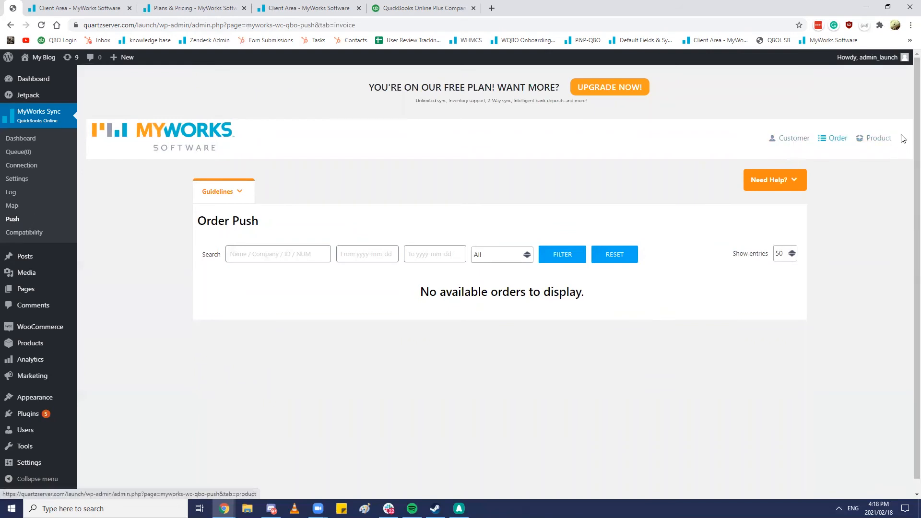
pyautogui.moveTo(847, 151)
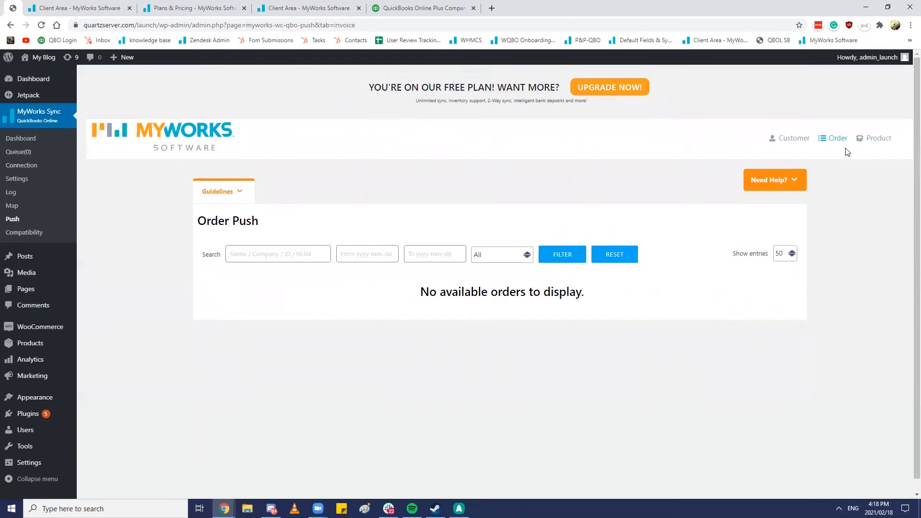
pyautogui.scroll(-3)
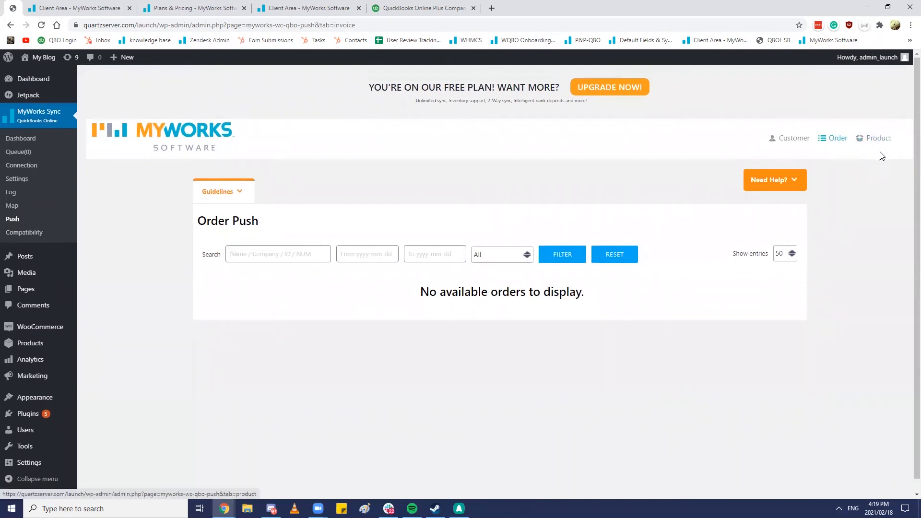
pyautogui.click(877, 137)
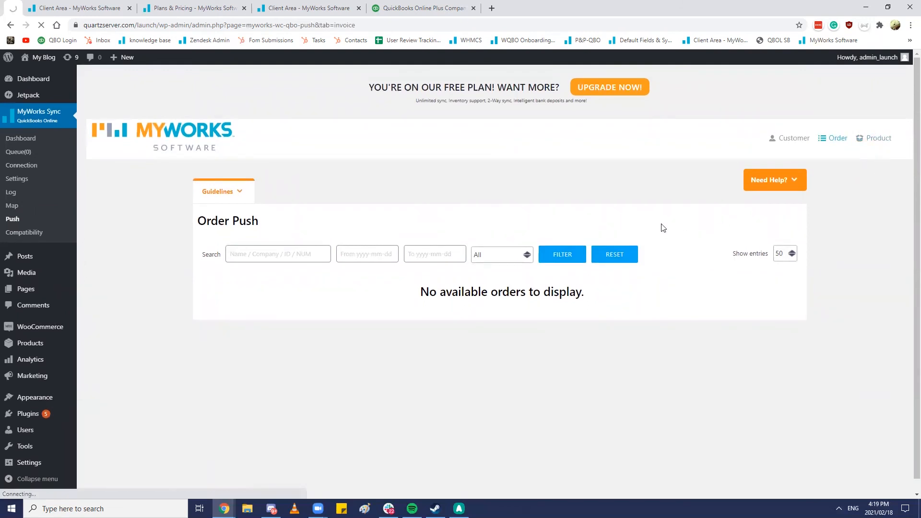
pyautogui.click(877, 138)
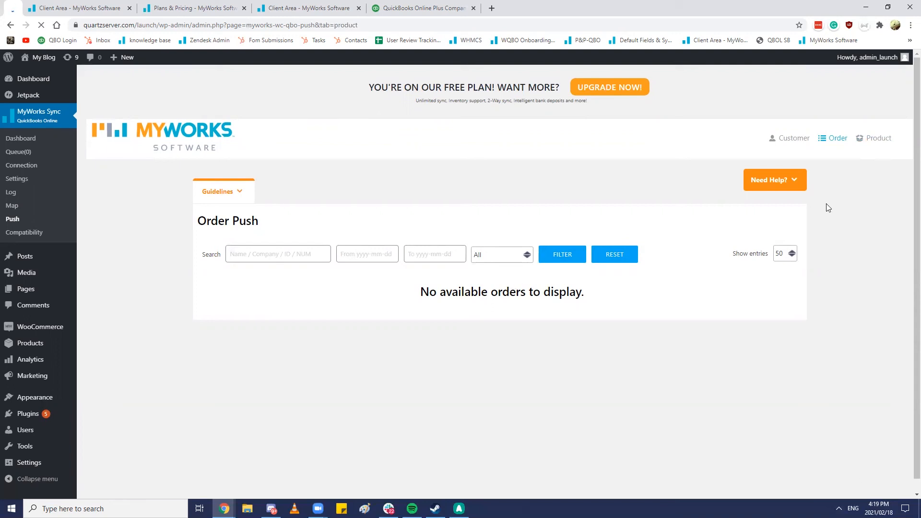
# Step: Push MyWorks Party Parrot Cleaning Service (product 18) to QuickBooks Online and close the finished progress window
pyautogui.click(875, 138)
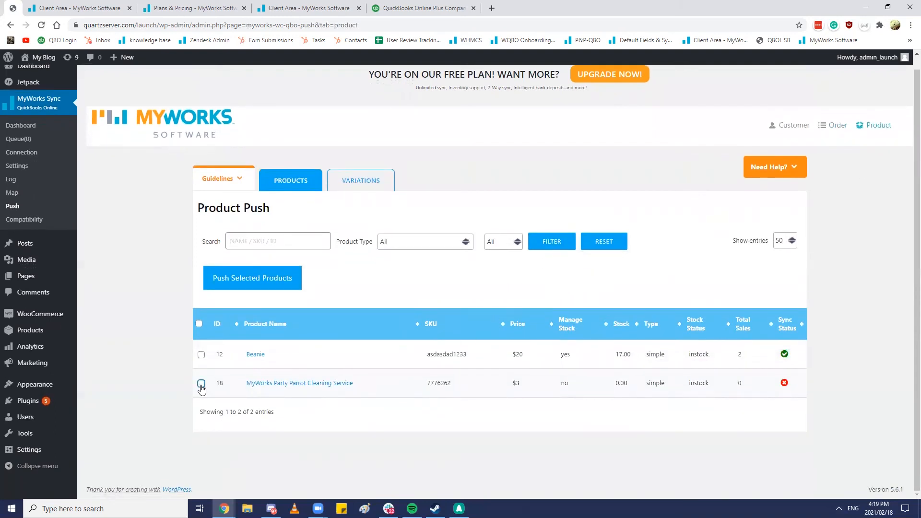
pyautogui.click(201, 383)
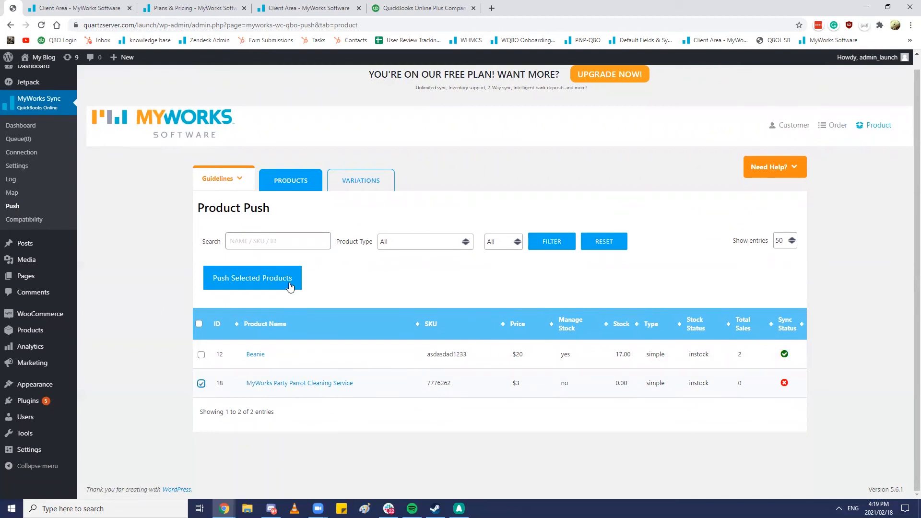
pyautogui.click(252, 278)
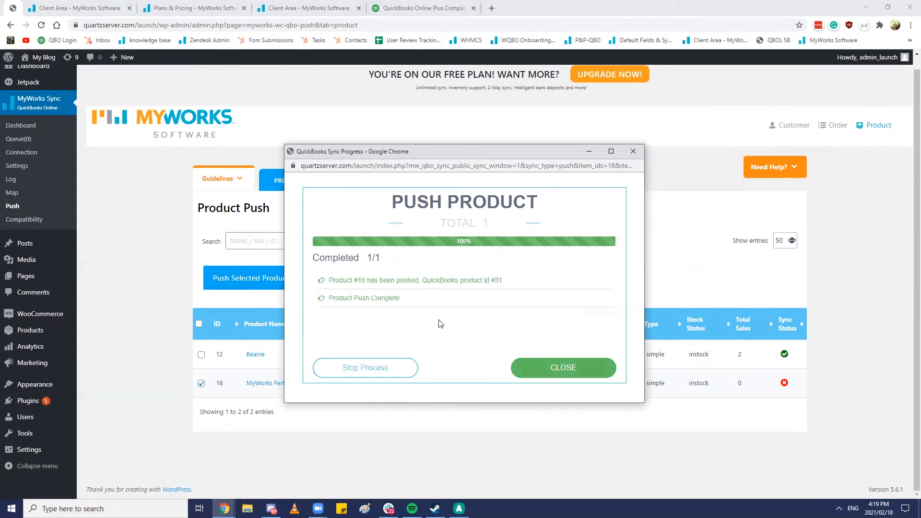
pyautogui.moveTo(543, 371)
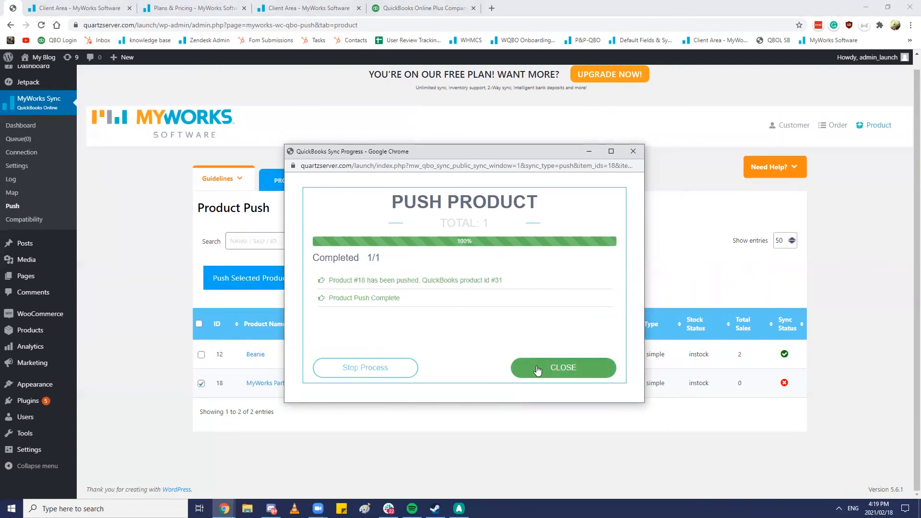
pyautogui.click(563, 367)
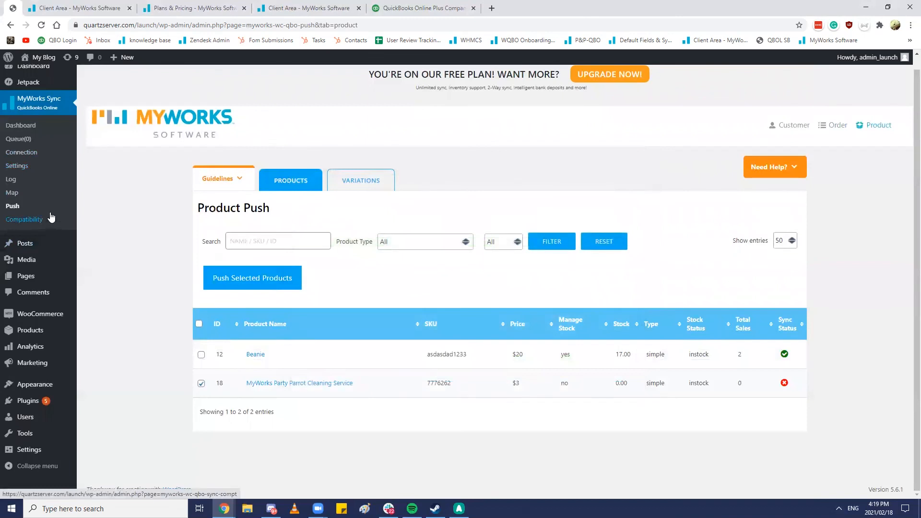
pyautogui.moveTo(16, 166)
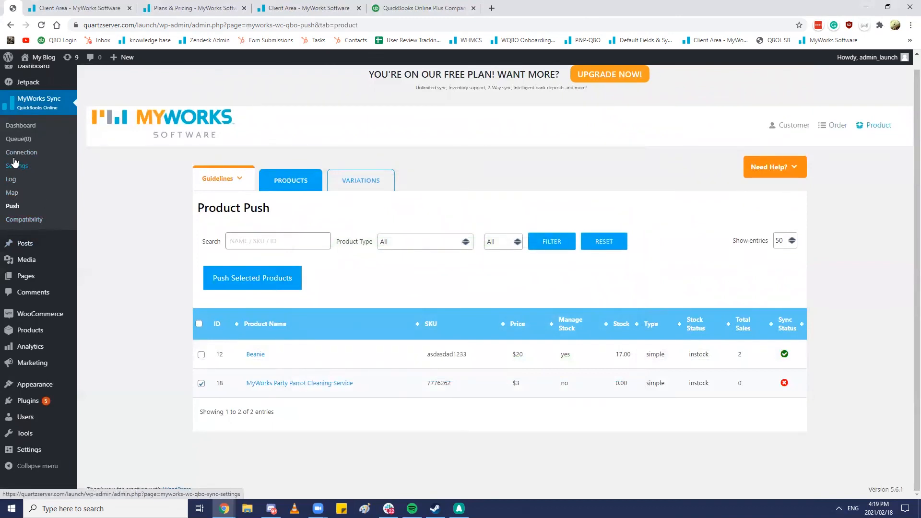
pyautogui.click(11, 180)
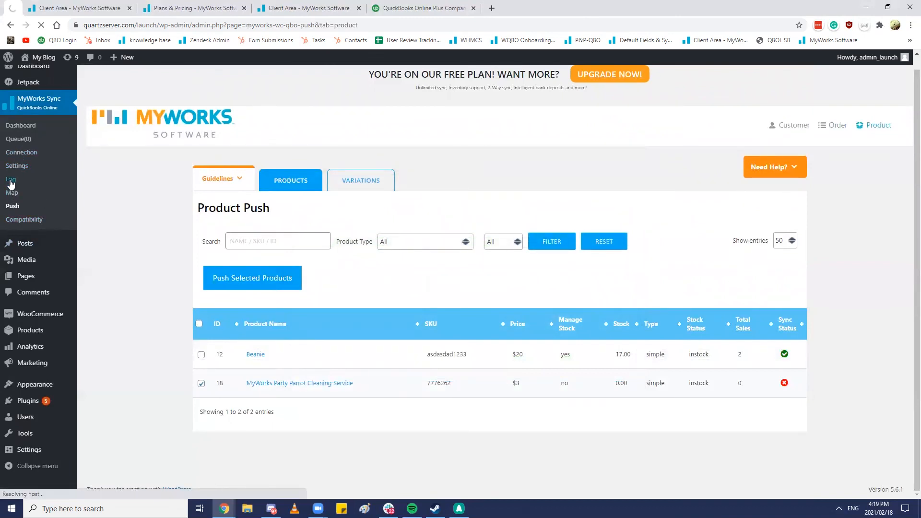
# Step: View the Sync Log entry showing Product #18 exported as QuickBooks Product ID #31
pyautogui.click(11, 182)
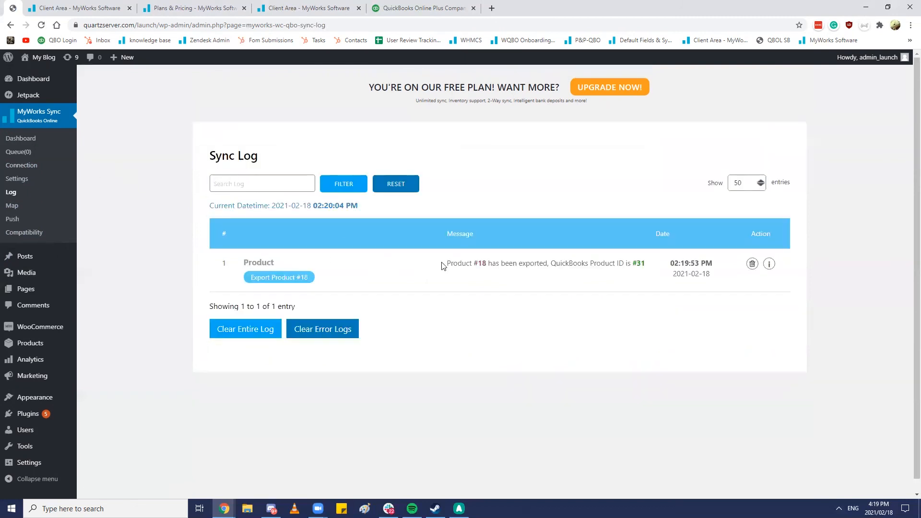
pyautogui.moveTo(541, 263)
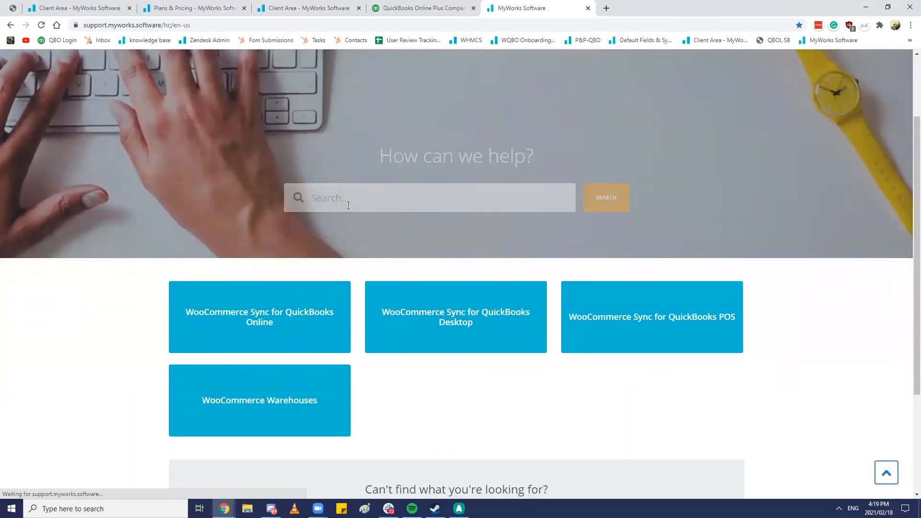
# Step: Search the help center for the error and find the Error:6000 business validation article
pyautogui.write('err0')
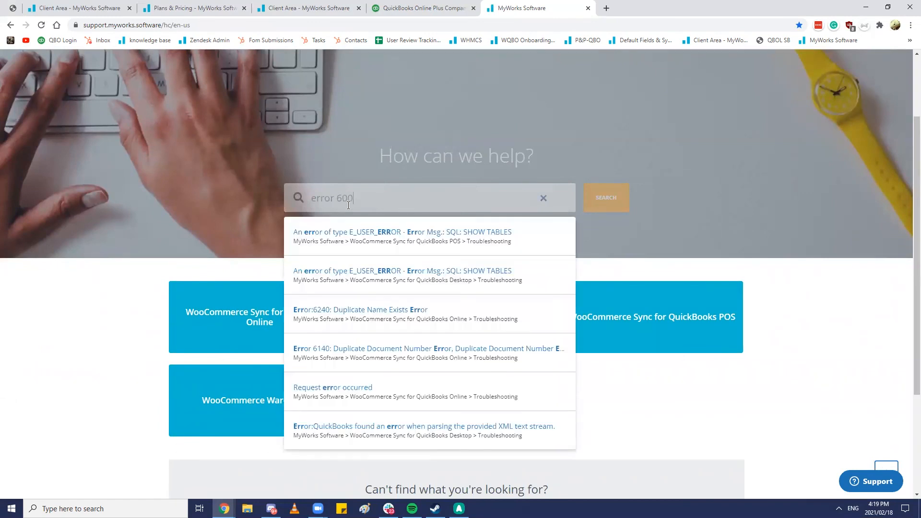
pyautogui.write('0')
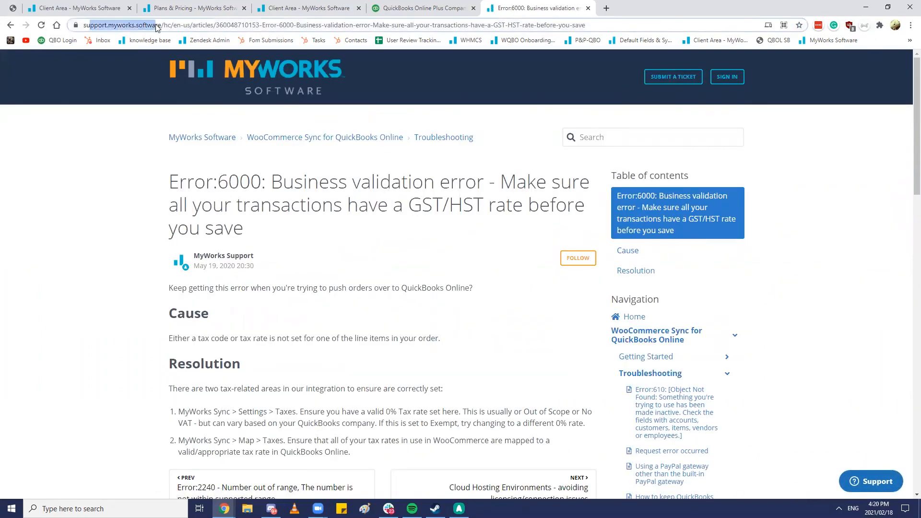
pyautogui.click(646, 138)
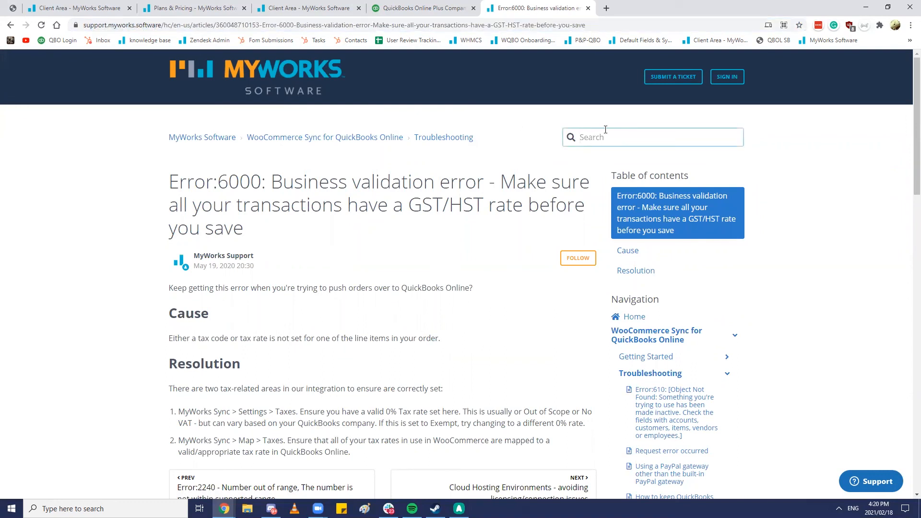
pyautogui.moveTo(727, 77)
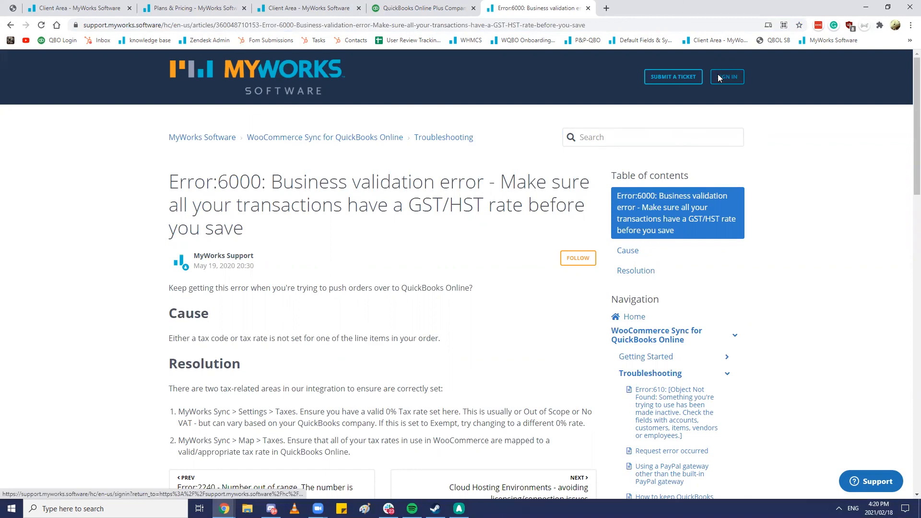
# Step: Sign in to the help center, then close its tab to return to the Sync Log
pyautogui.click(727, 77)
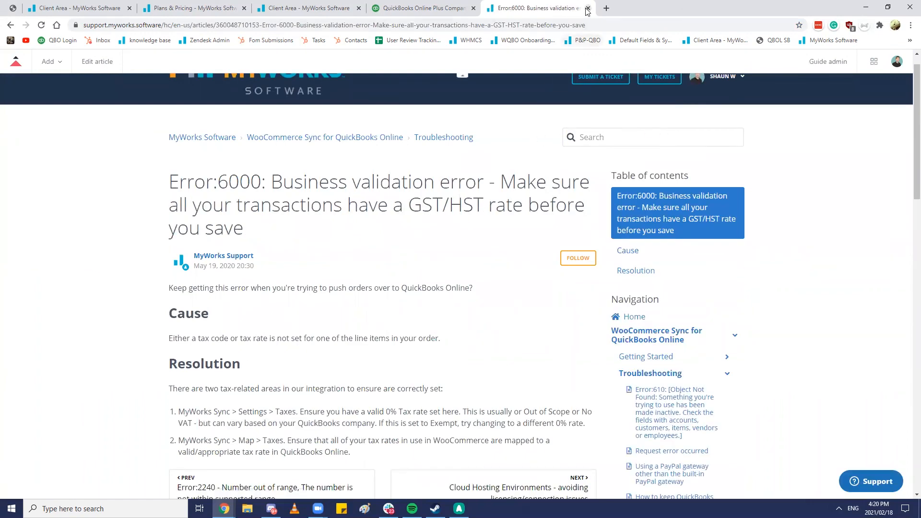
pyautogui.click(587, 7)
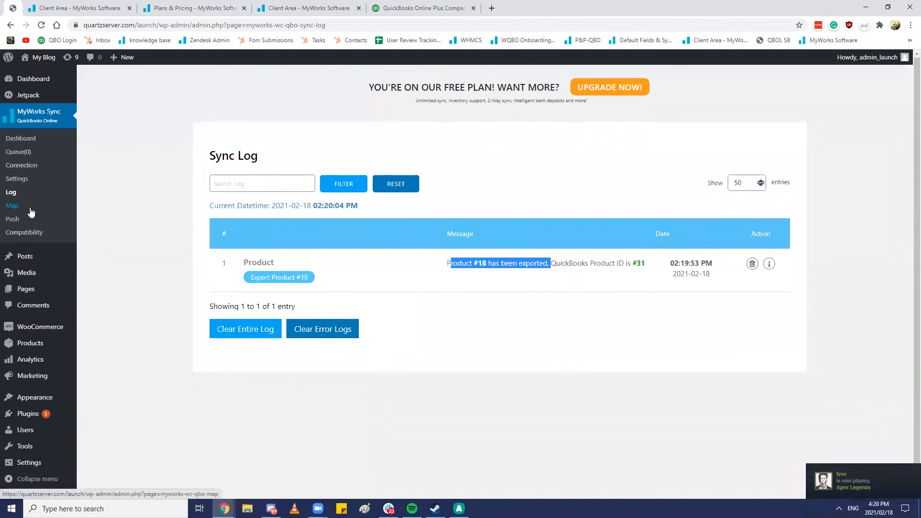
pyautogui.moveTo(105, 271)
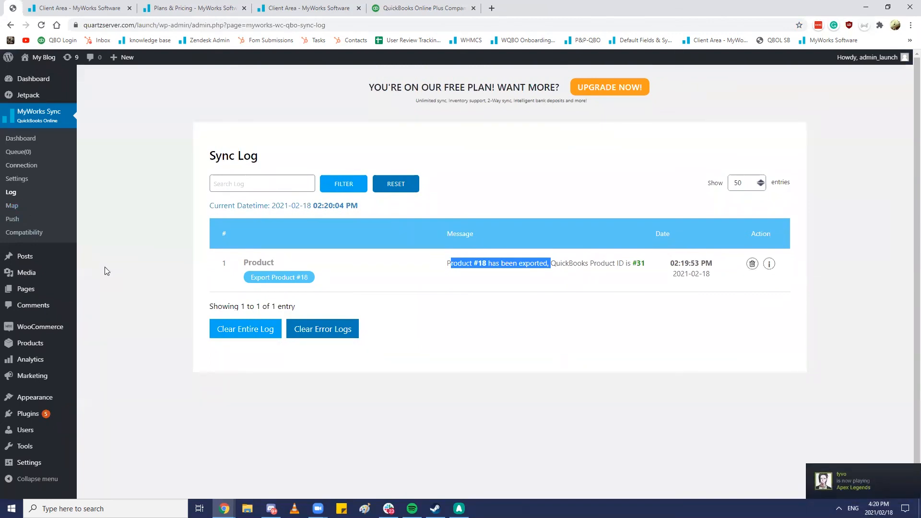
pyautogui.moveTo(23, 165)
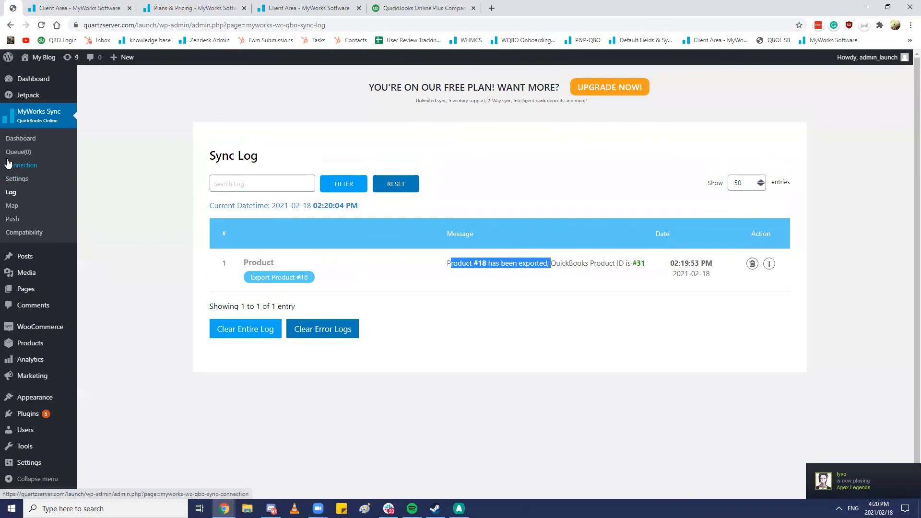
pyautogui.moveTo(16, 180)
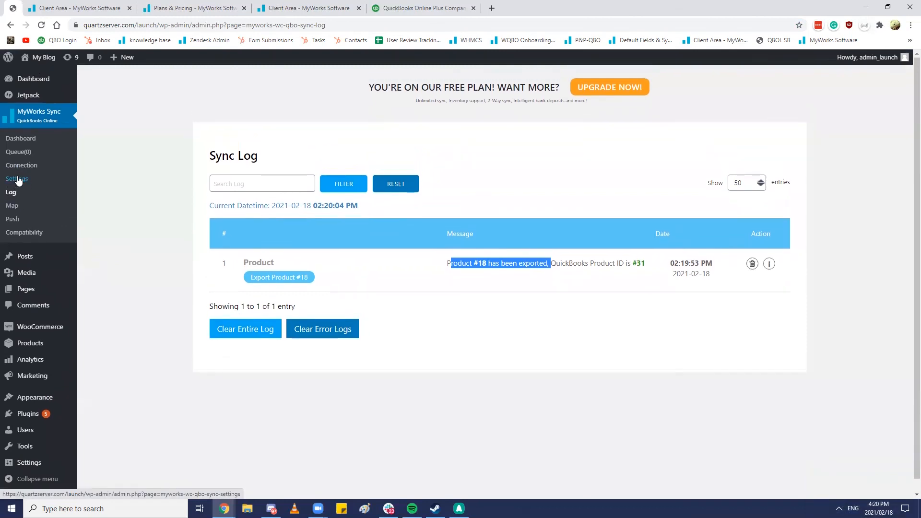
pyautogui.moveTo(79, 164)
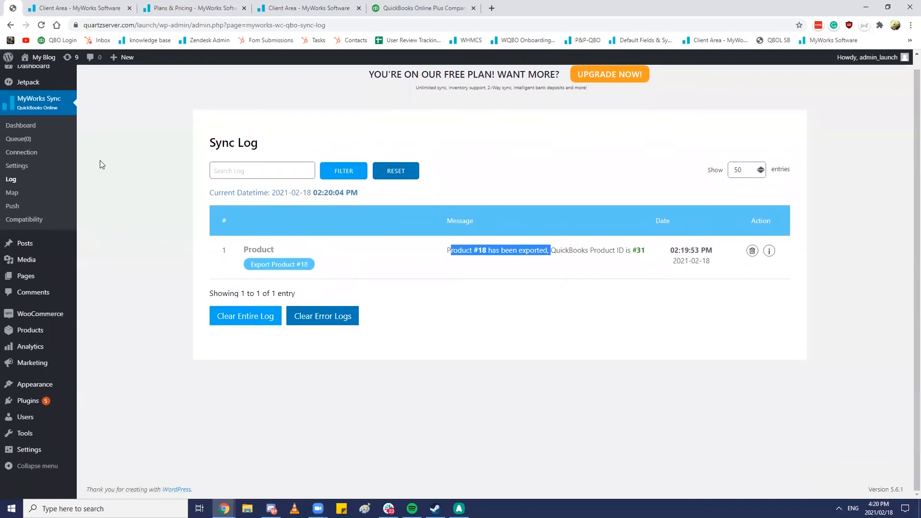
pyautogui.scroll(3)
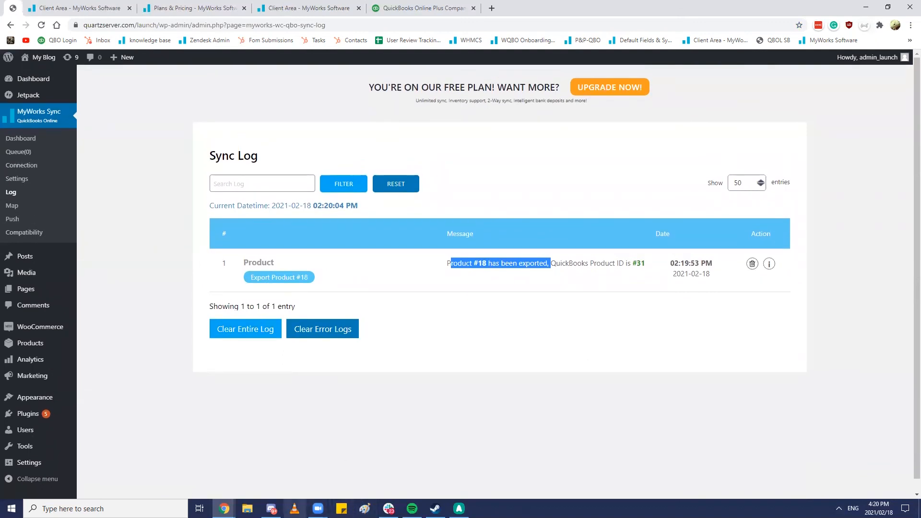
pyautogui.moveTo(361, 462)
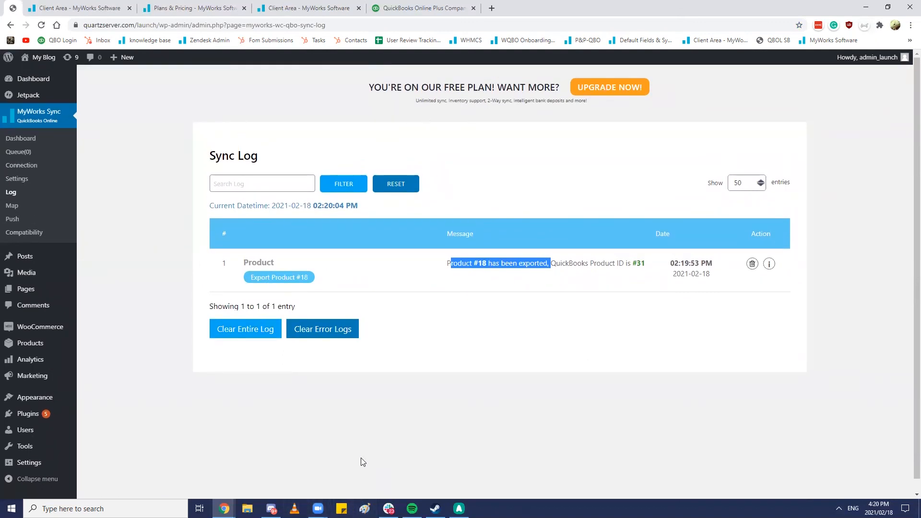
pyautogui.moveTo(459, 479)
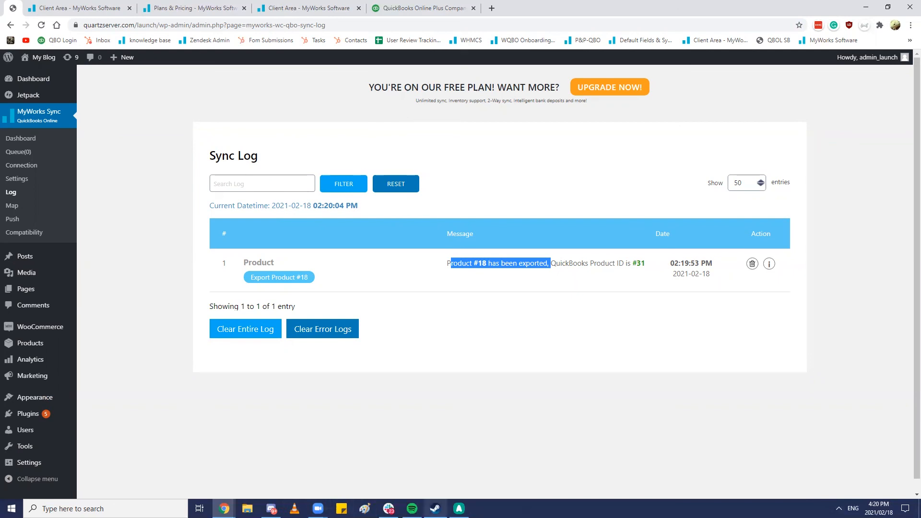
pyautogui.moveTo(317, 508)
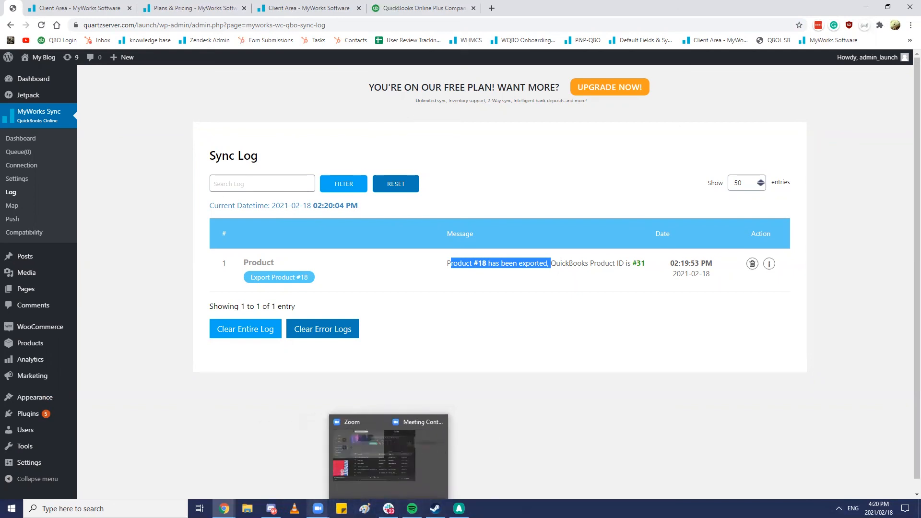